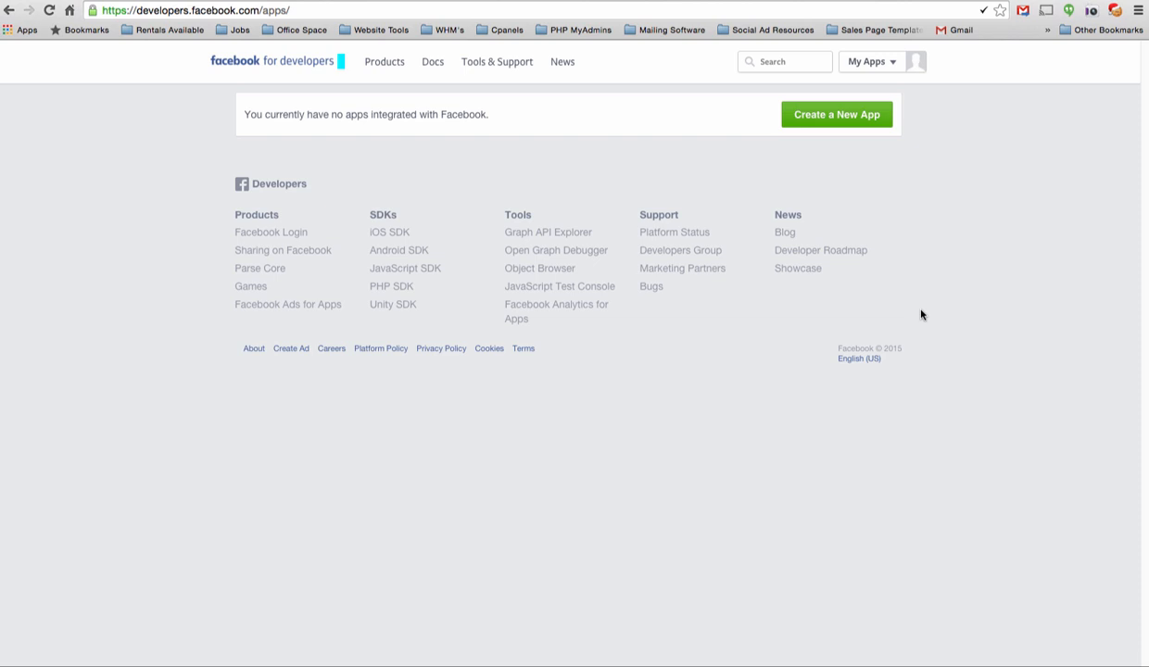
mouse_move(165, 30)
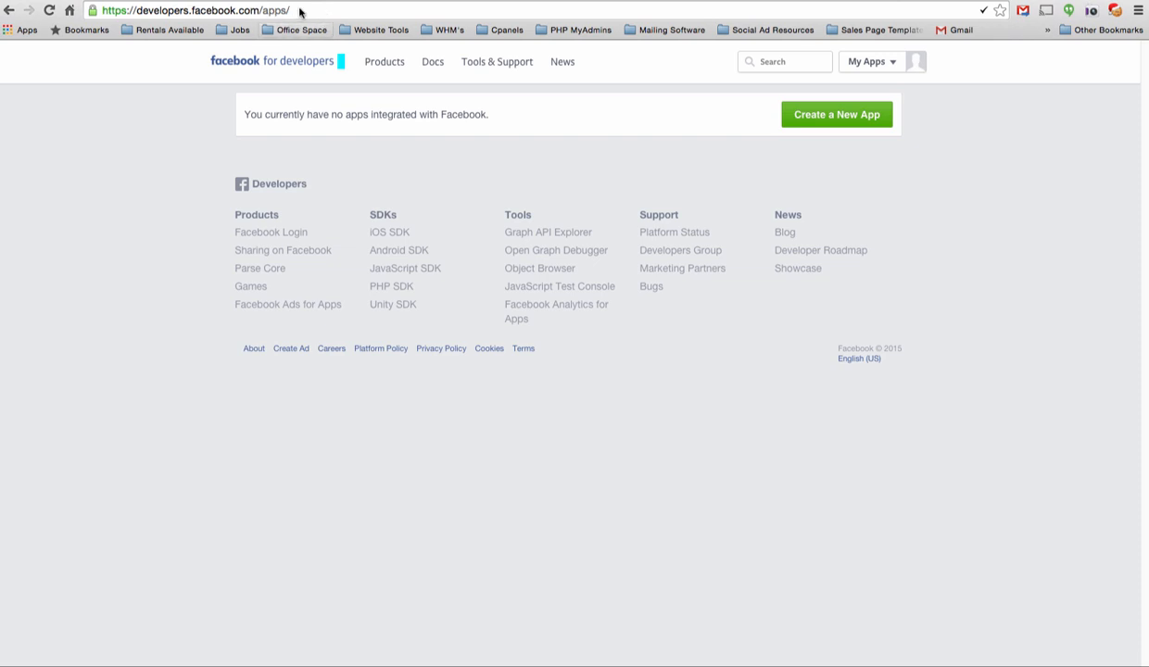
mouse_move(144, 241)
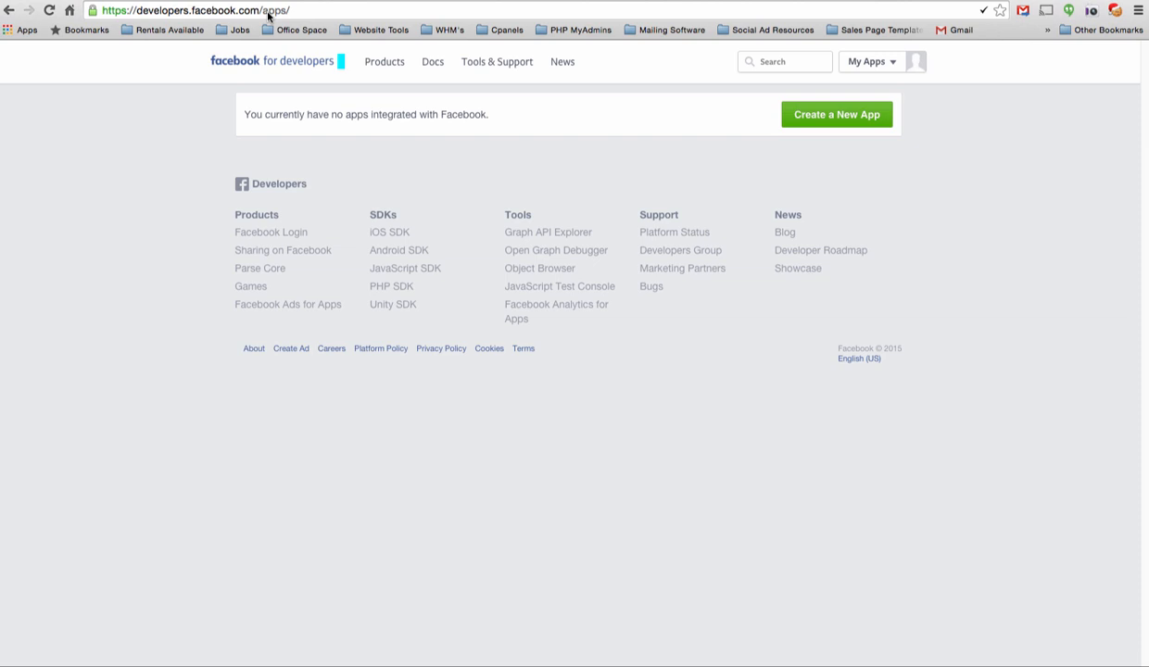
mouse_move(775, 197)
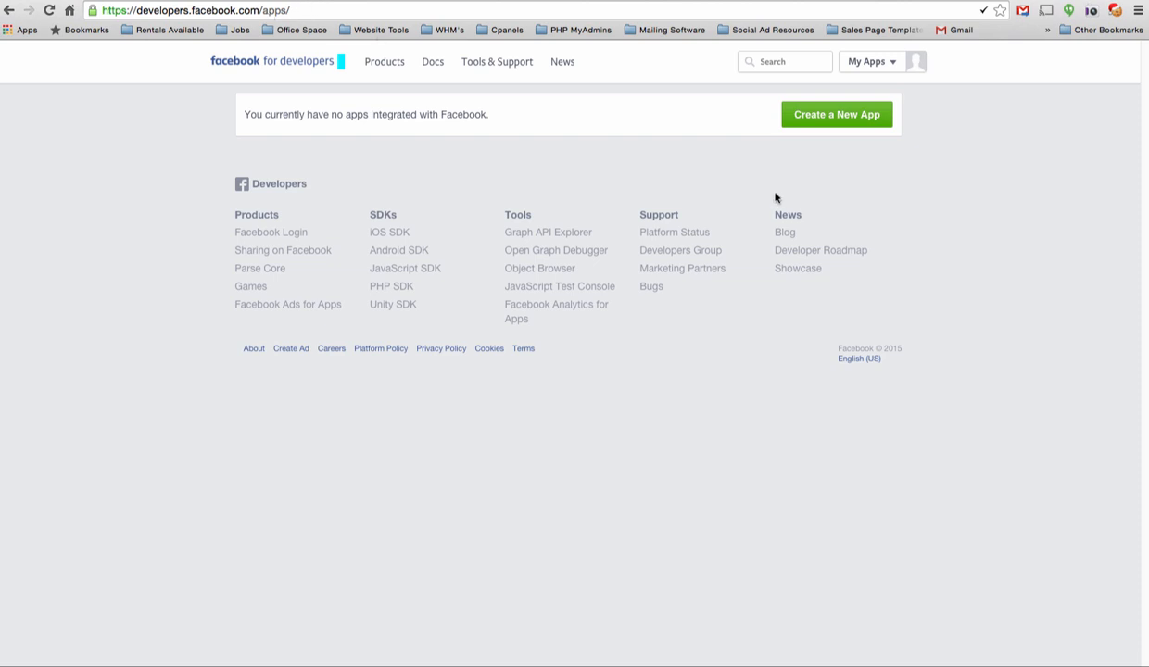
- Start a new app named 'Jeff Long' sharing app with namespace 'jefflongsha' and category Business
left_click(833, 115)
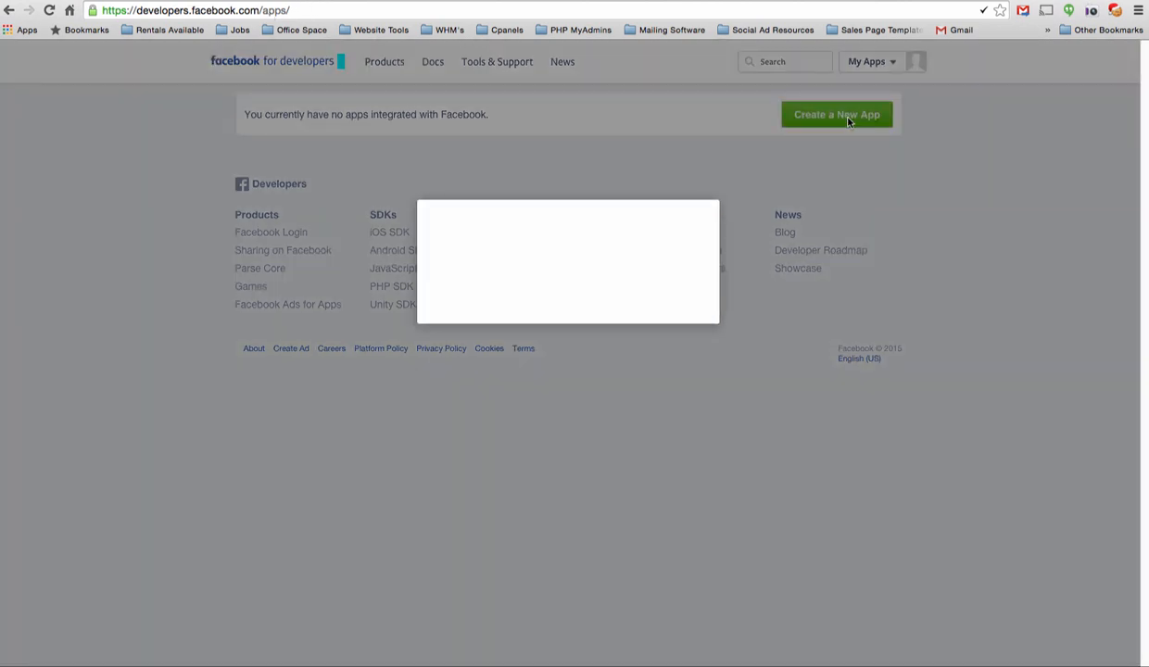
left_click(834, 115)
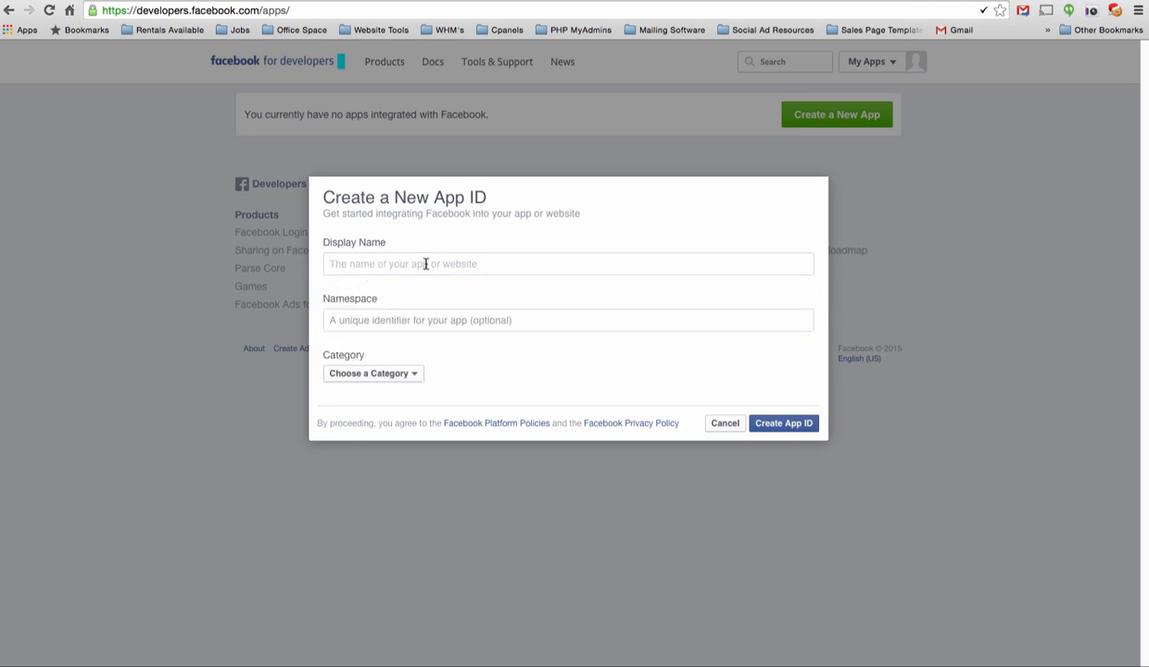
type("Jeff Long")
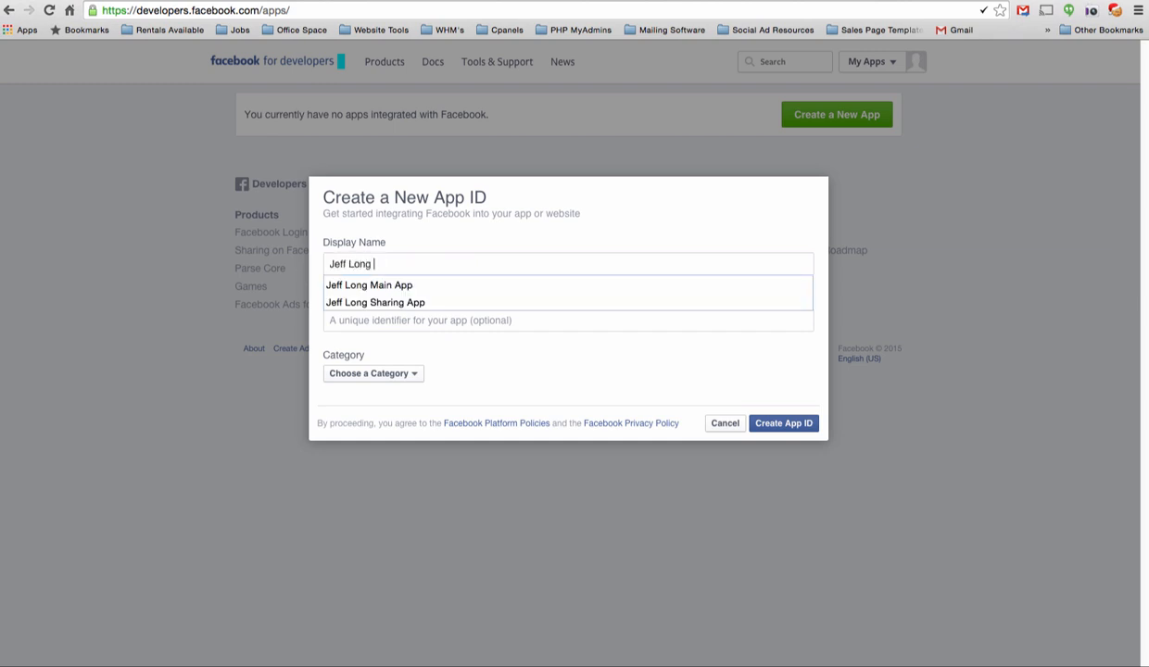
left_click(375, 302)
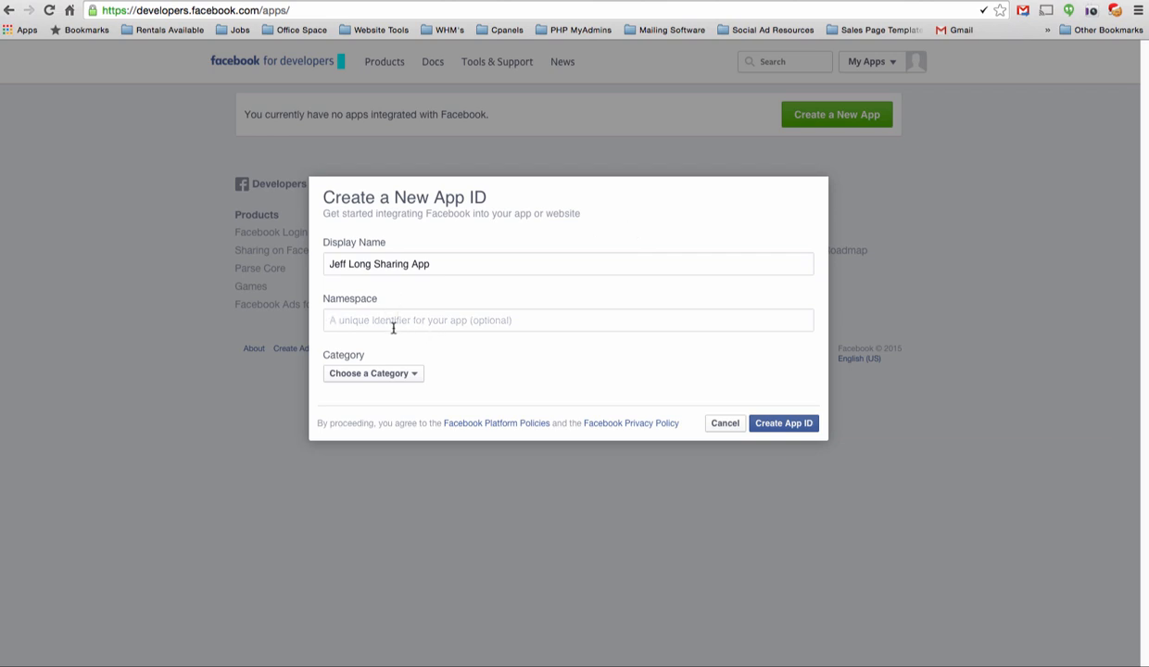
type("jefflongsharingapp")
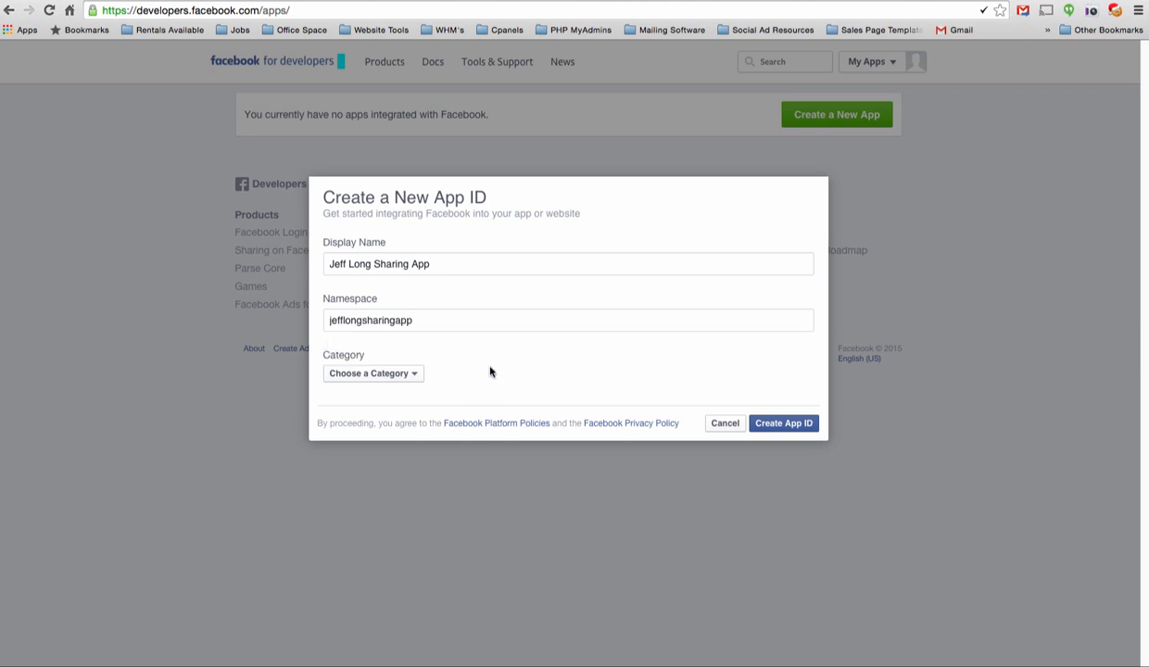
left_click(372, 373)
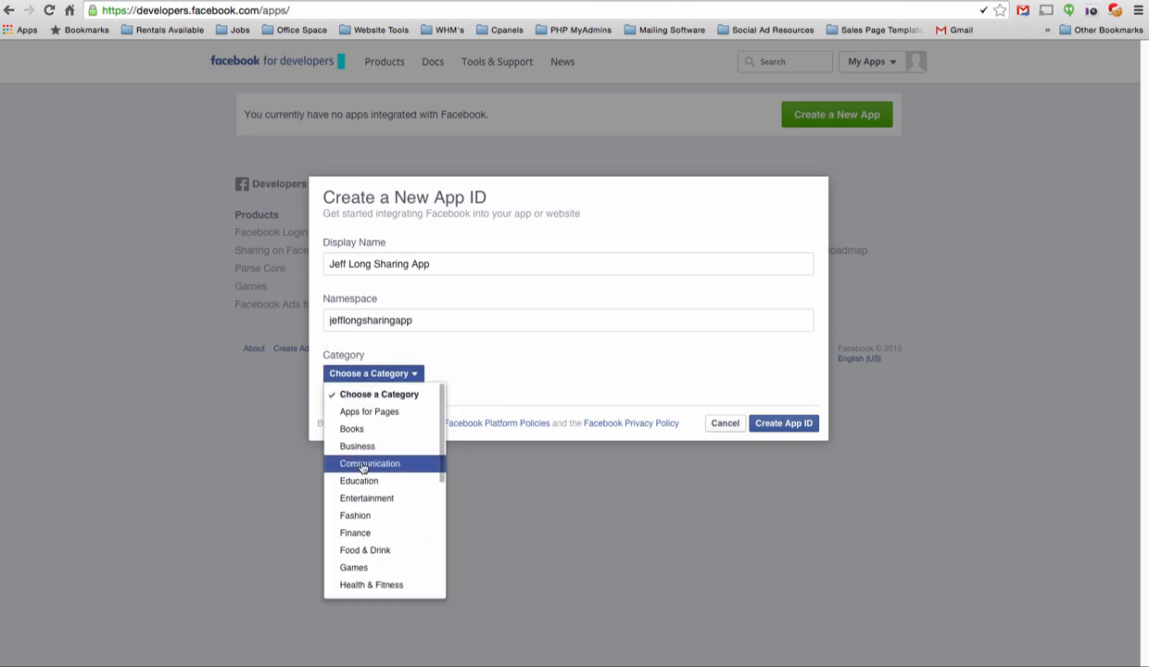
left_click(356, 444)
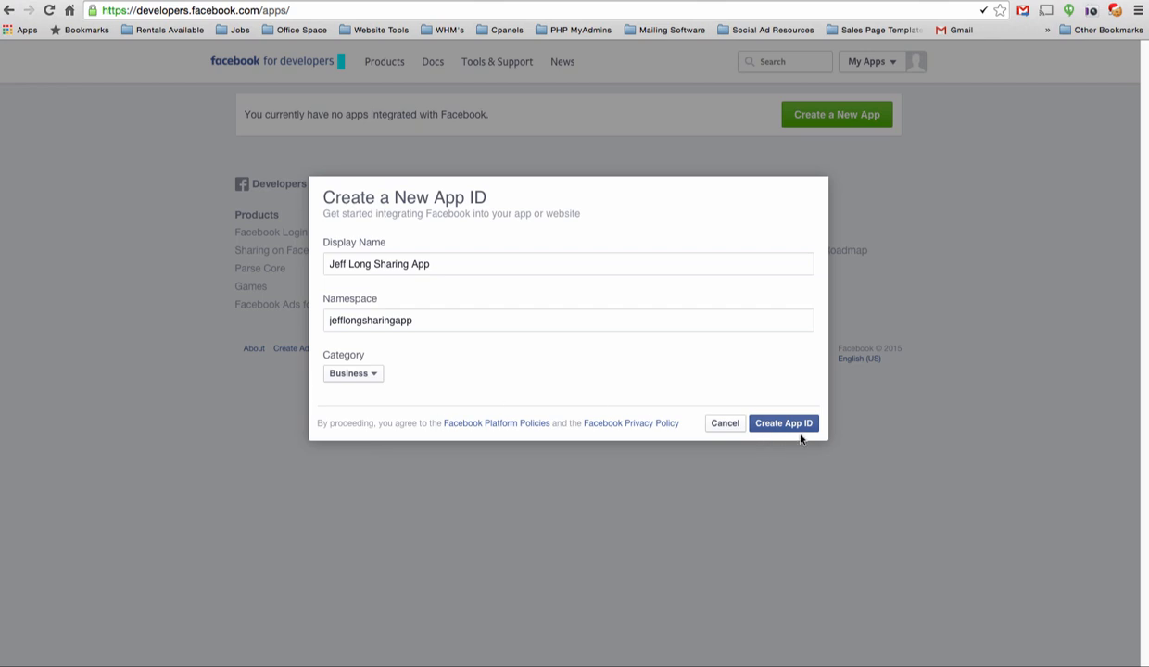
mouse_move(786, 426)
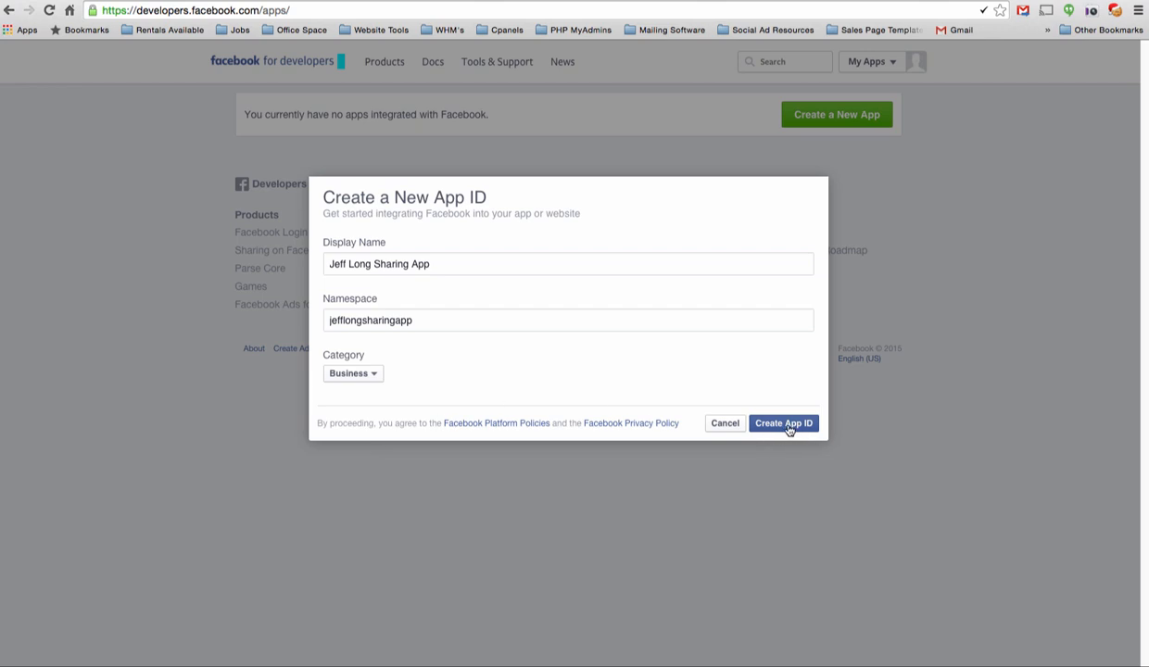
- Attempt to create the App ID, then revise the rejected namespace to 'jeffsharingappgps'
left_click(782, 423)
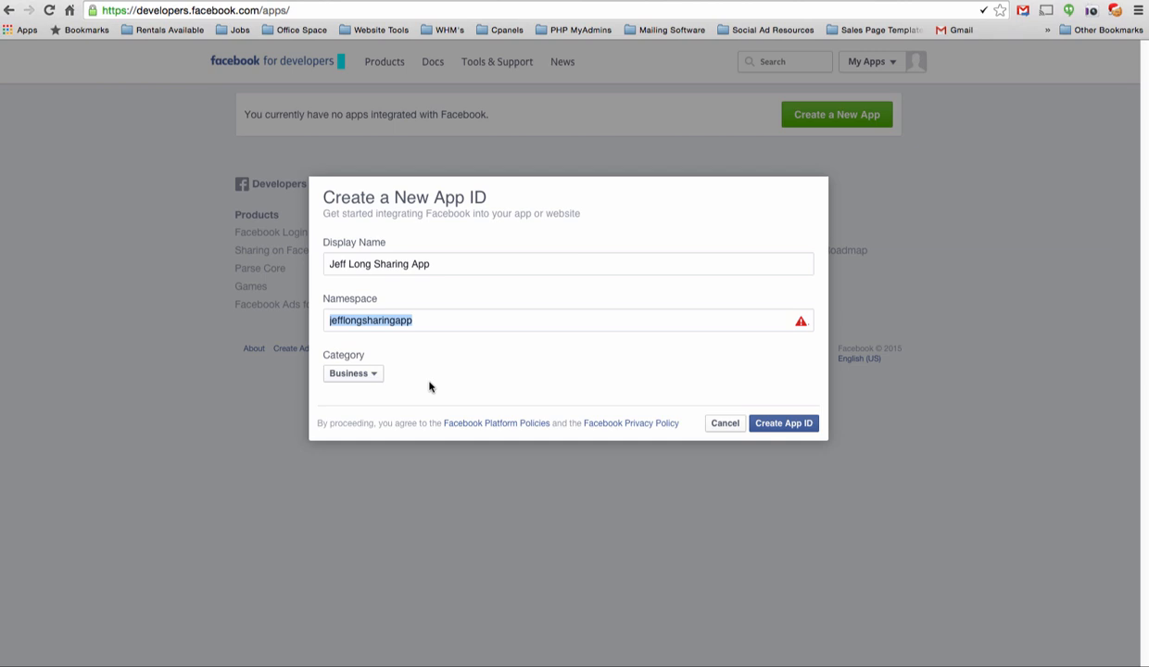
type("jeffsharing")
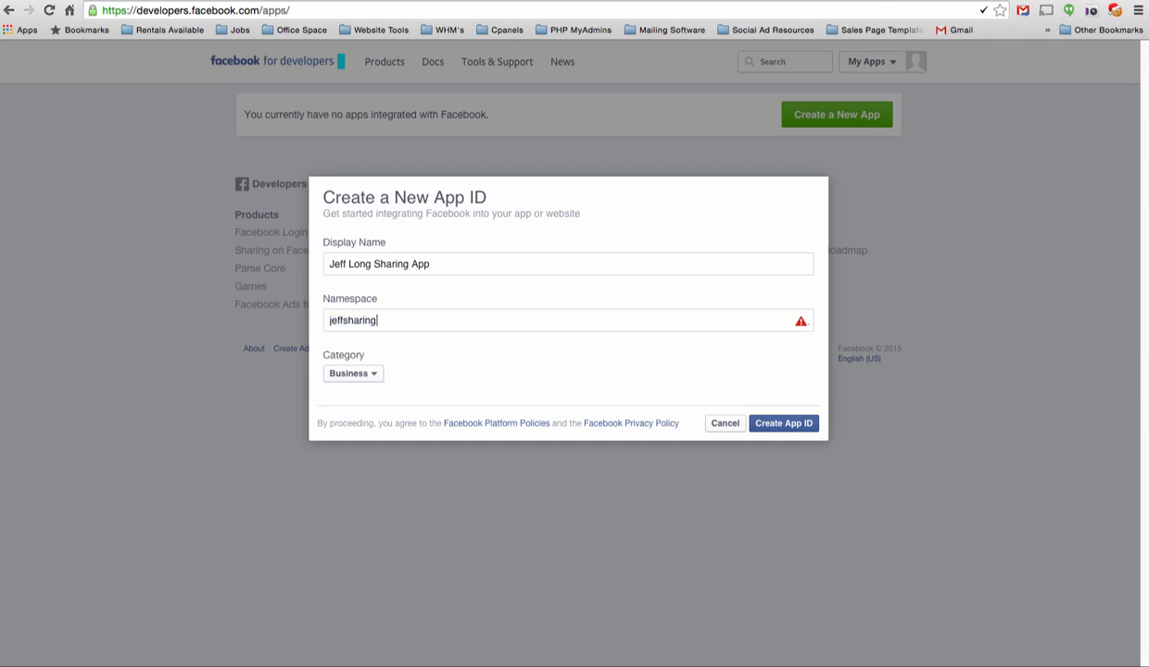
type("appgps")
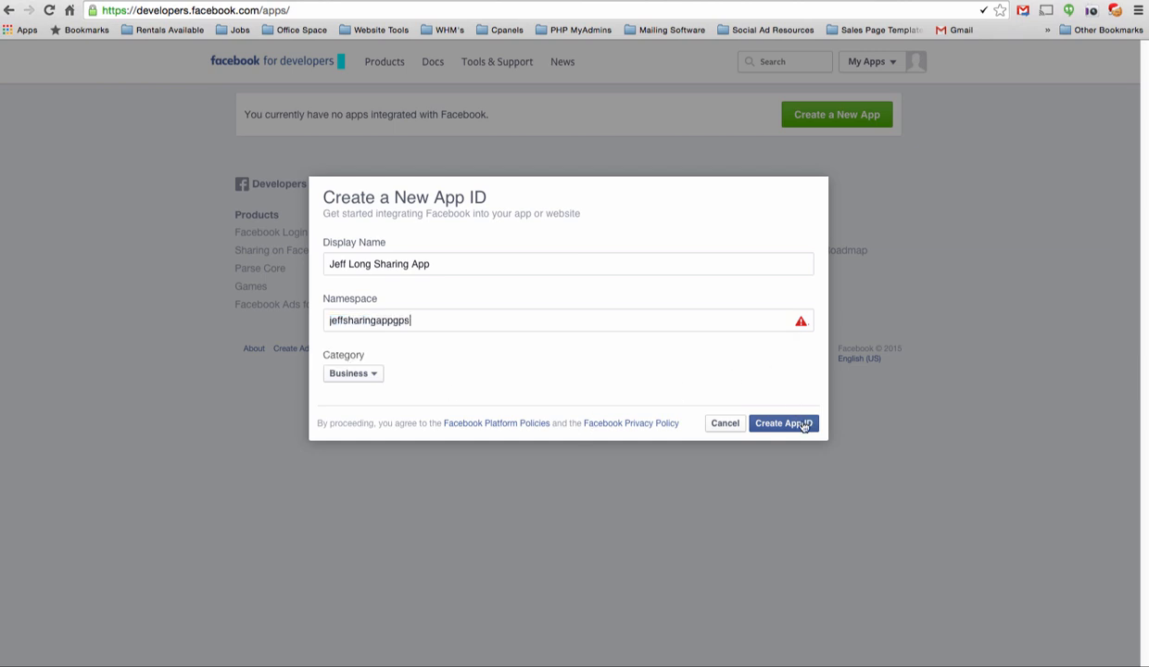
- Resubmit the App ID request and pass the flower-photo security check
left_click(782, 422)
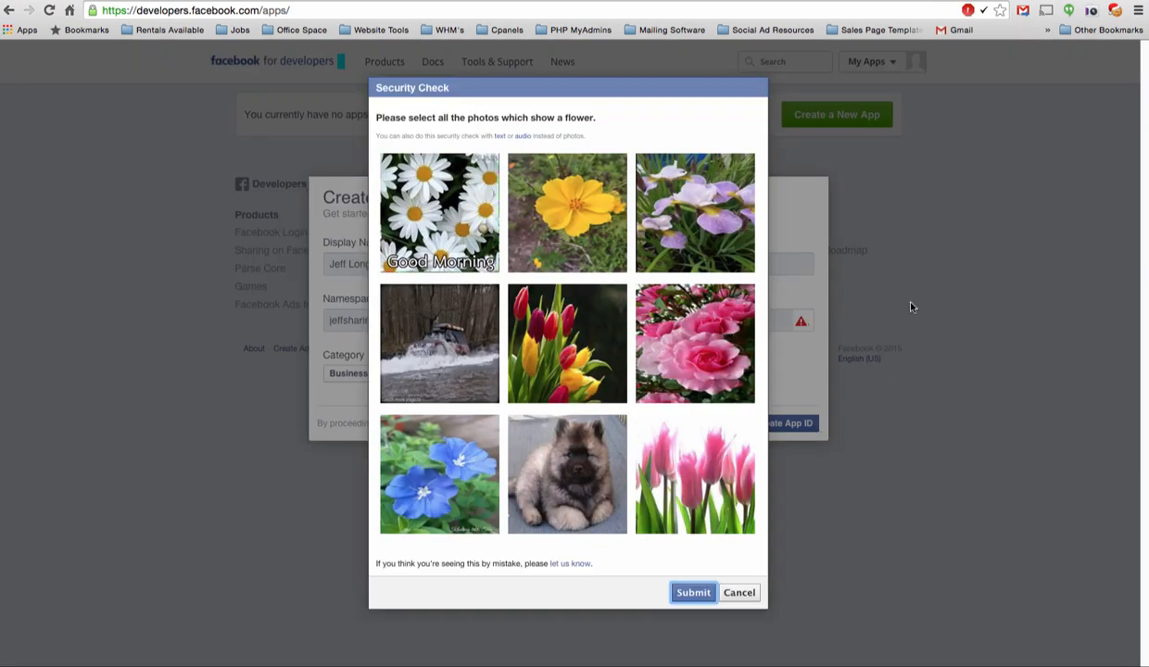
left_click(567, 474)
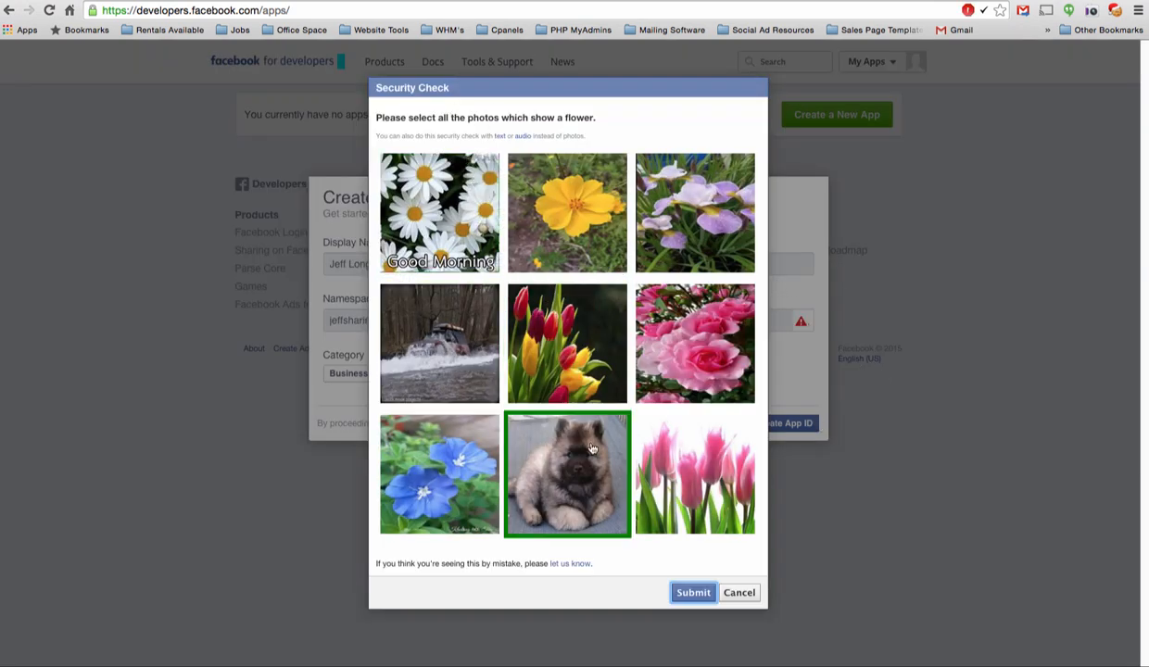
left_click(567, 213)
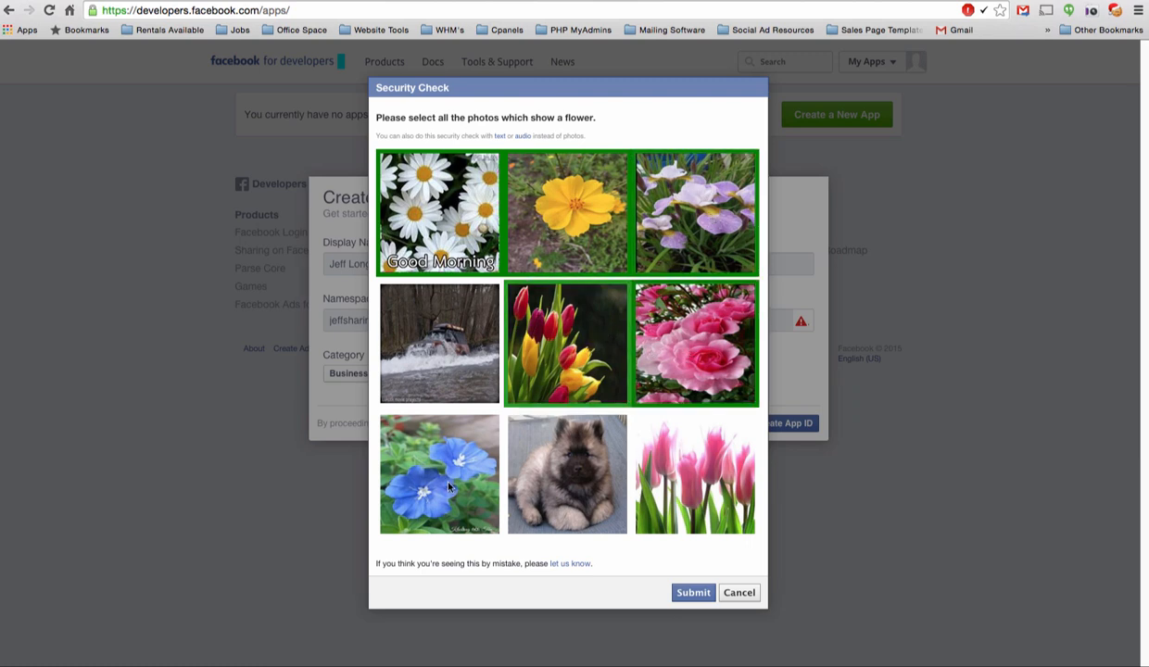
left_click(693, 593)
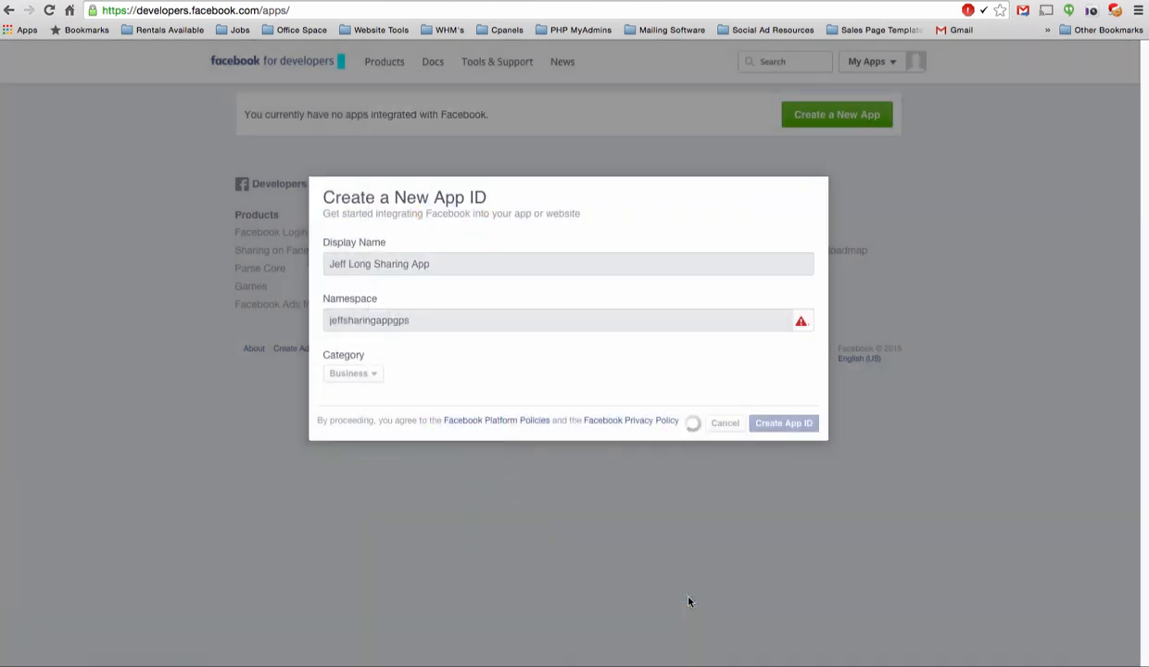
left_click(782, 422)
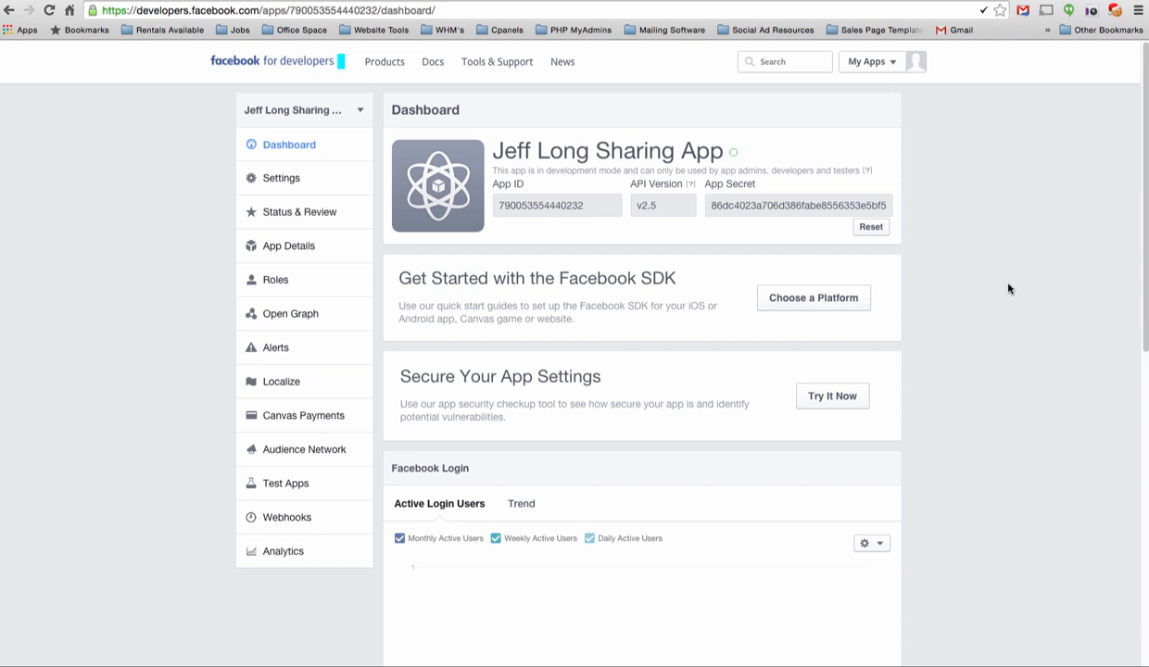
mouse_move(1030, 260)
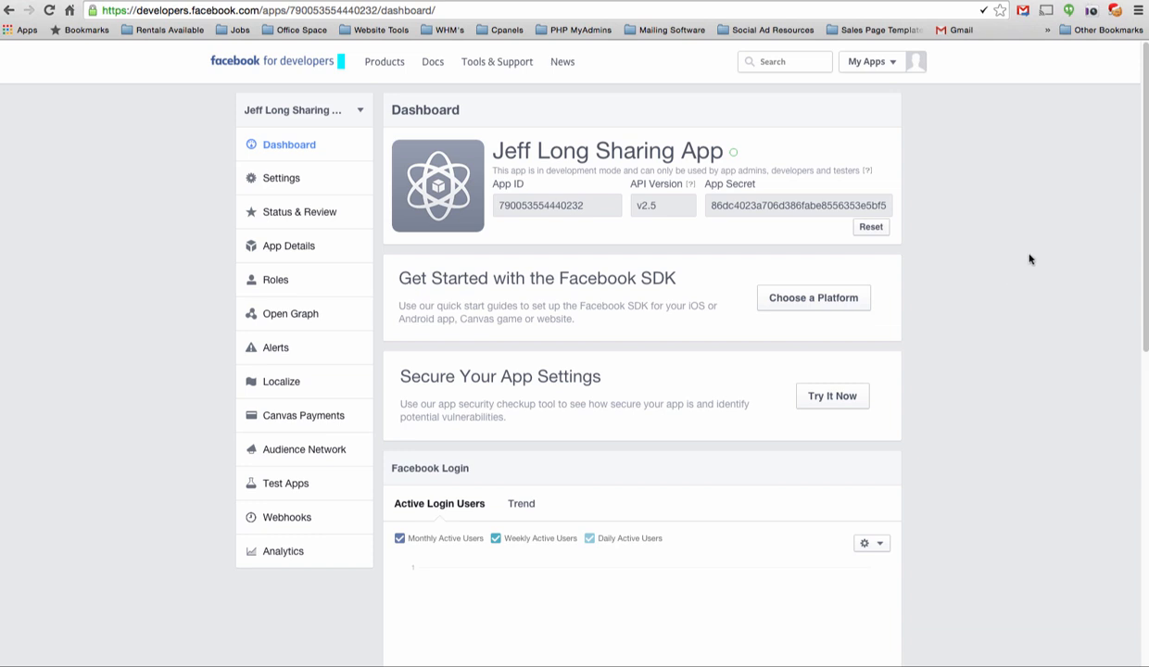
mouse_move(1023, 259)
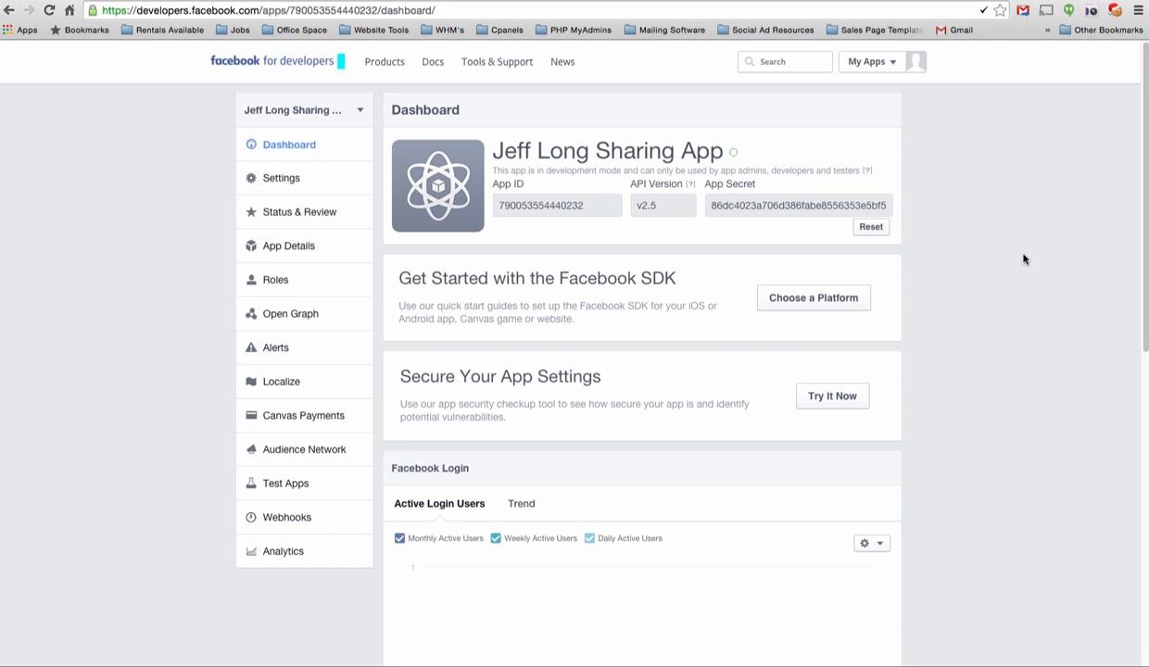
- In the app's basic settings, enter authorizefb.com as the App Domain
left_click(281, 178)
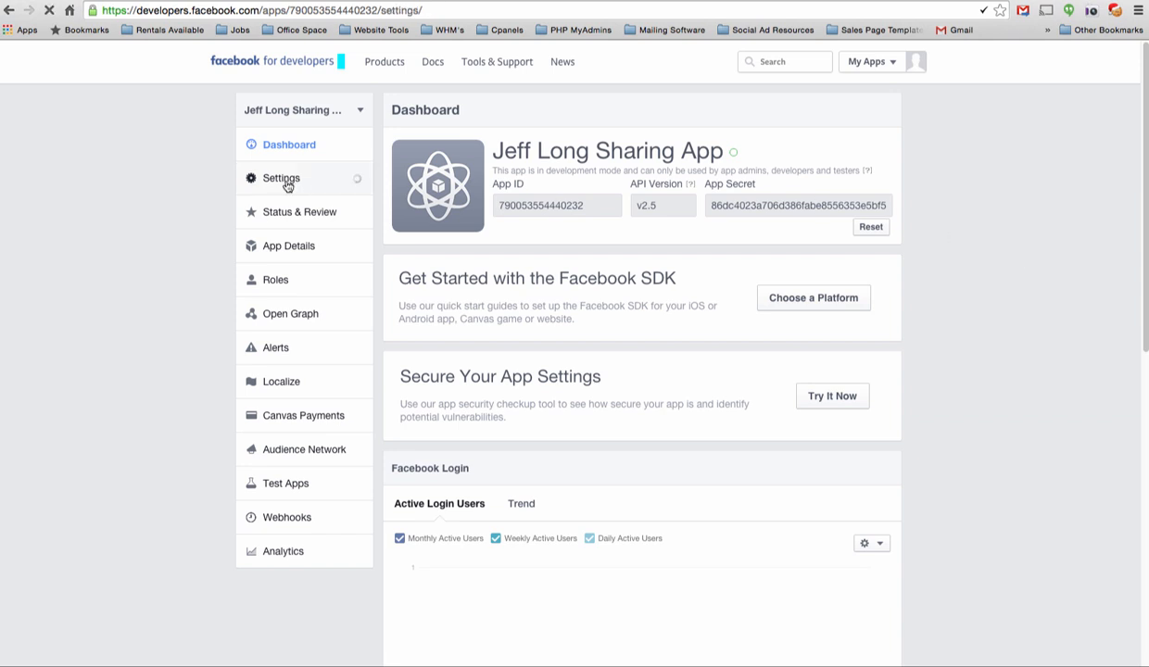
left_click(282, 178)
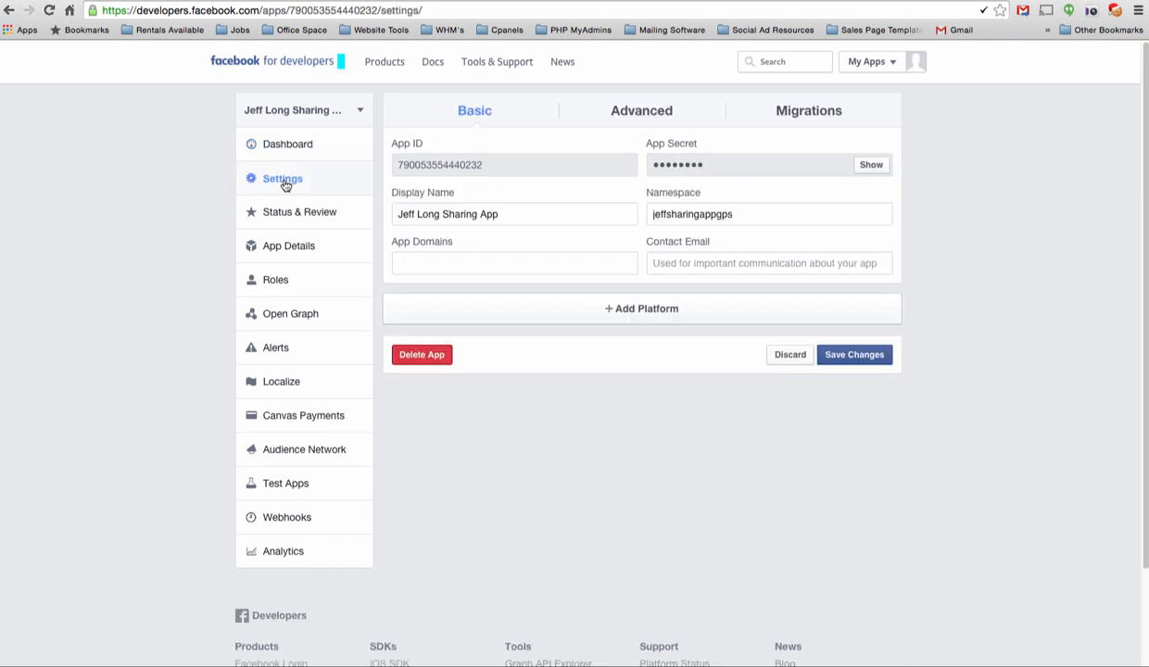
left_click(513, 263)
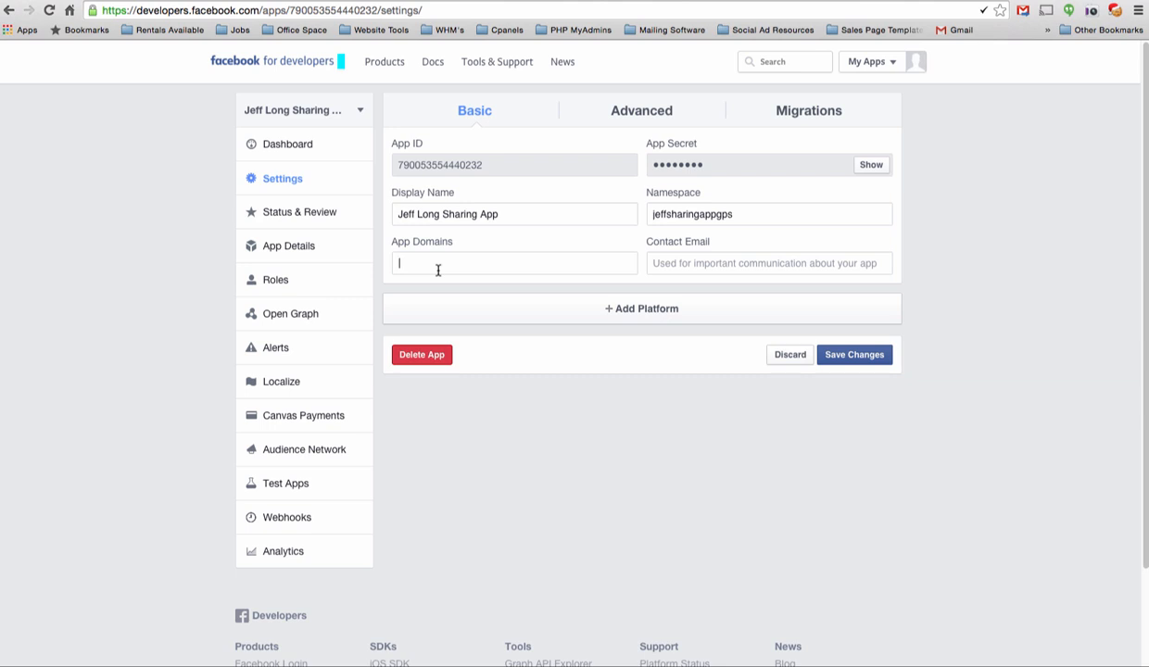
type("authorizefb.com")
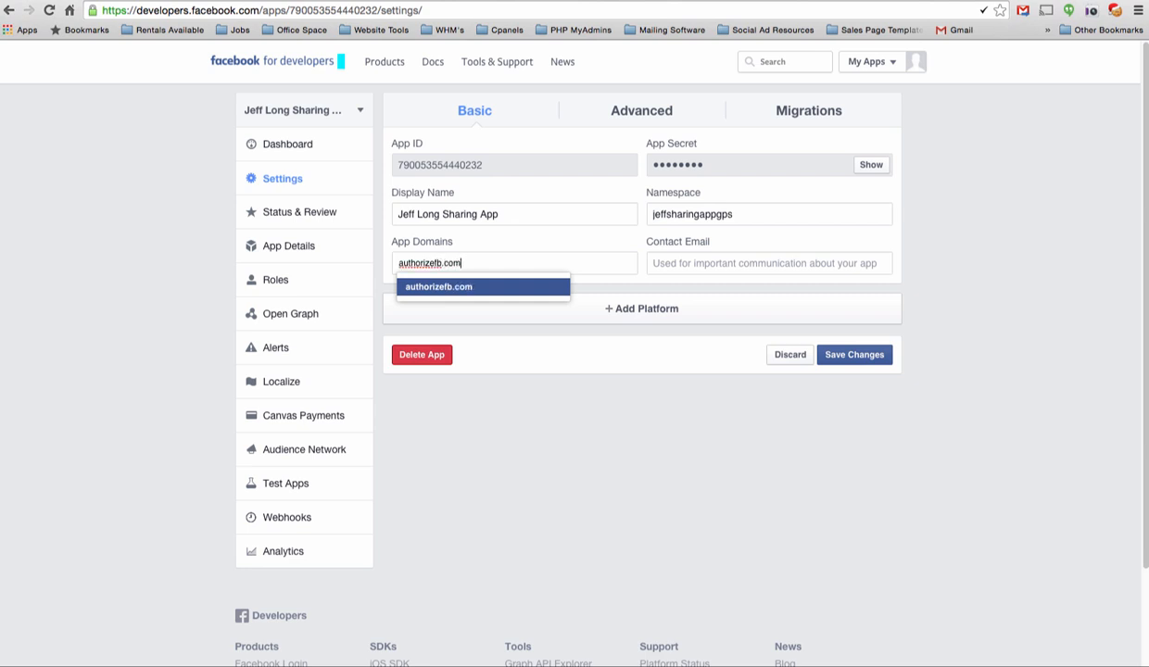
left_click(437, 285)
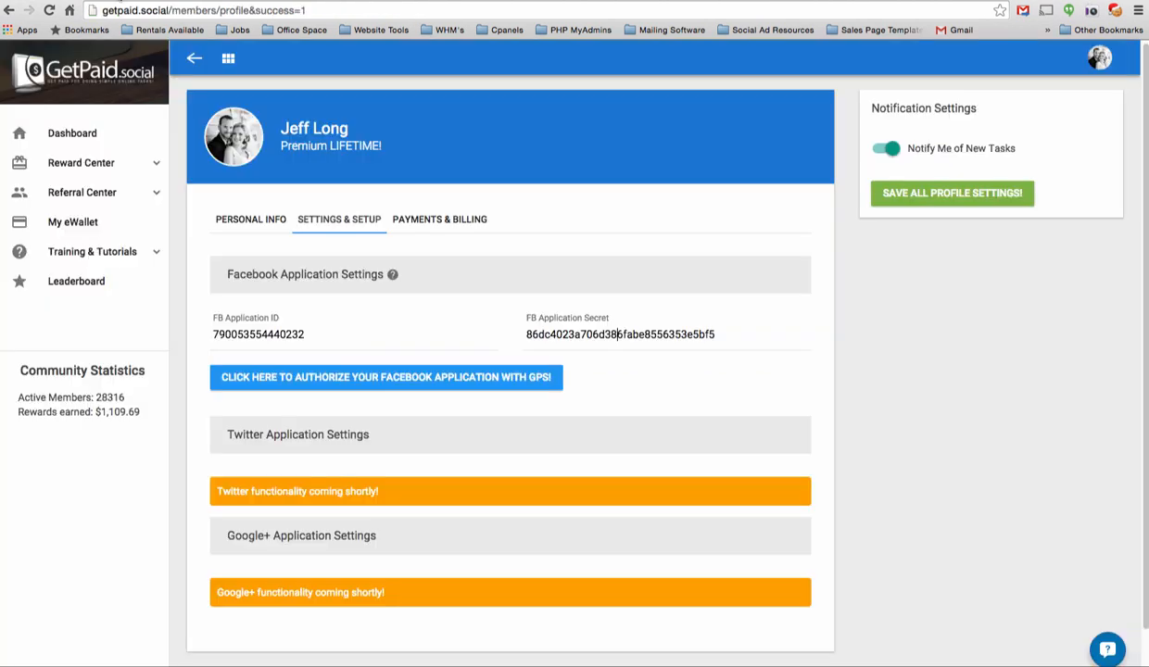
left_click(620, 334)
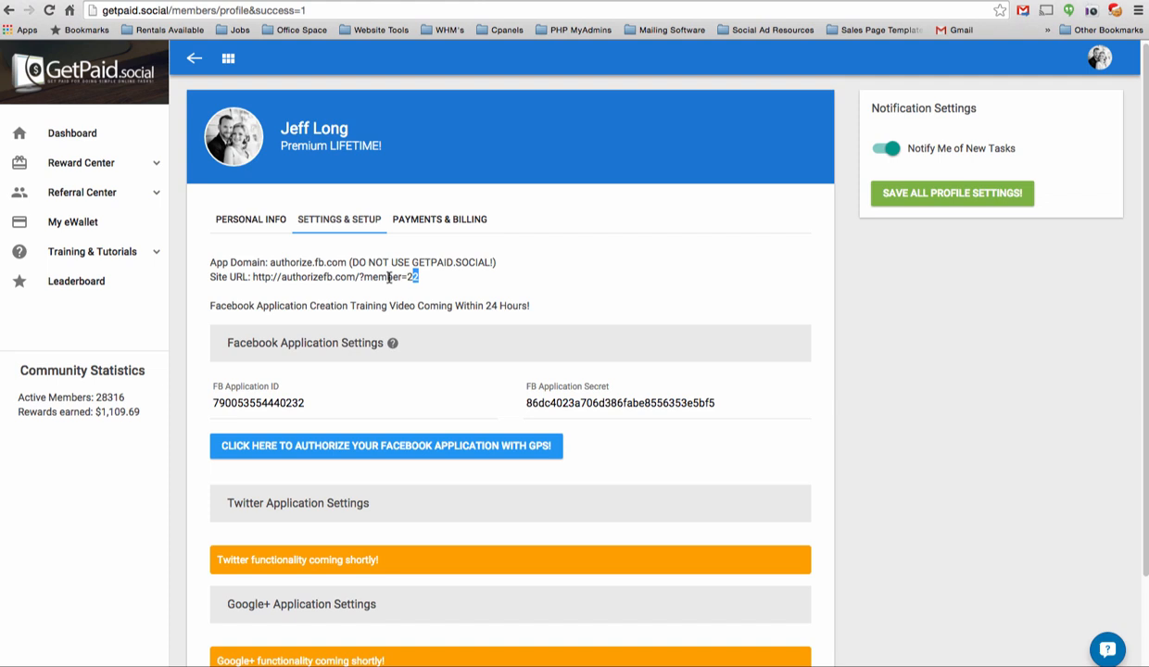
double_click(334, 276)
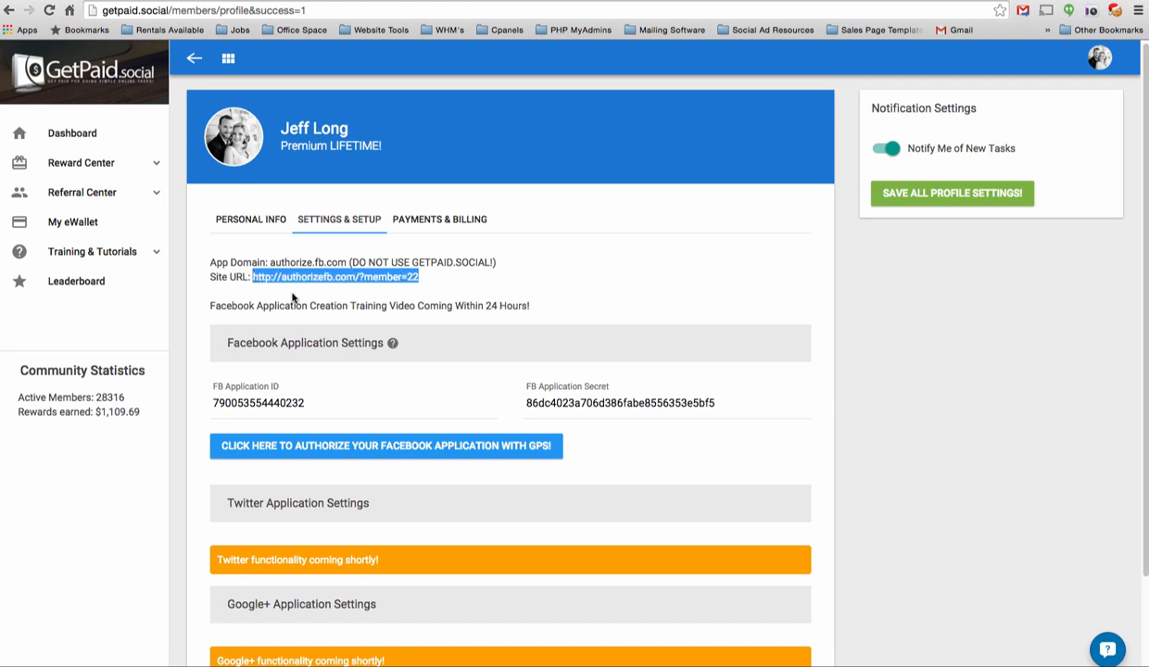
right_click(336, 276)
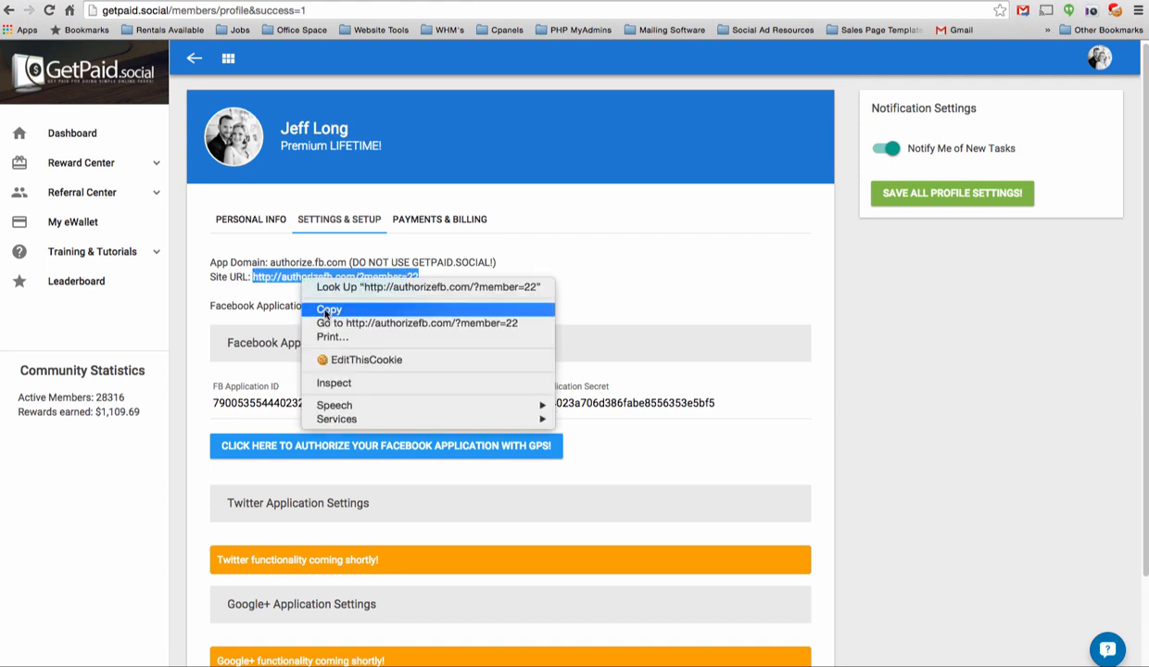
left_click(415, 322)
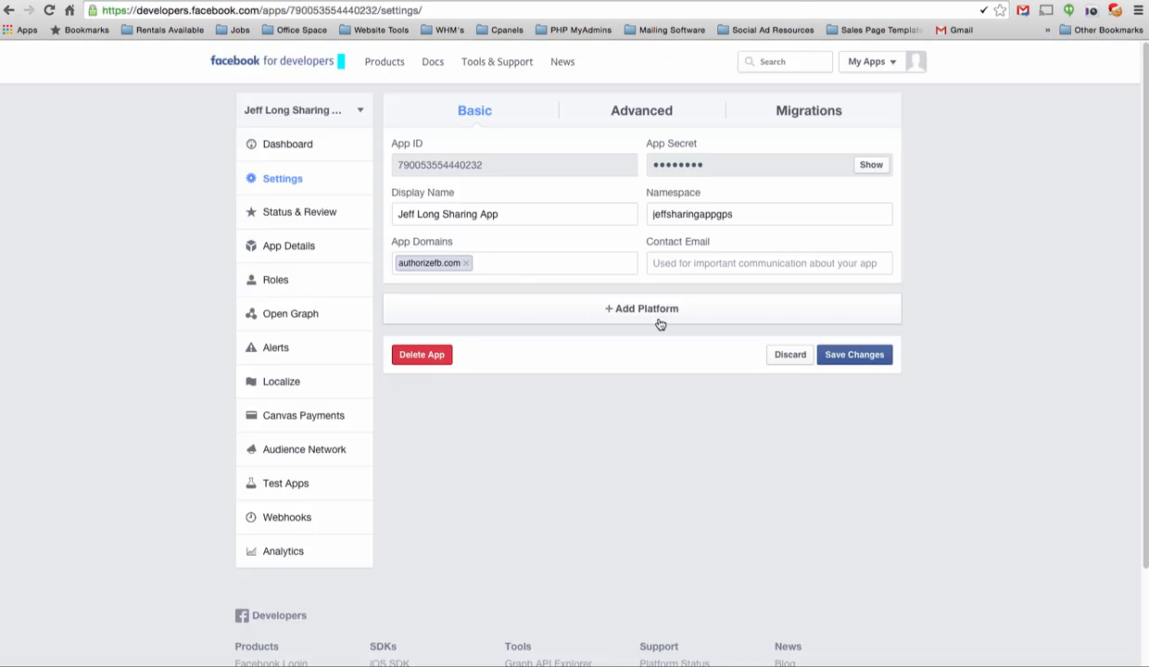
scroll("down", 3)
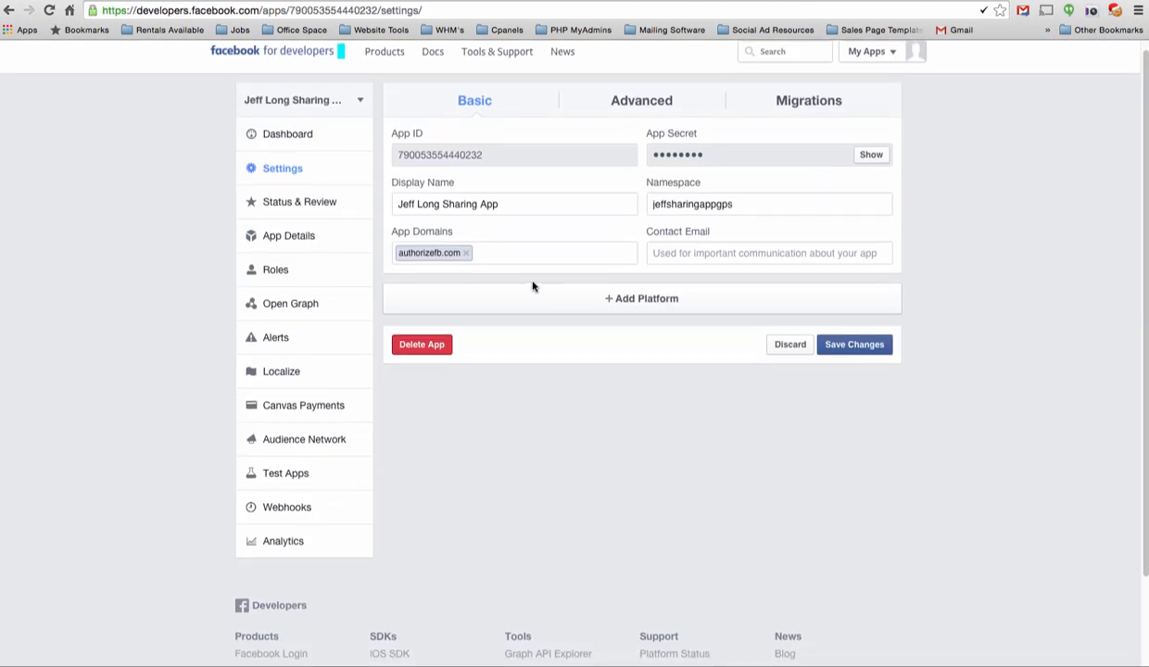
left_click(538, 263)
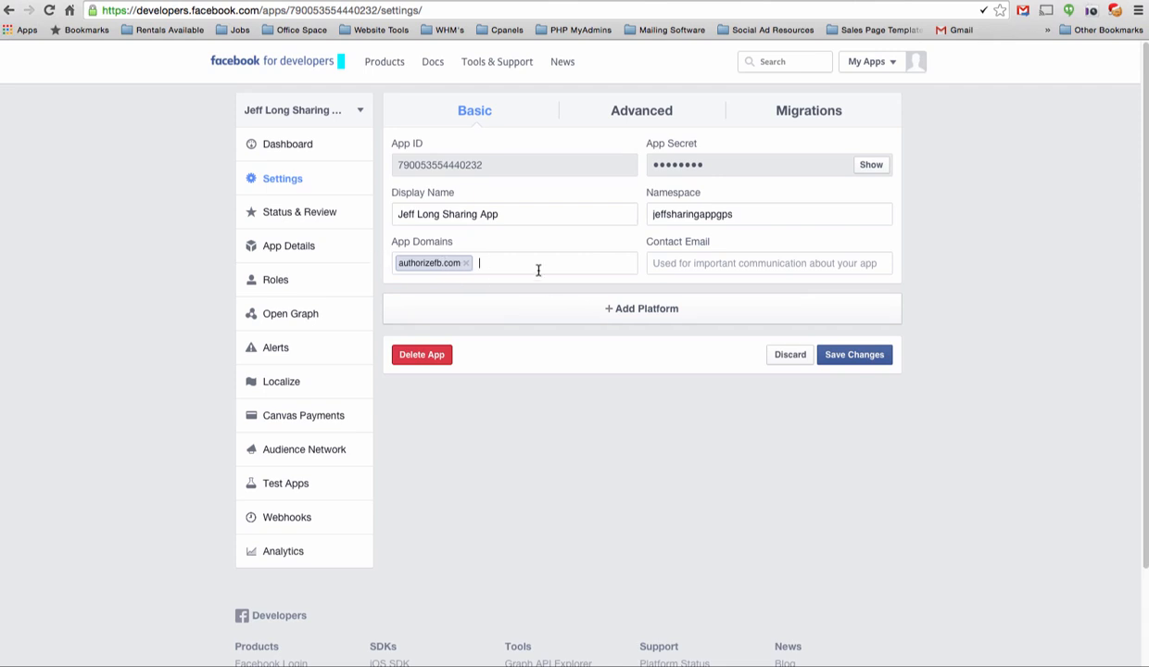
mouse_move(634, 313)
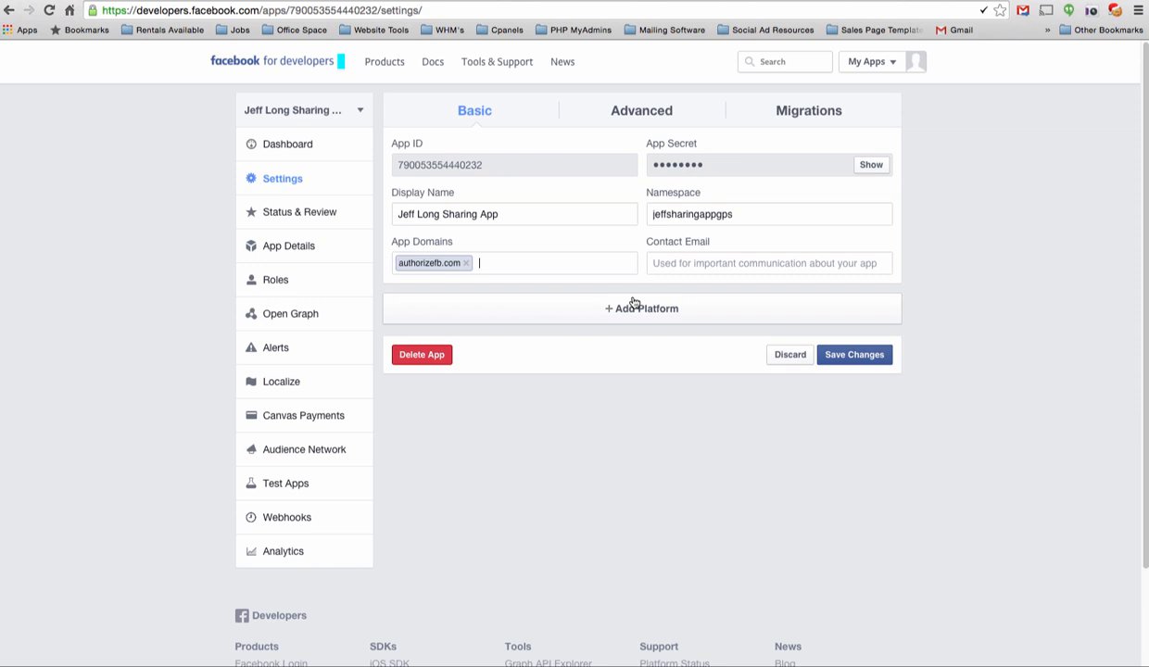
mouse_move(881, 369)
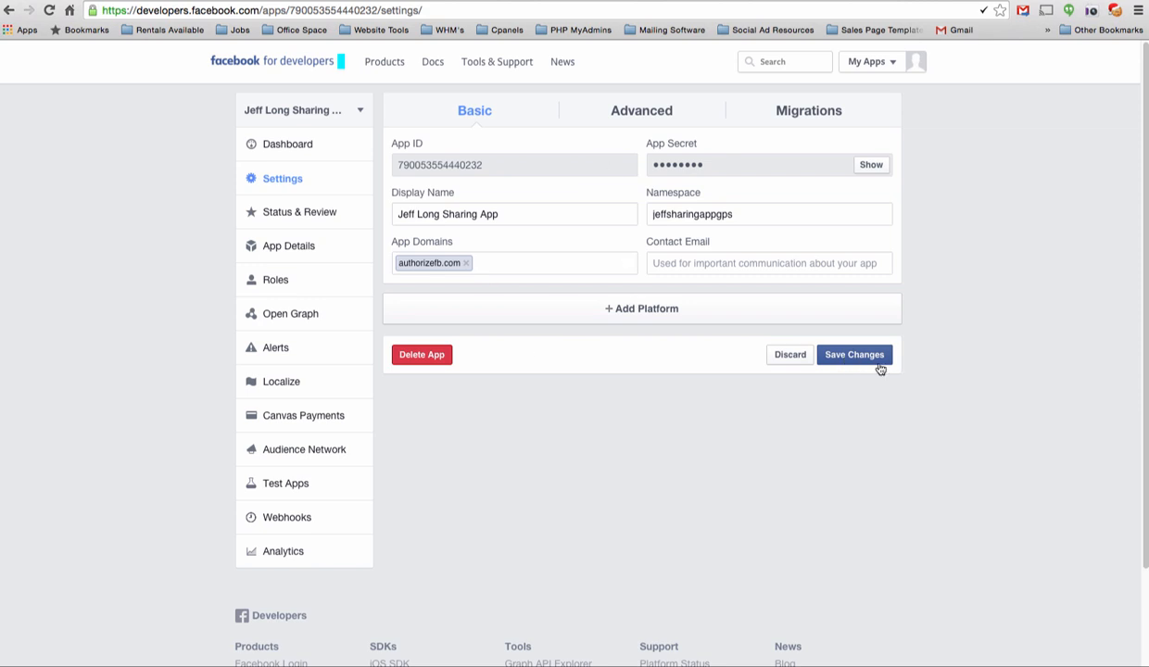
mouse_move(835, 411)
type("http://authorizefb.com/?member=22")
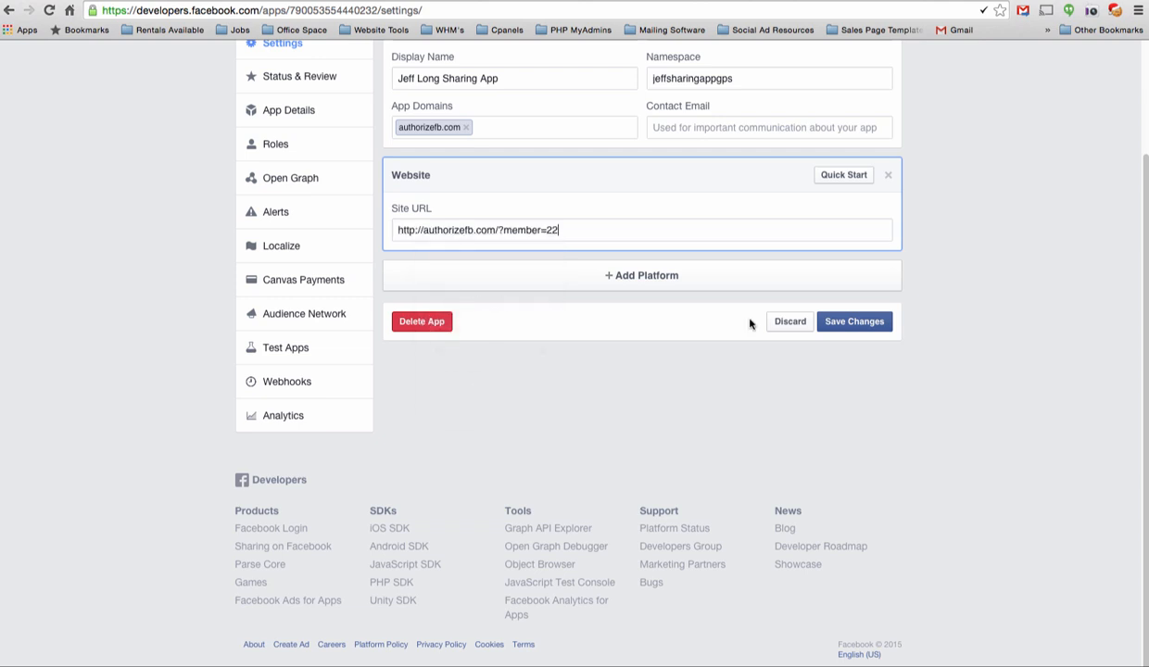
scroll("up", 3)
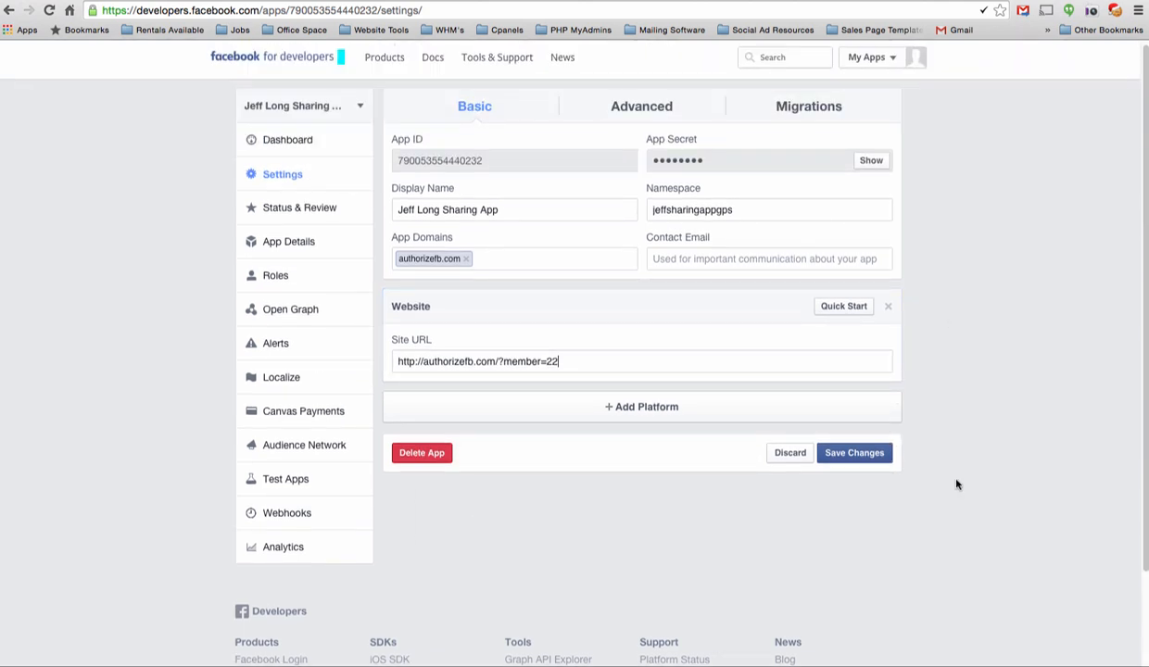
left_click(854, 452)
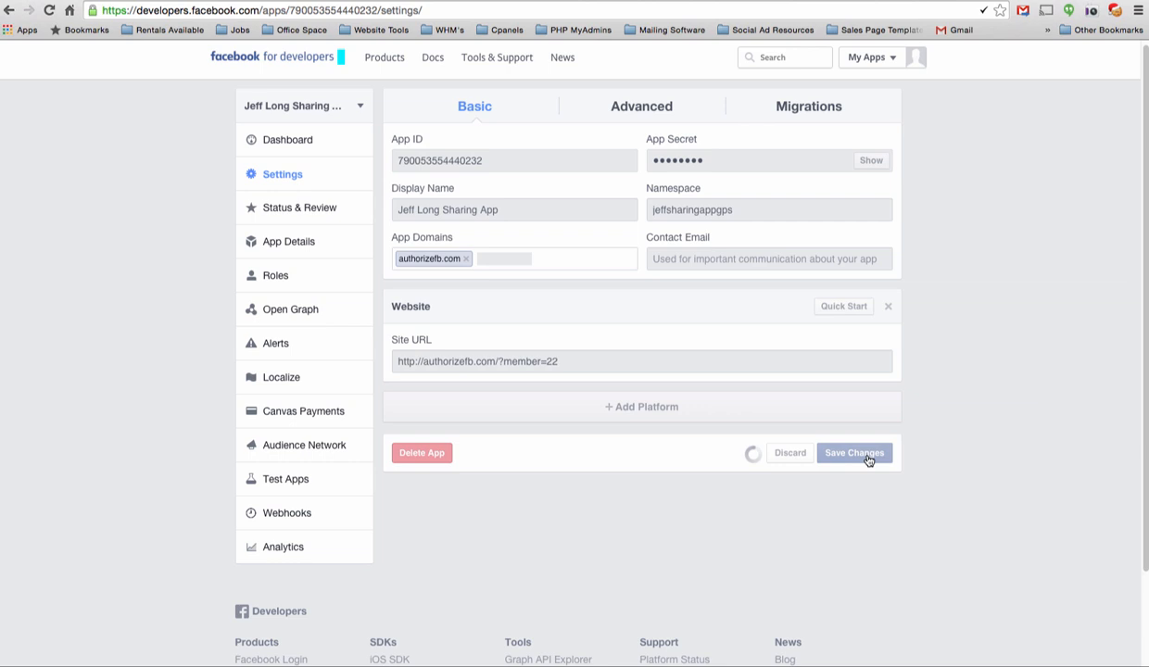
left_click(855, 452)
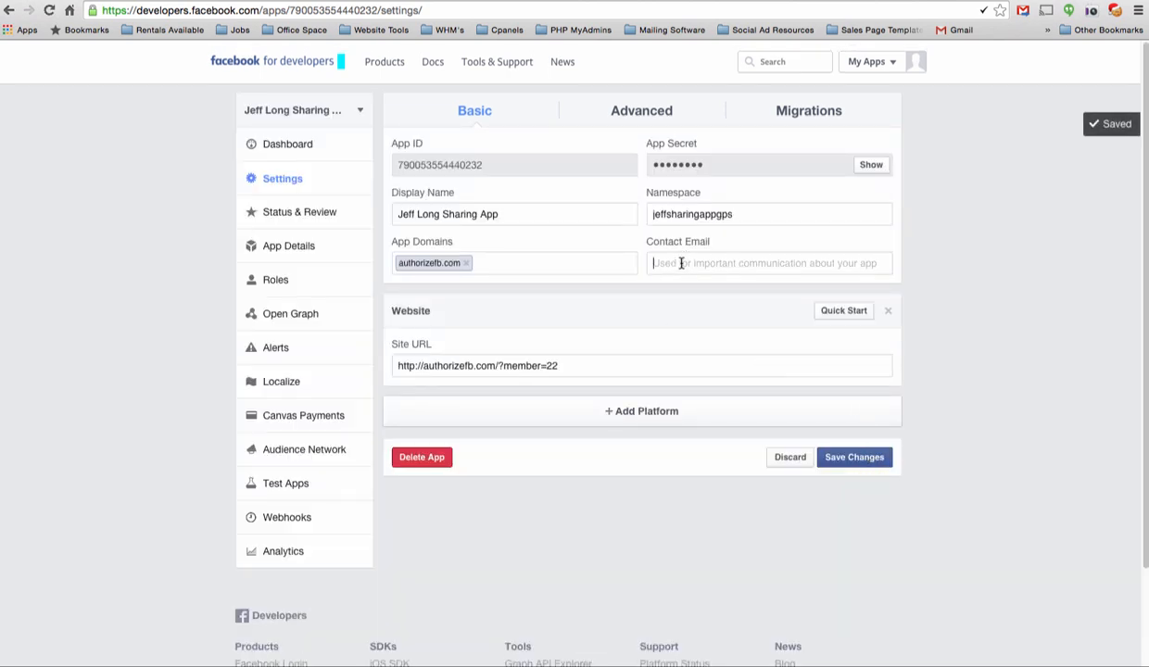
left_click(854, 456)
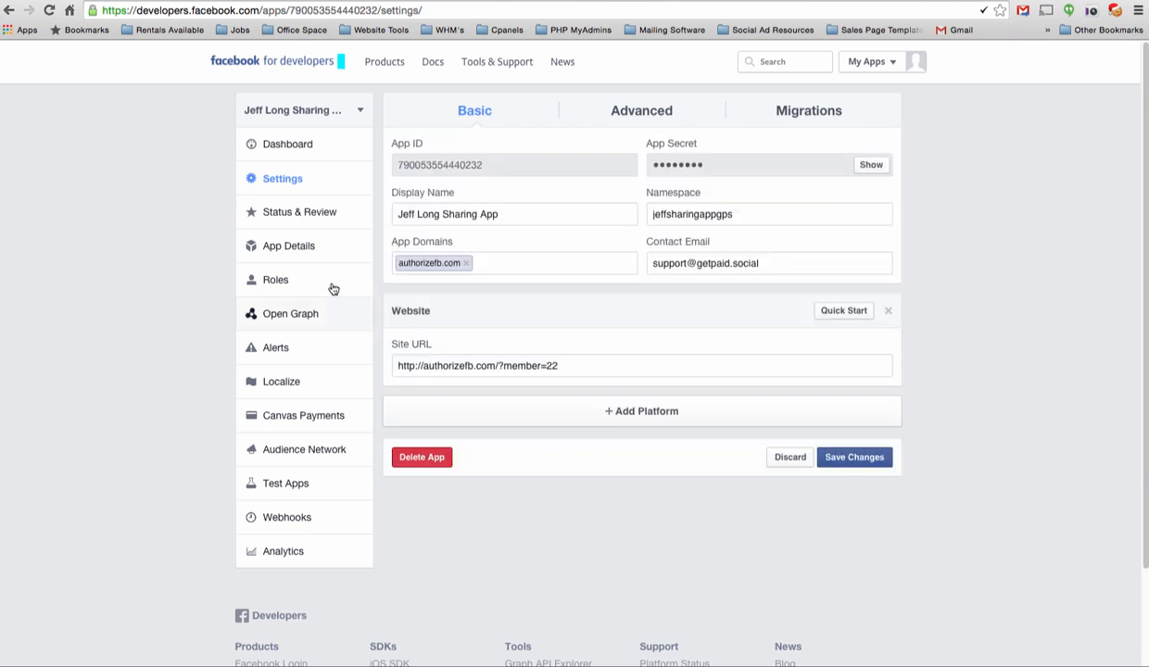
- In Status & Review, switch the app to public and confirm making it live
left_click(300, 211)
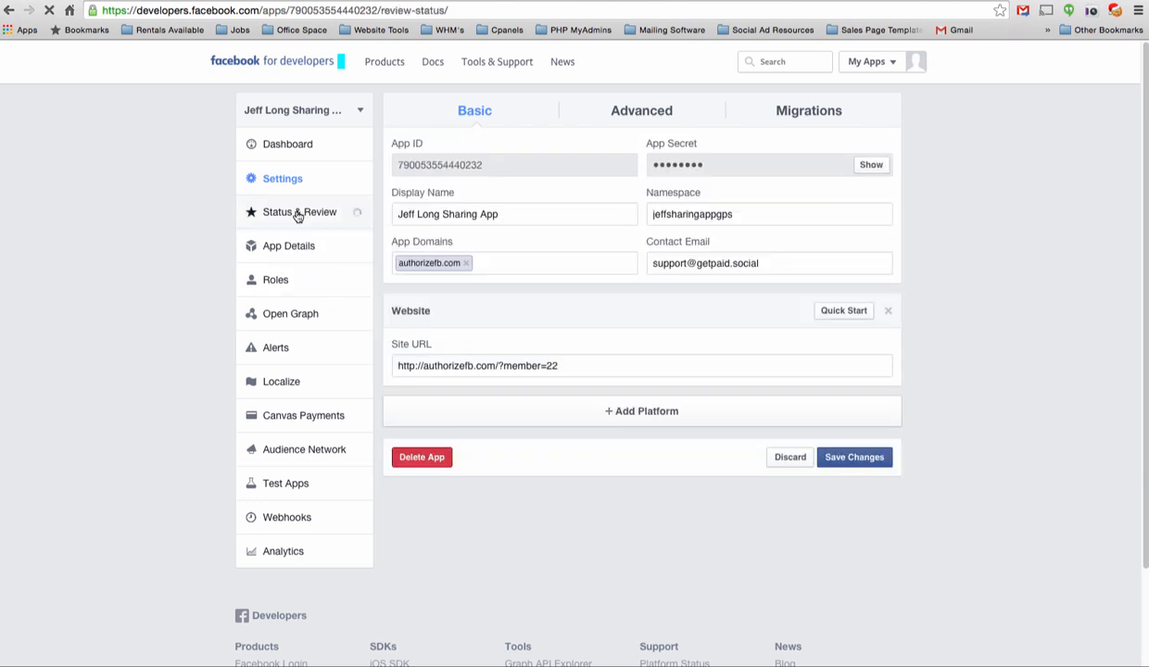
left_click(300, 212)
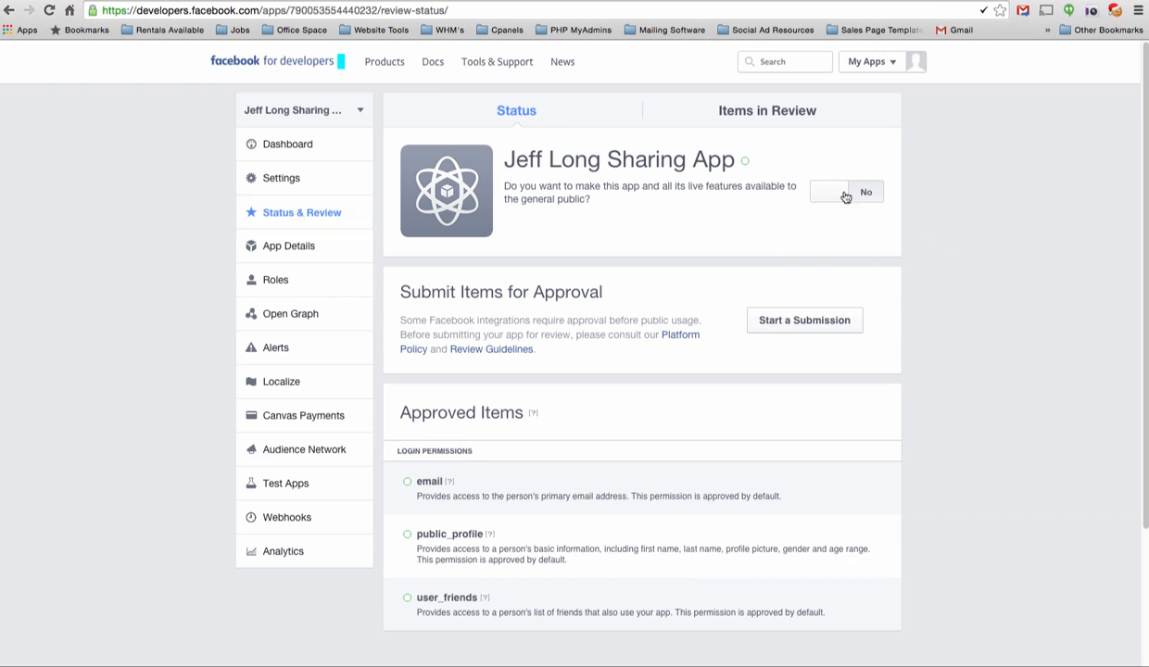
left_click(843, 191)
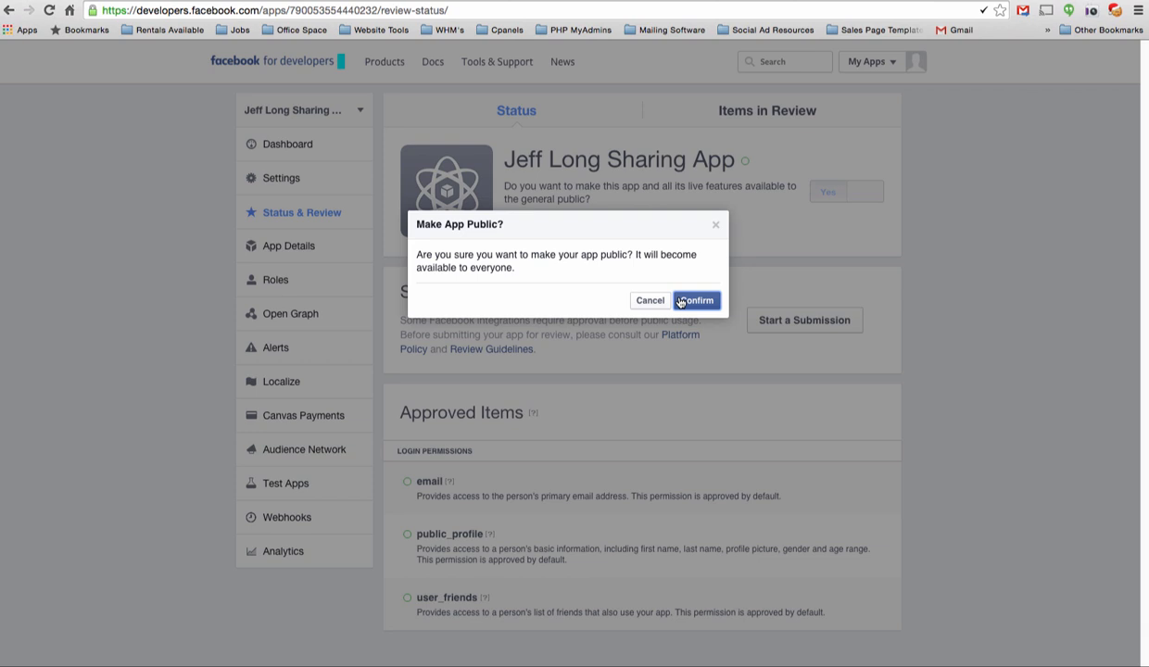
left_click(695, 300)
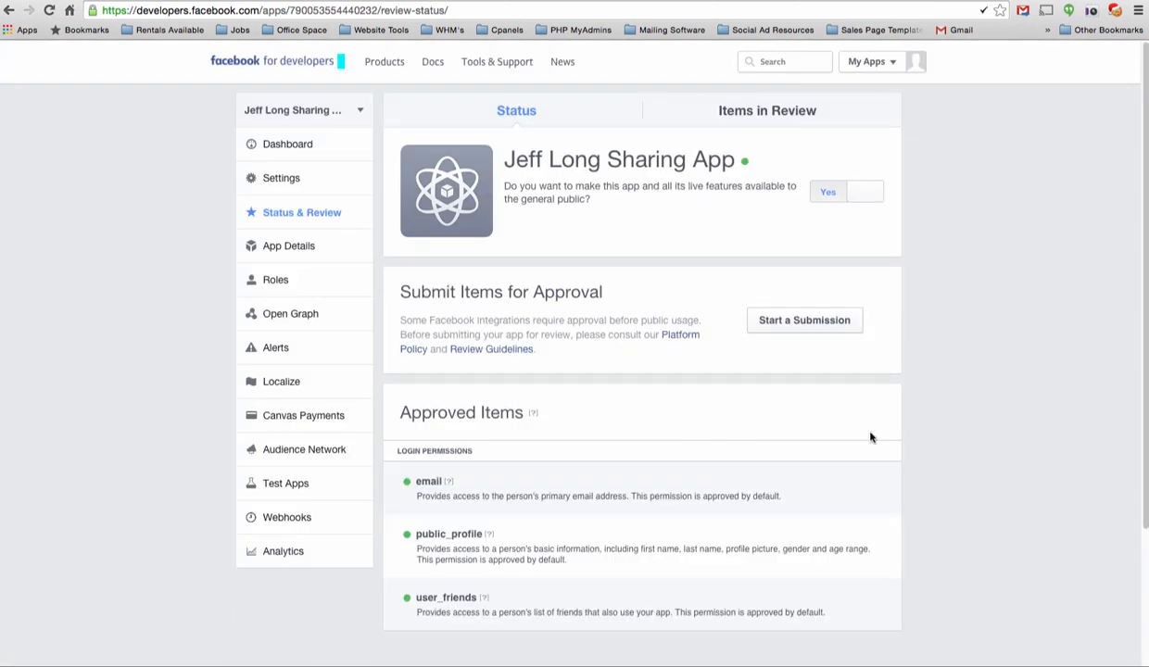
mouse_move(968, 422)
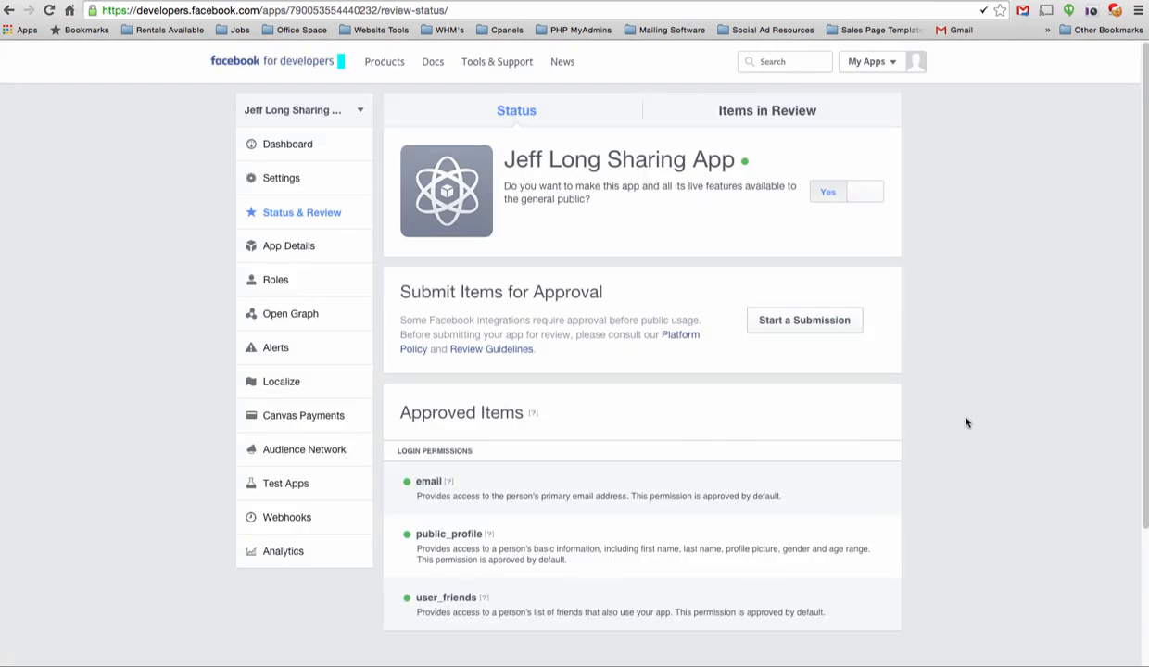
mouse_move(593, 491)
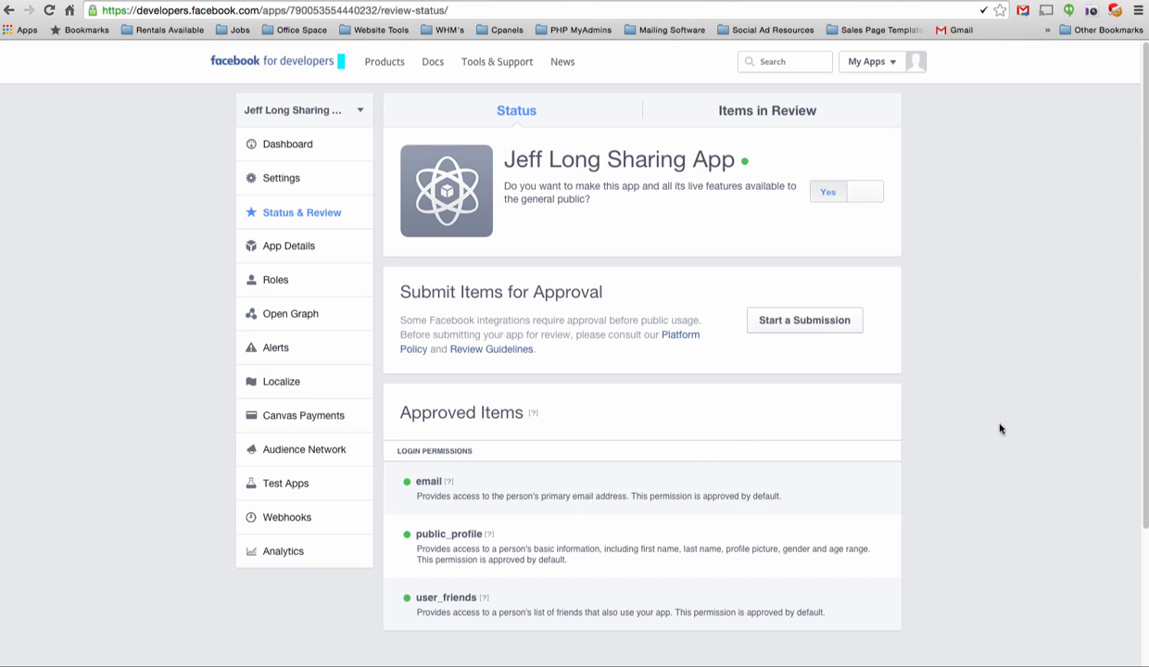
mouse_move(997, 430)
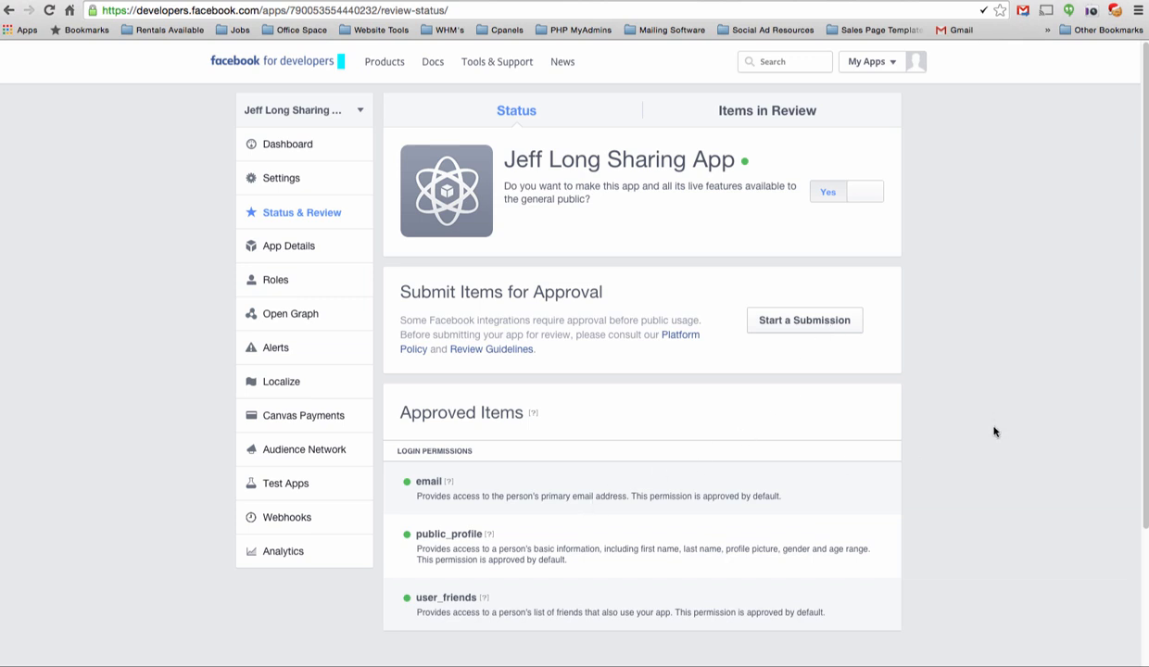
mouse_move(931, 504)
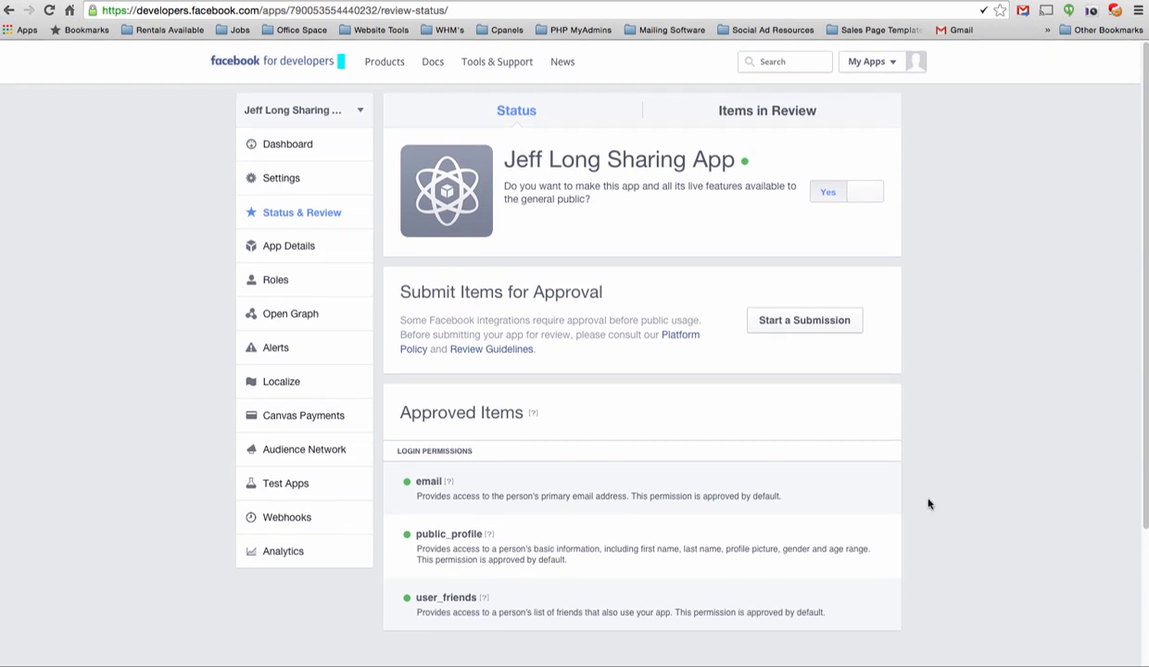
mouse_move(701, 493)
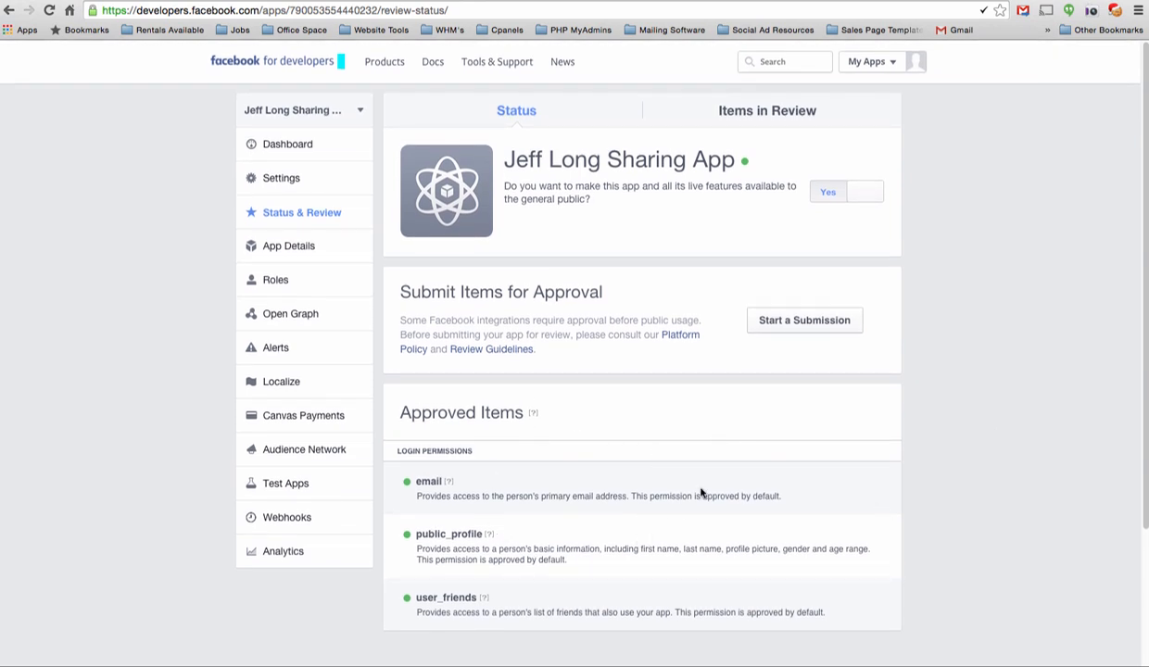
mouse_move(937, 419)
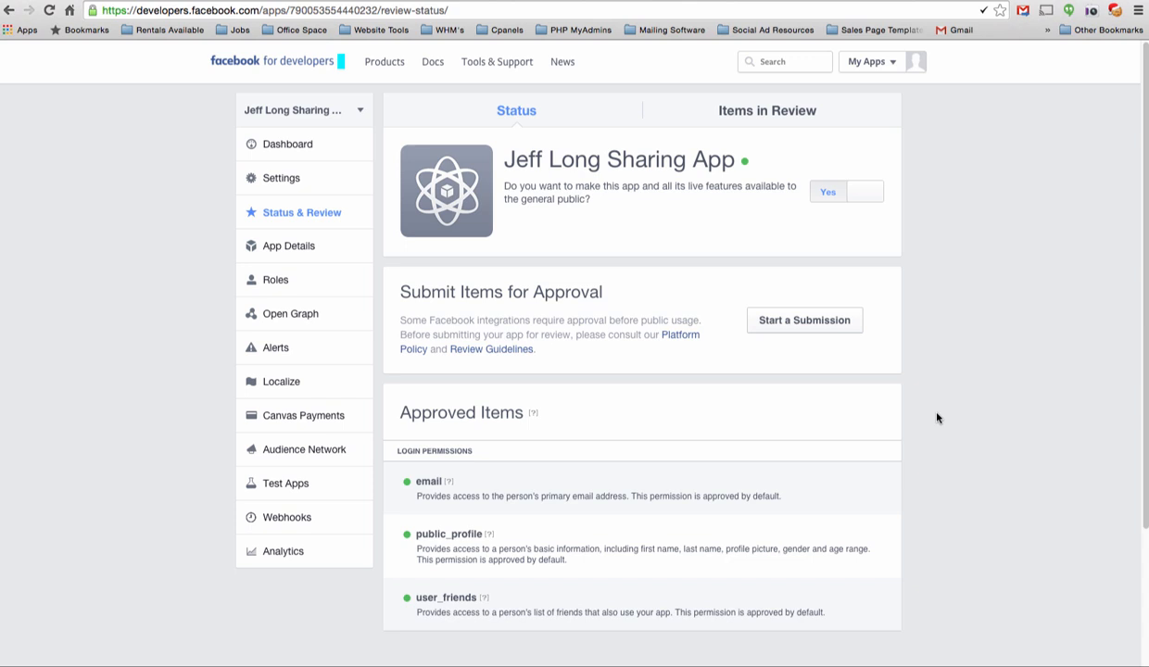
mouse_move(547, 478)
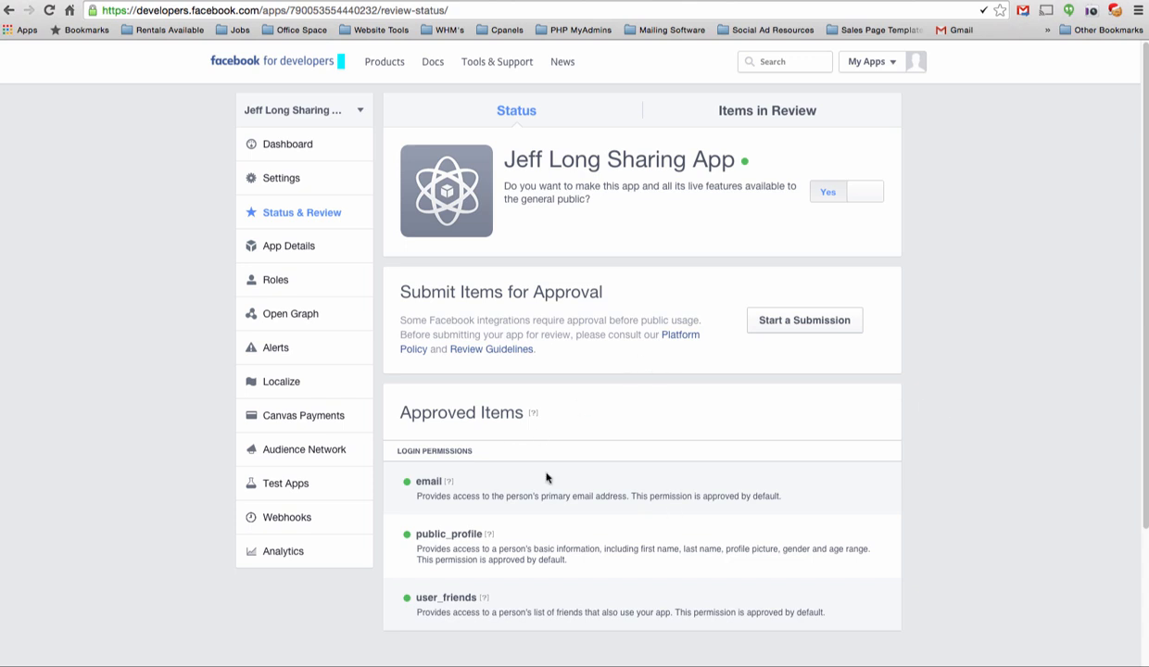
mouse_move(739, 545)
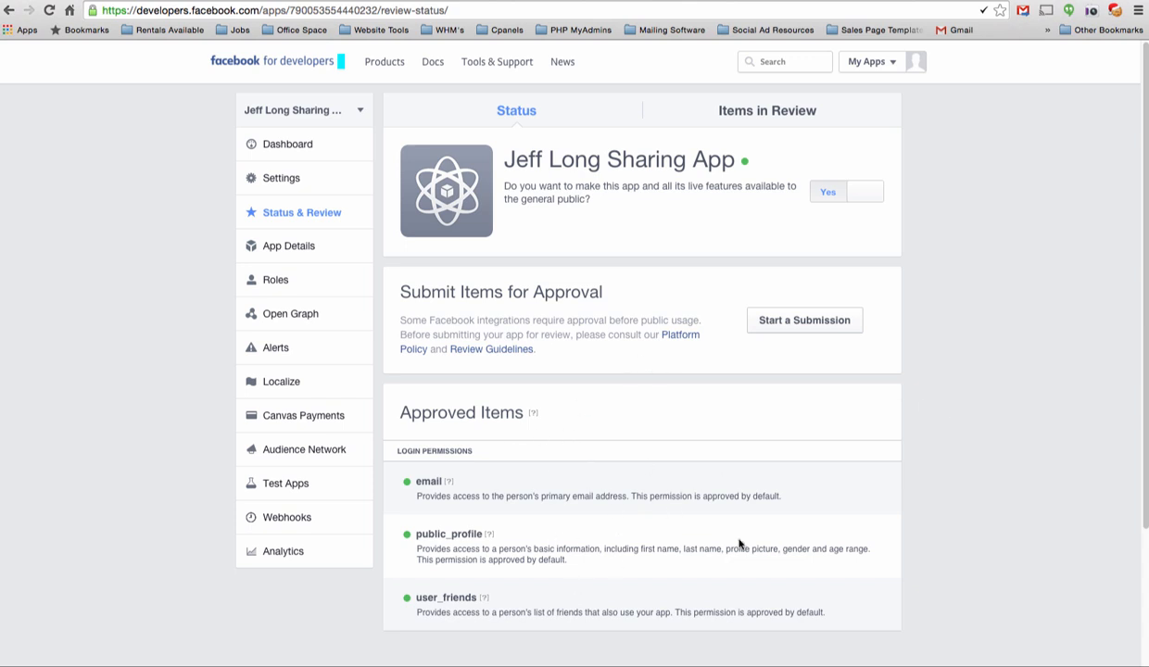
mouse_move(289, 244)
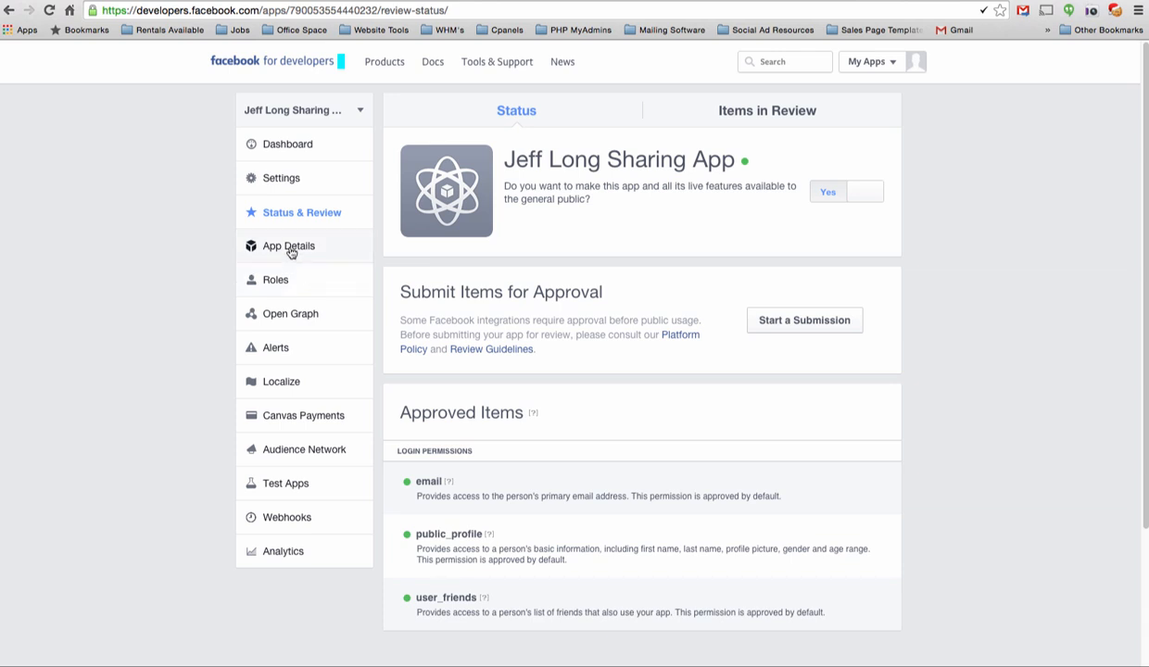
left_click(289, 244)
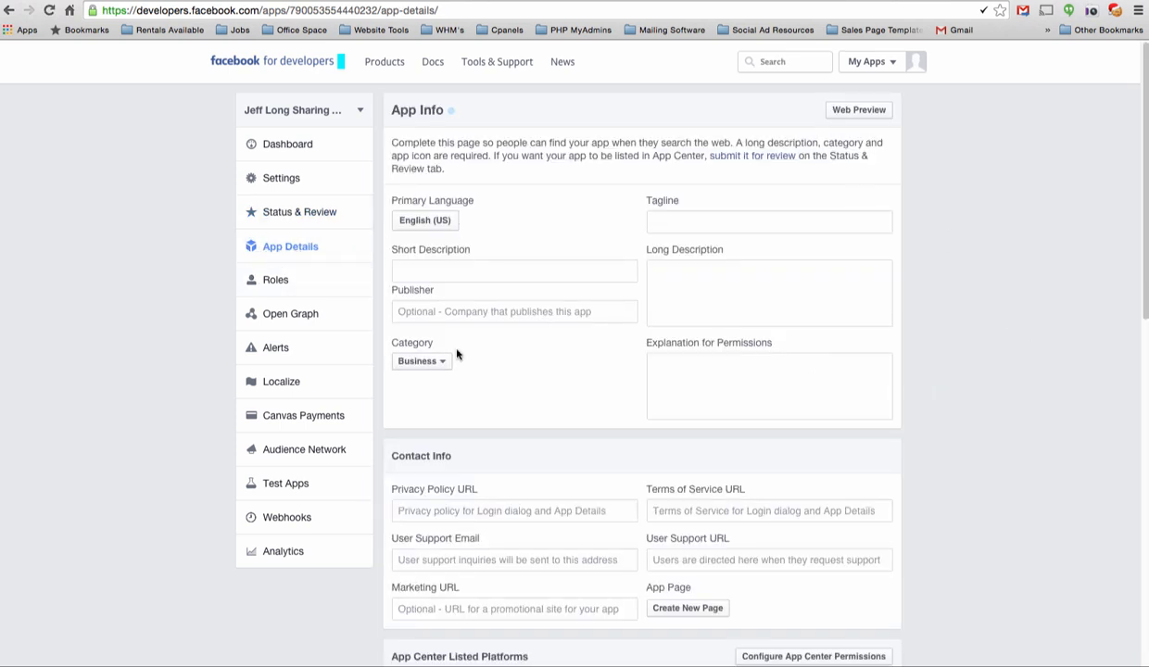
scroll("down", 3)
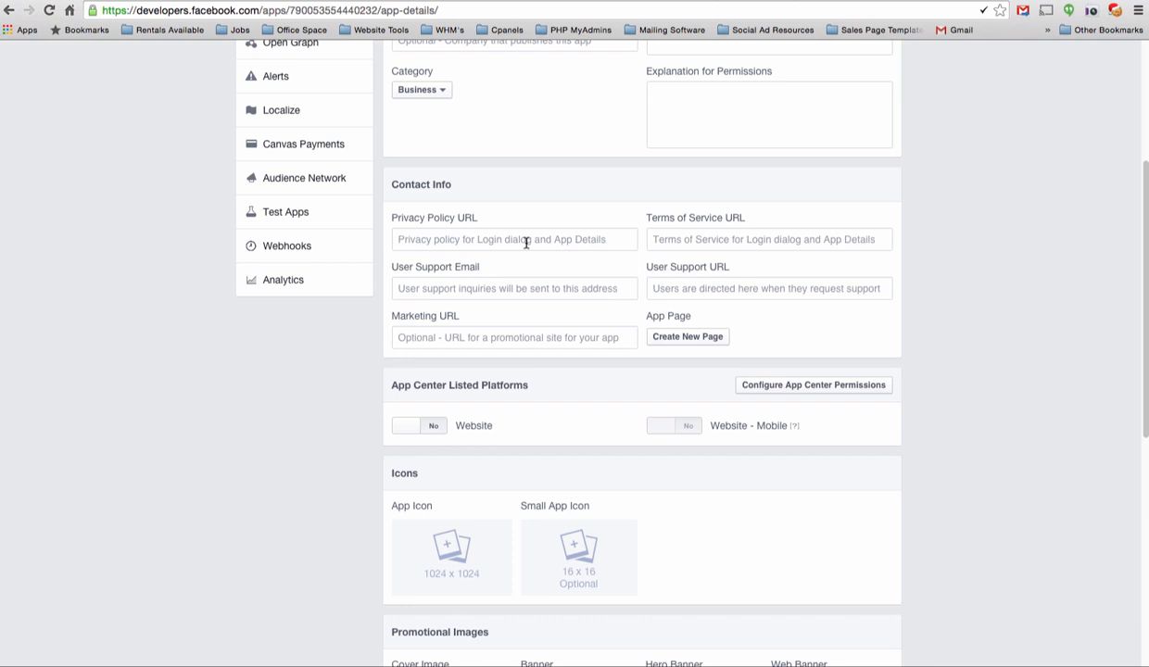
left_click(511, 239)
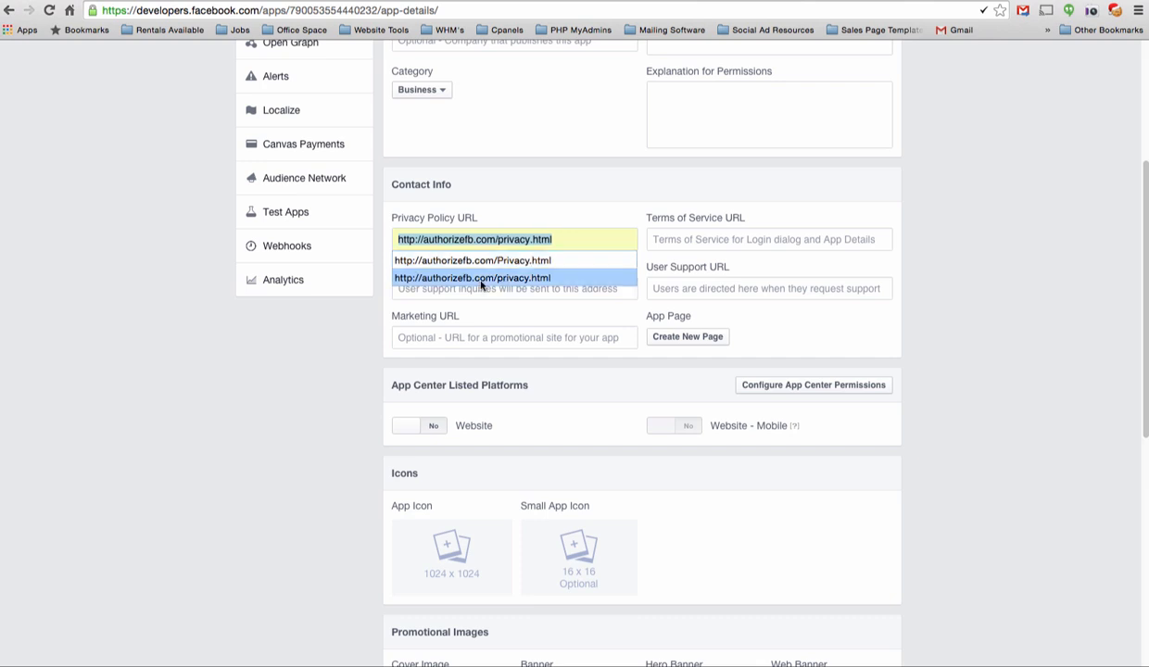
left_click(472, 278)
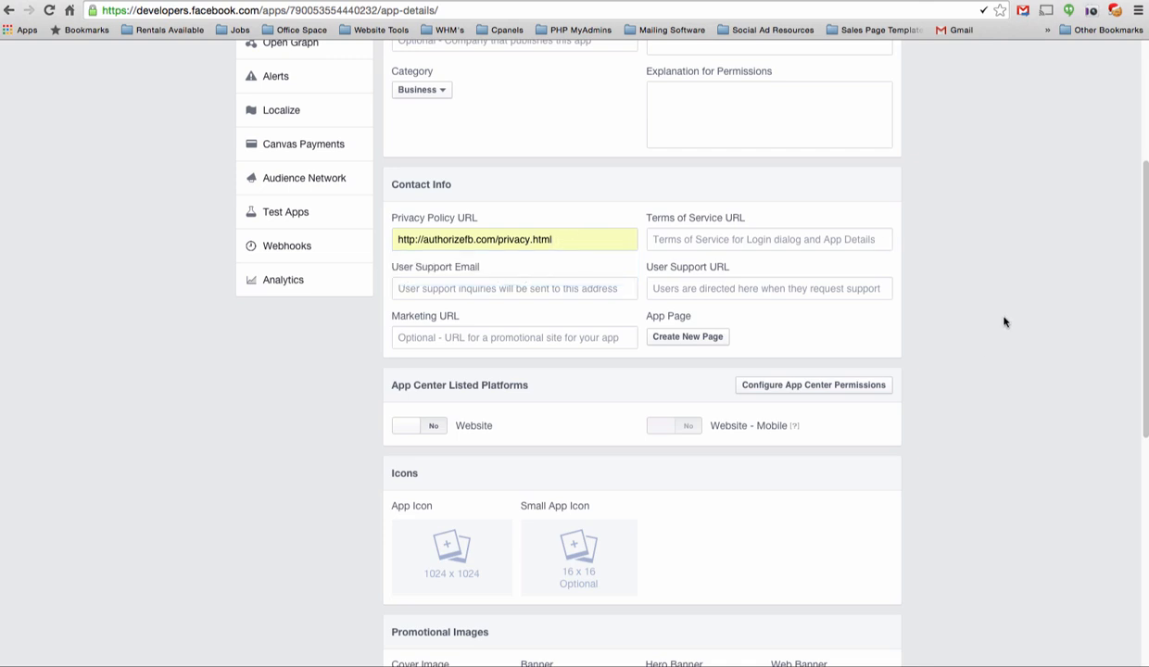
scroll("down", 3)
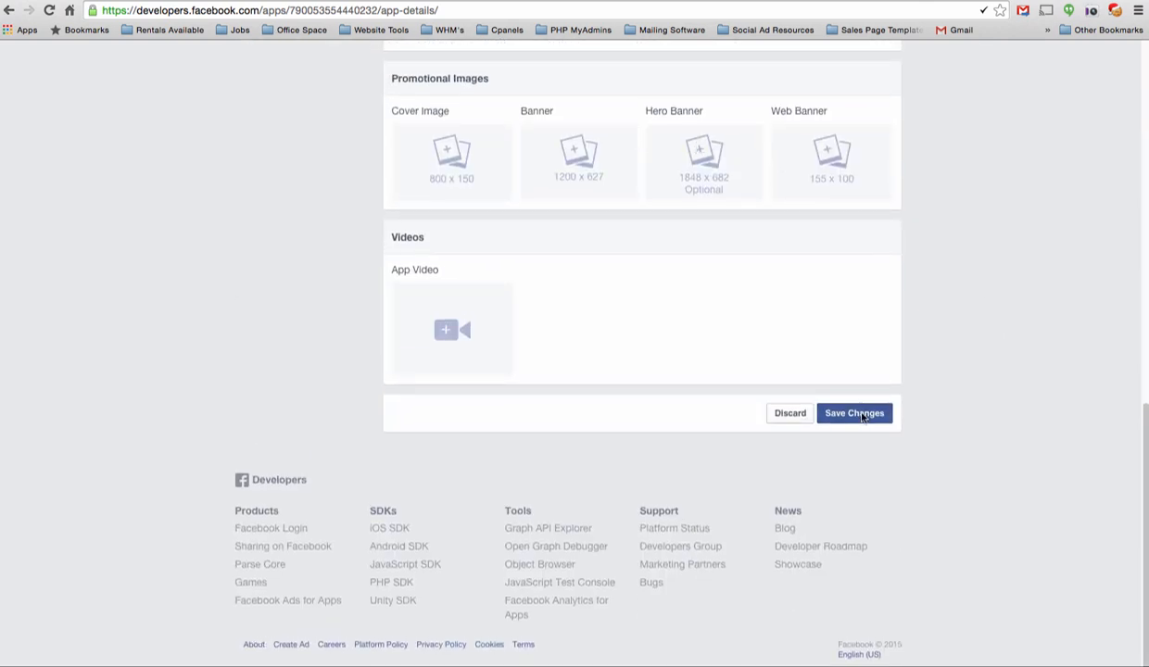
left_click(855, 414)
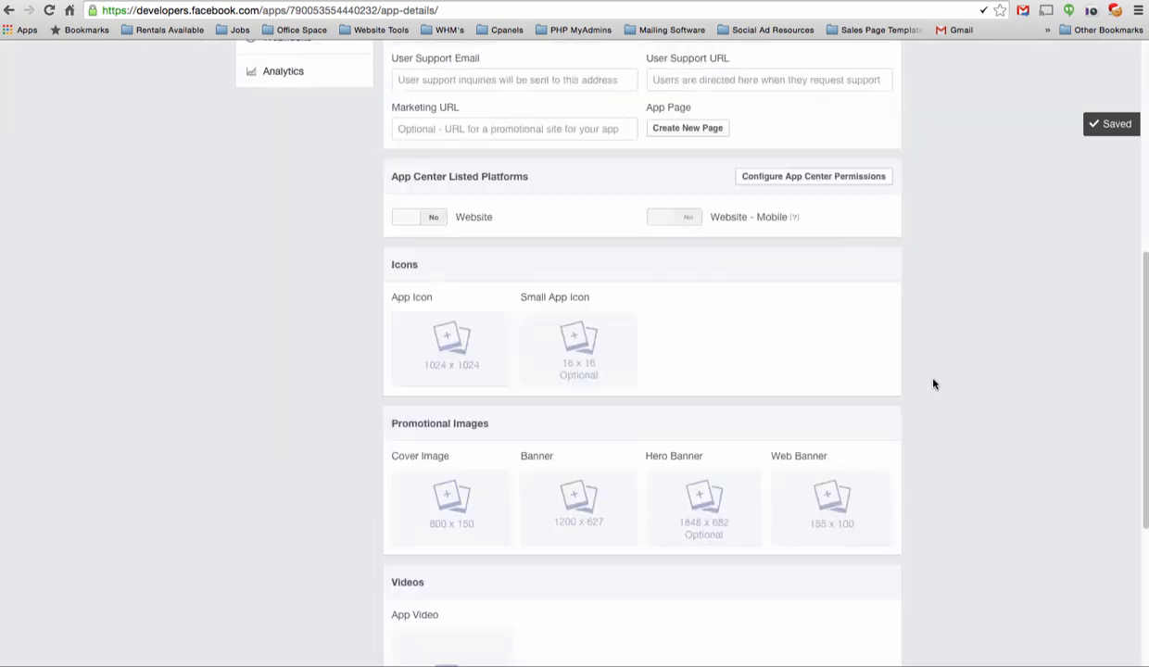
- Return to the app dashboard
scroll("up", 3)
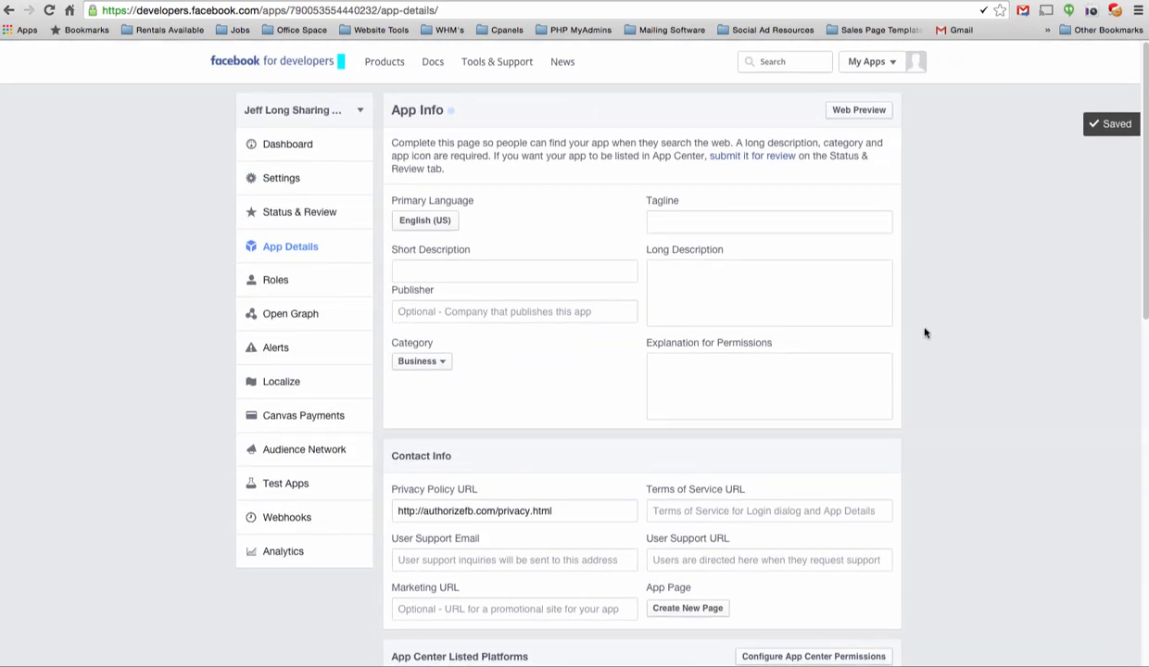
left_click(289, 145)
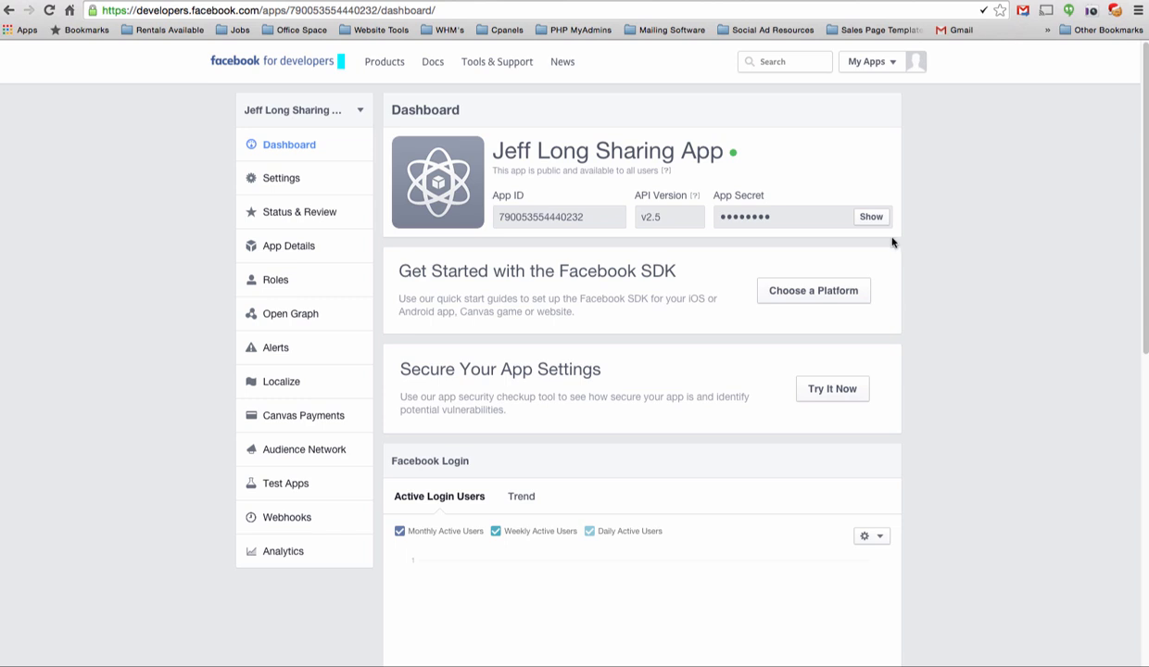
- Reveal the App Secret and copy the App ID from the dashboard
left_click(869, 215)
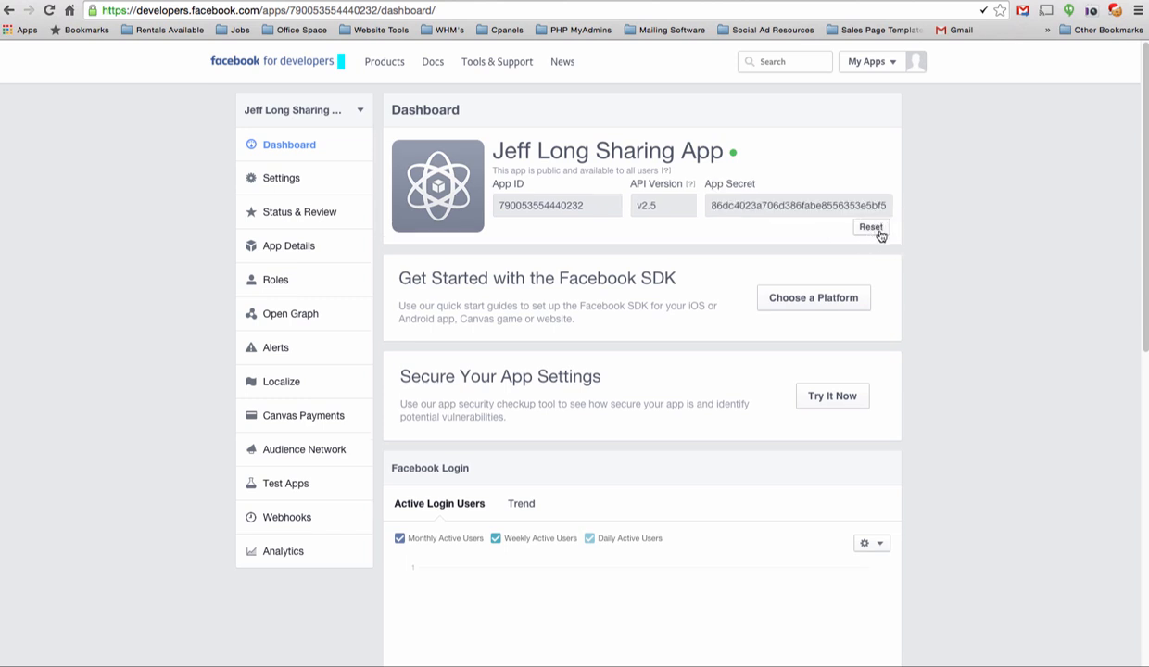
mouse_move(777, 215)
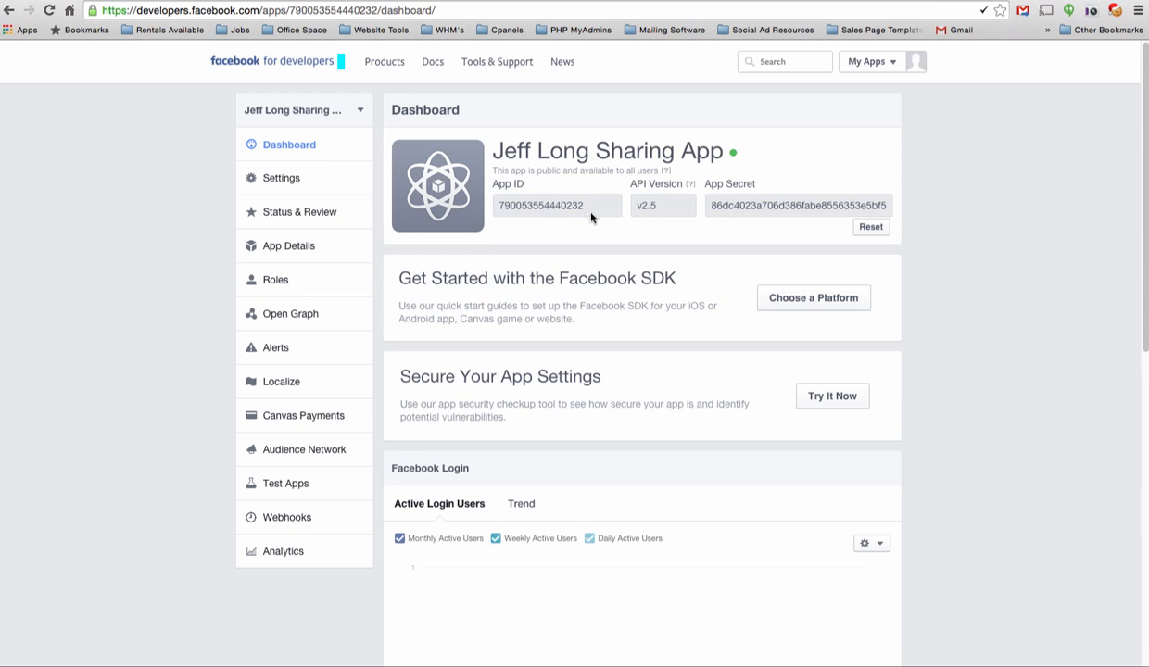
double_click(556, 204)
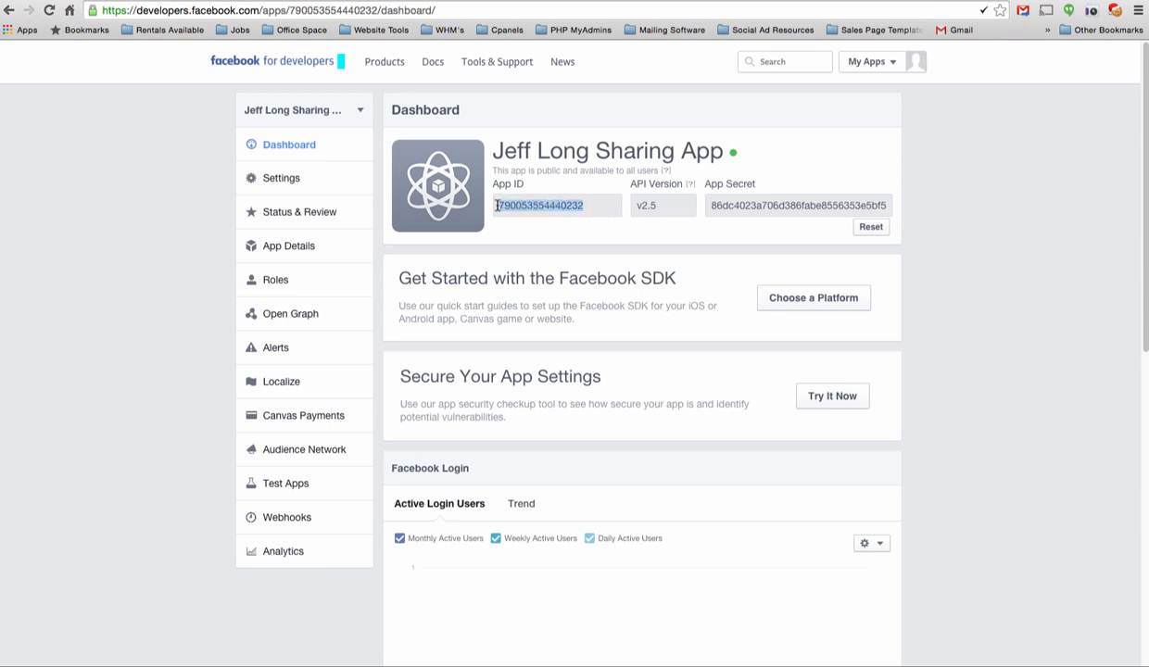
right_click(555, 204)
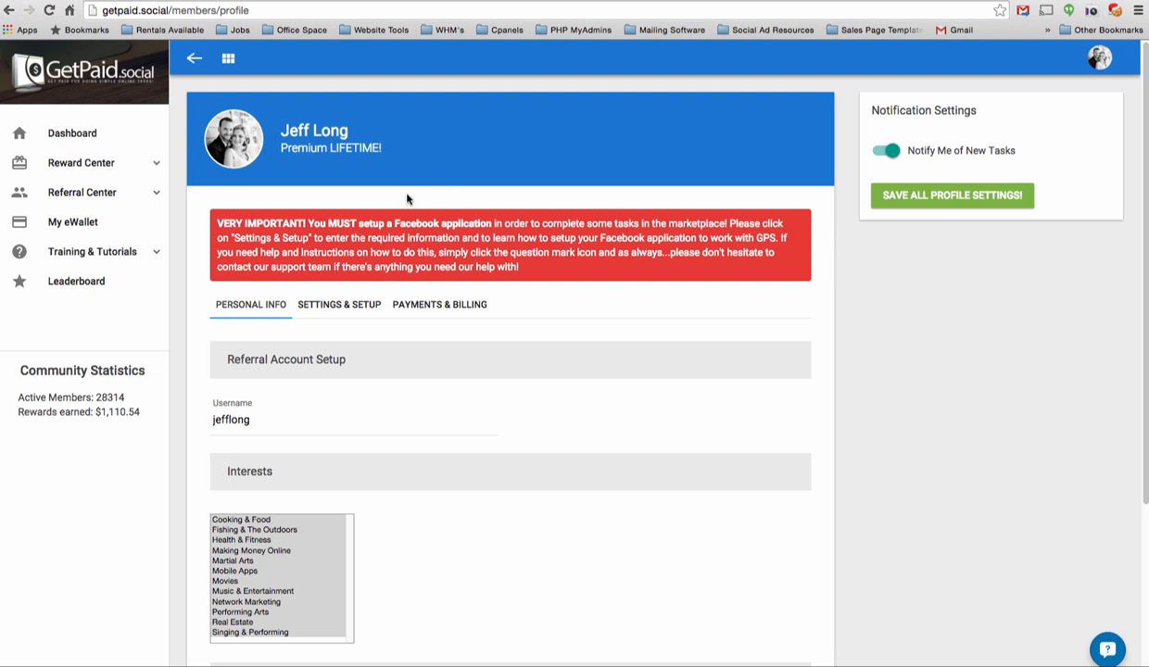
- Paste the App ID into GetPaid.social's FB Application ID field
left_click(339, 304)
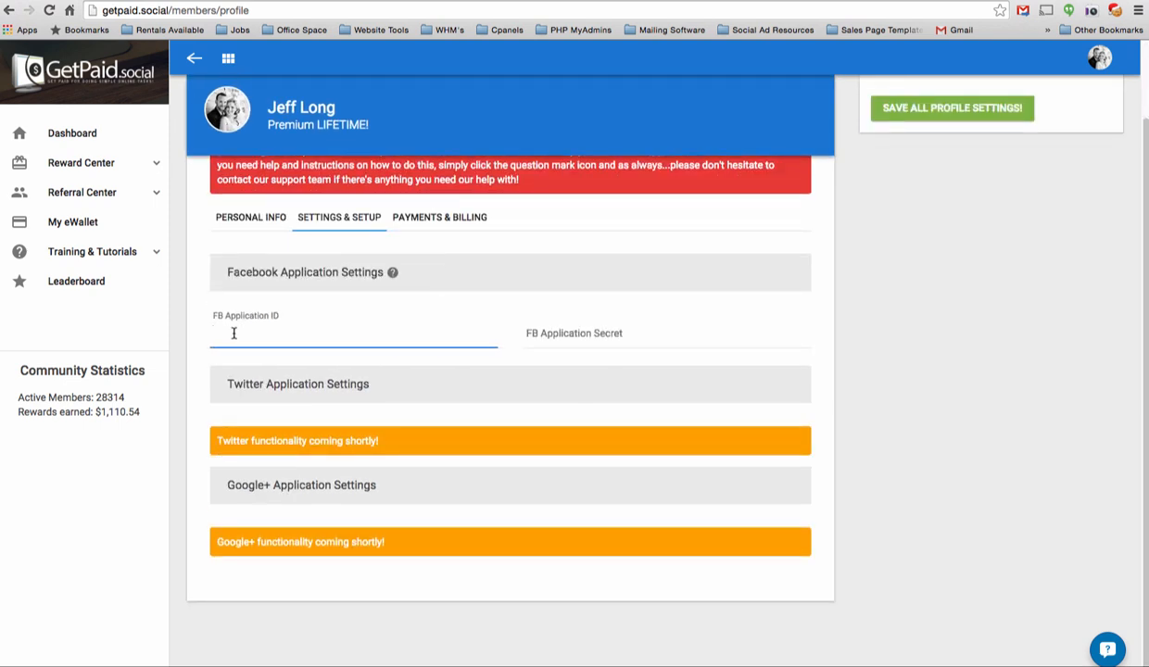
right_click(234, 333)
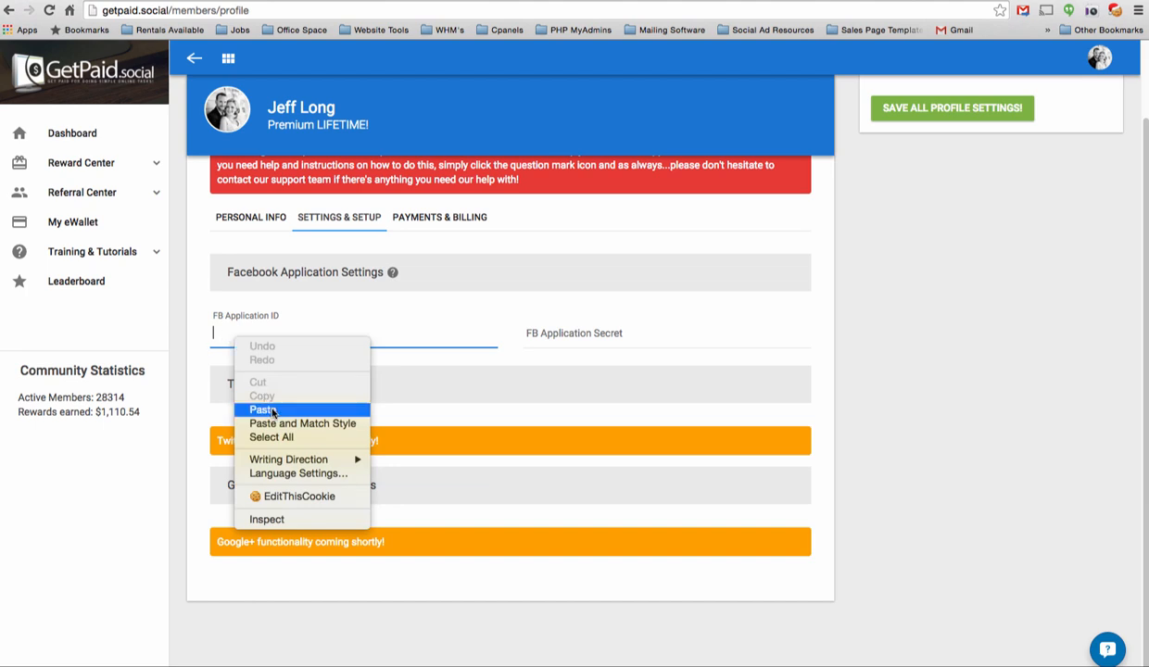
left_click(263, 410)
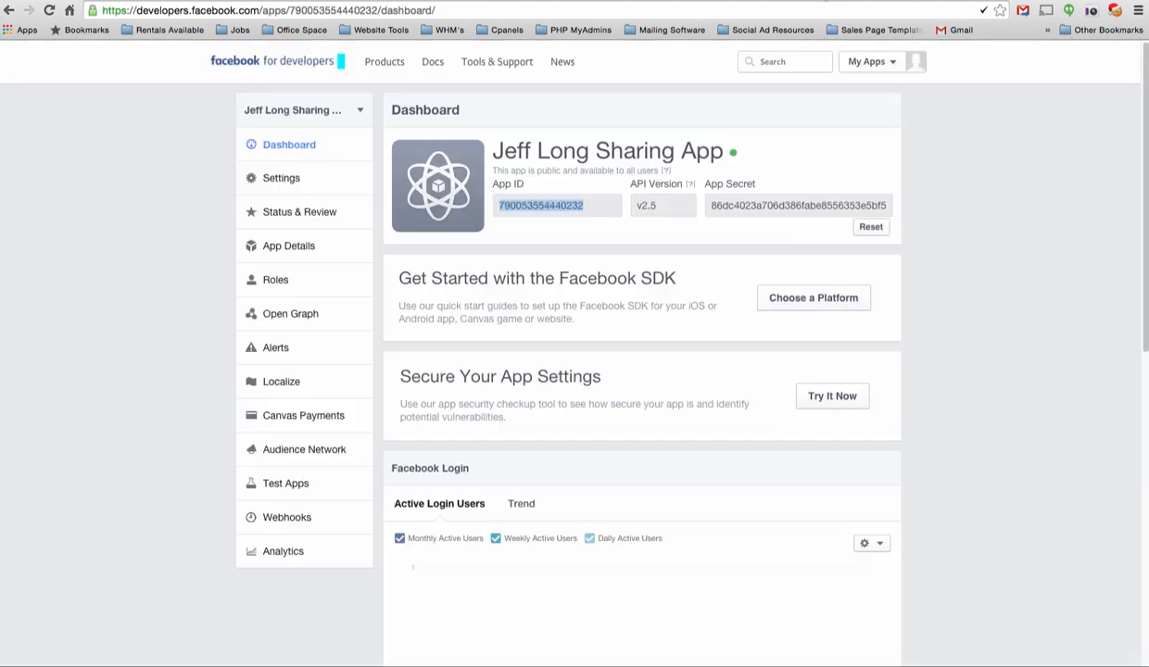
- Copy the revealed App Secret from the Facebook app dashboard
left_click(787, 204)
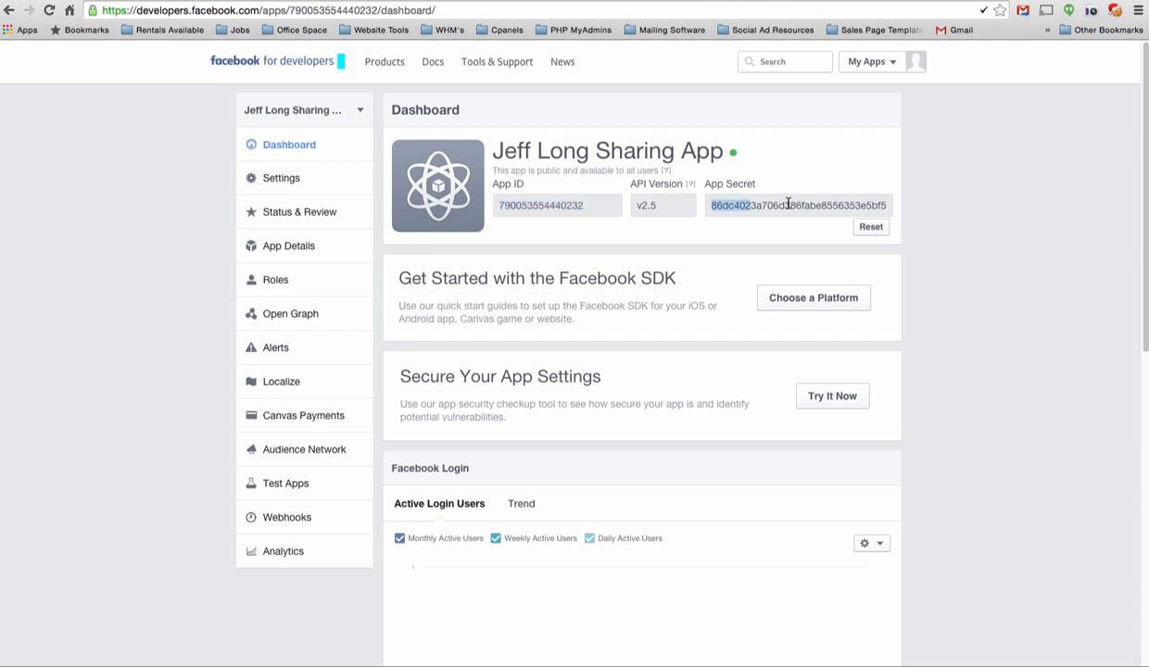
right_click(787, 204)
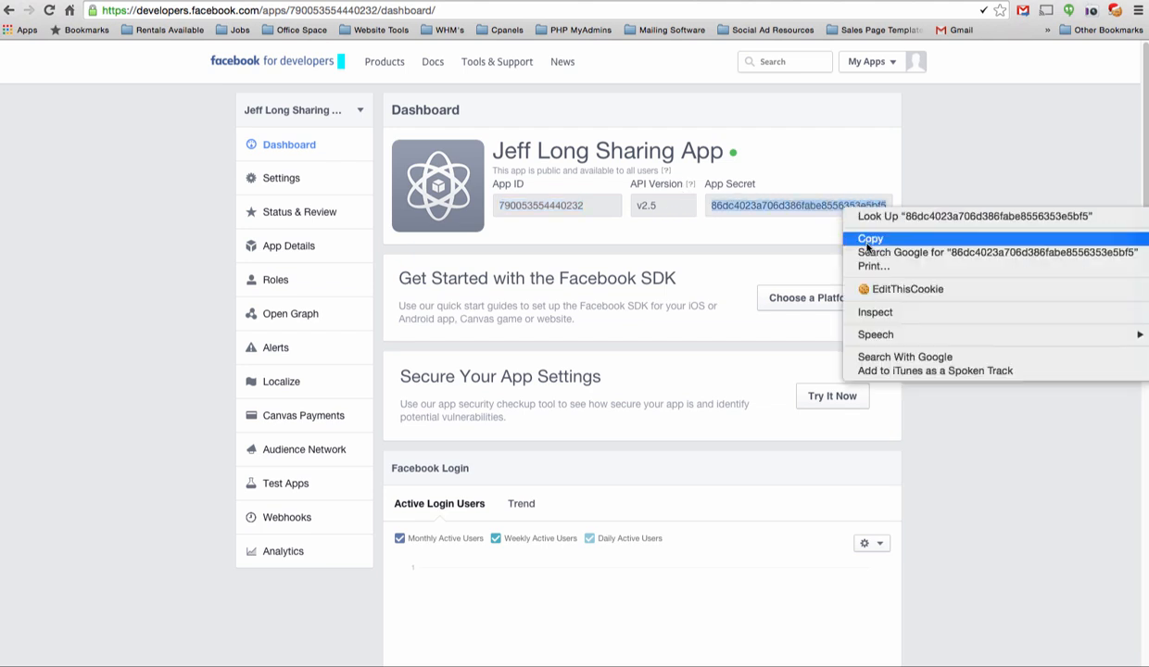
left_click(869, 237)
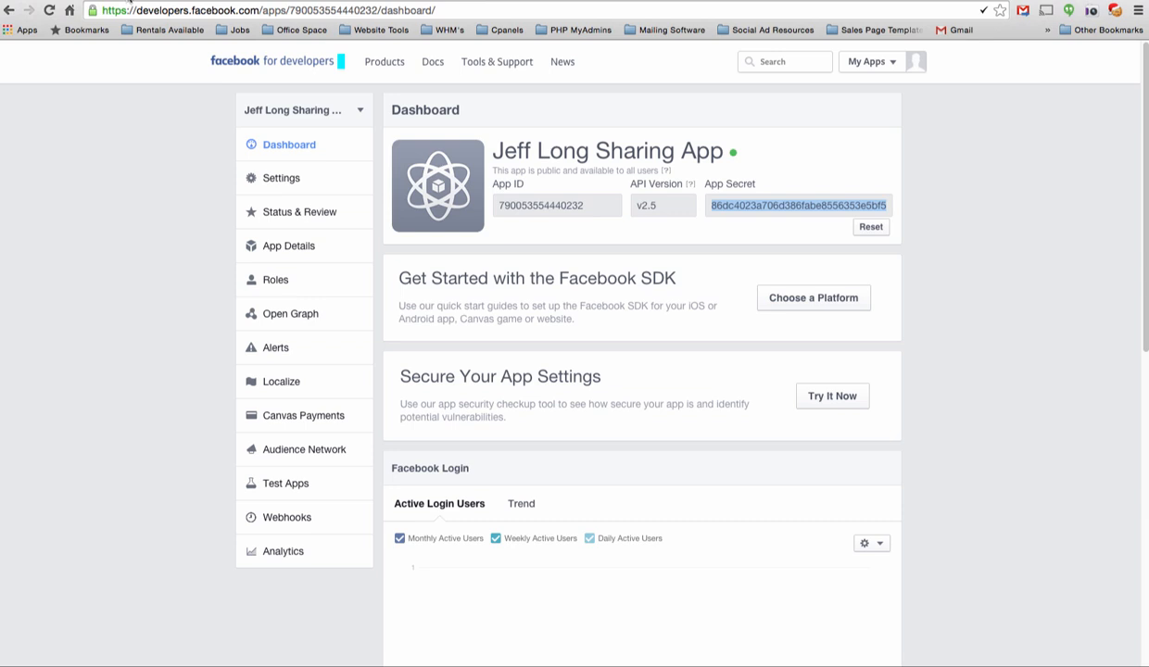
right_click(603, 332)
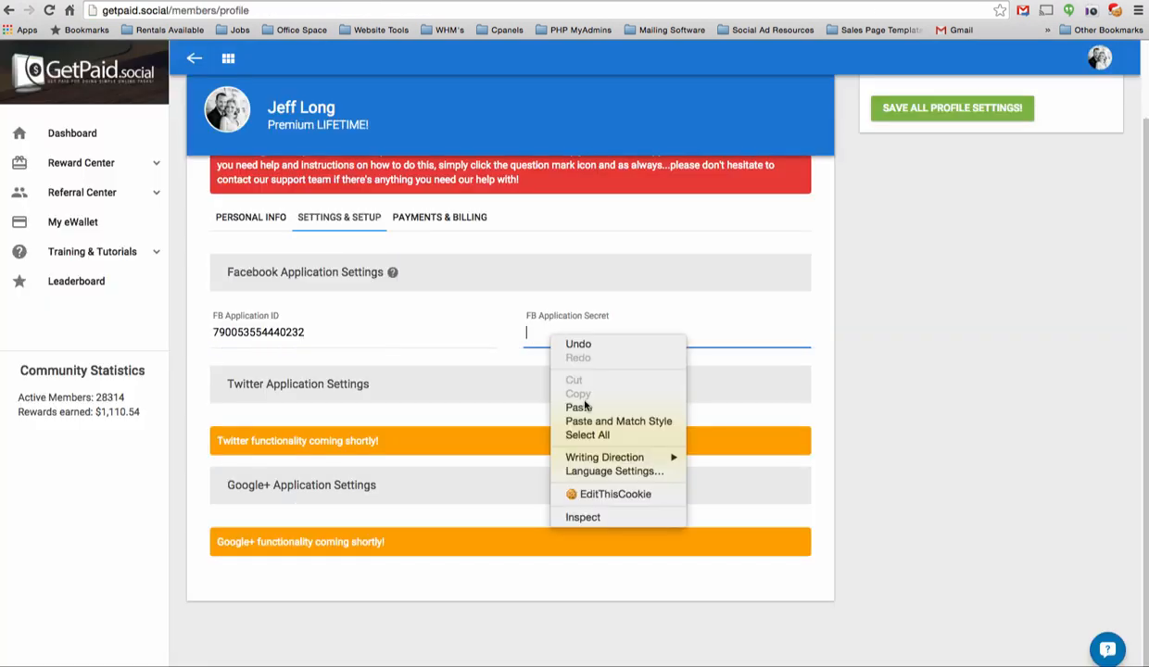
left_click(578, 408)
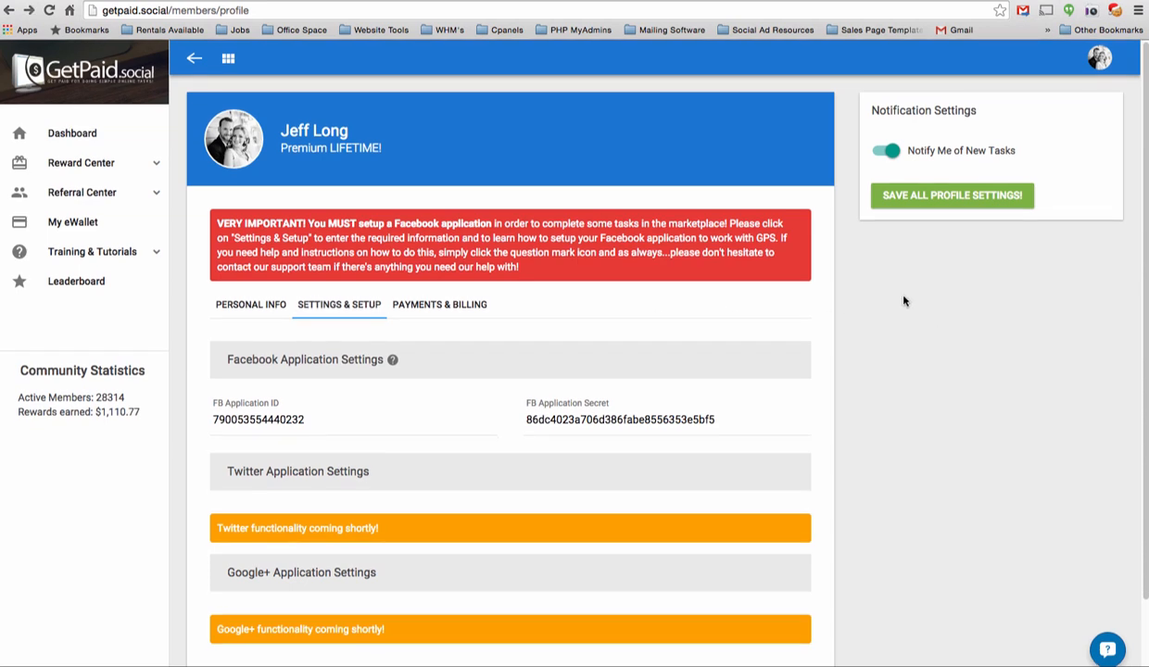
left_click(950, 197)
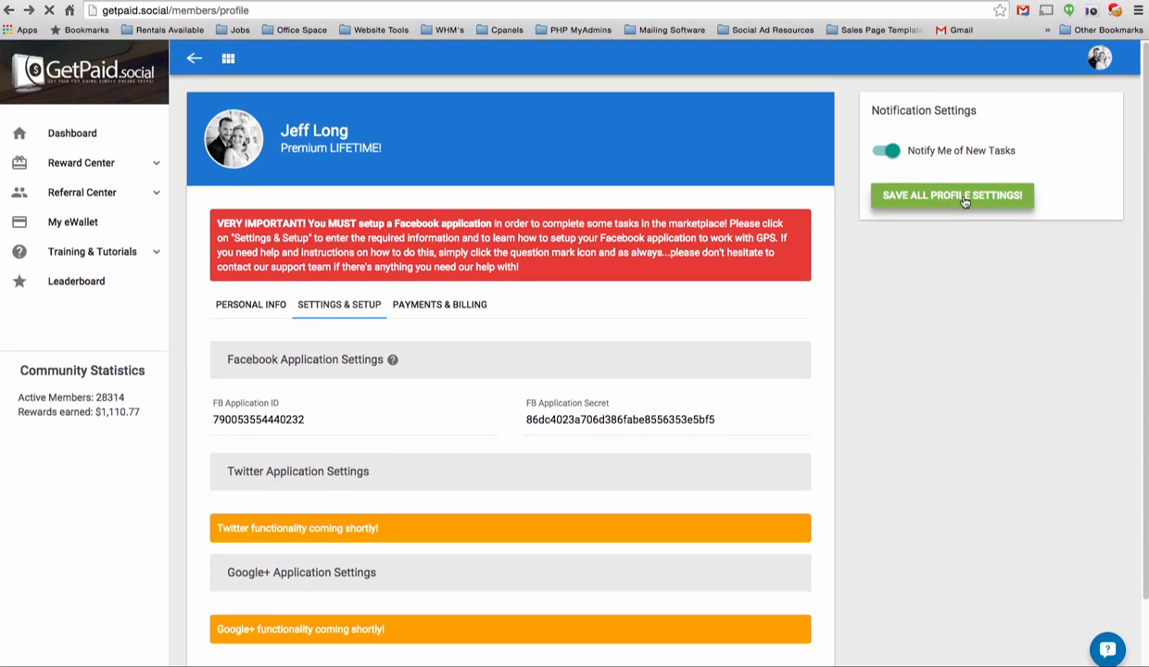
mouse_move(956, 252)
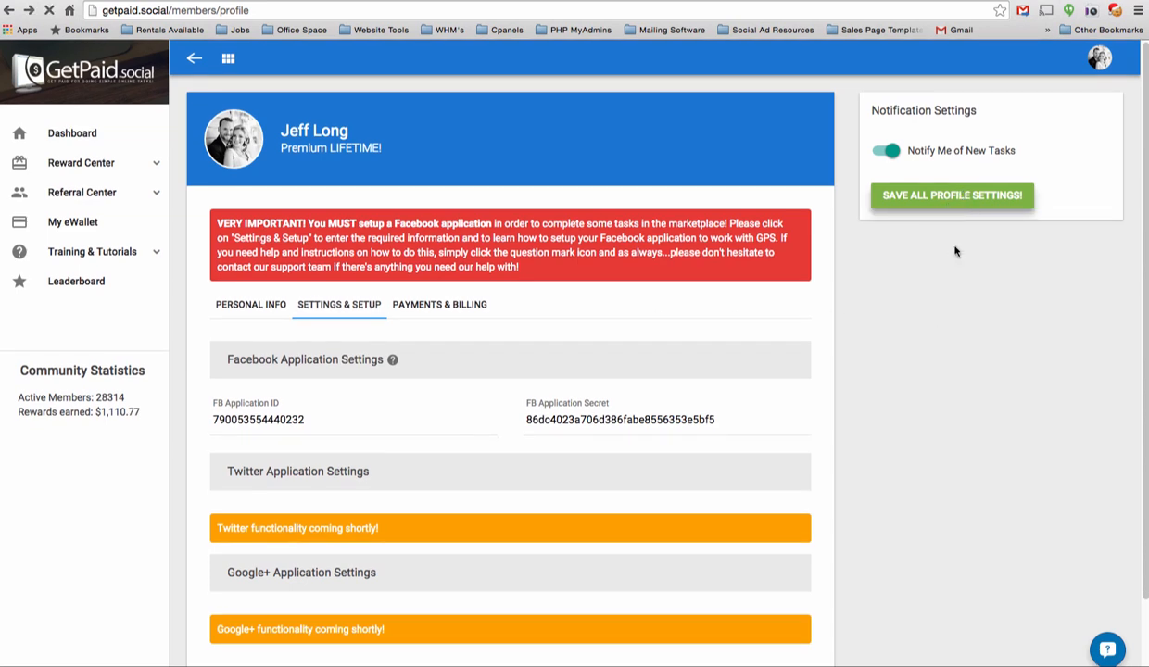
left_click(952, 197)
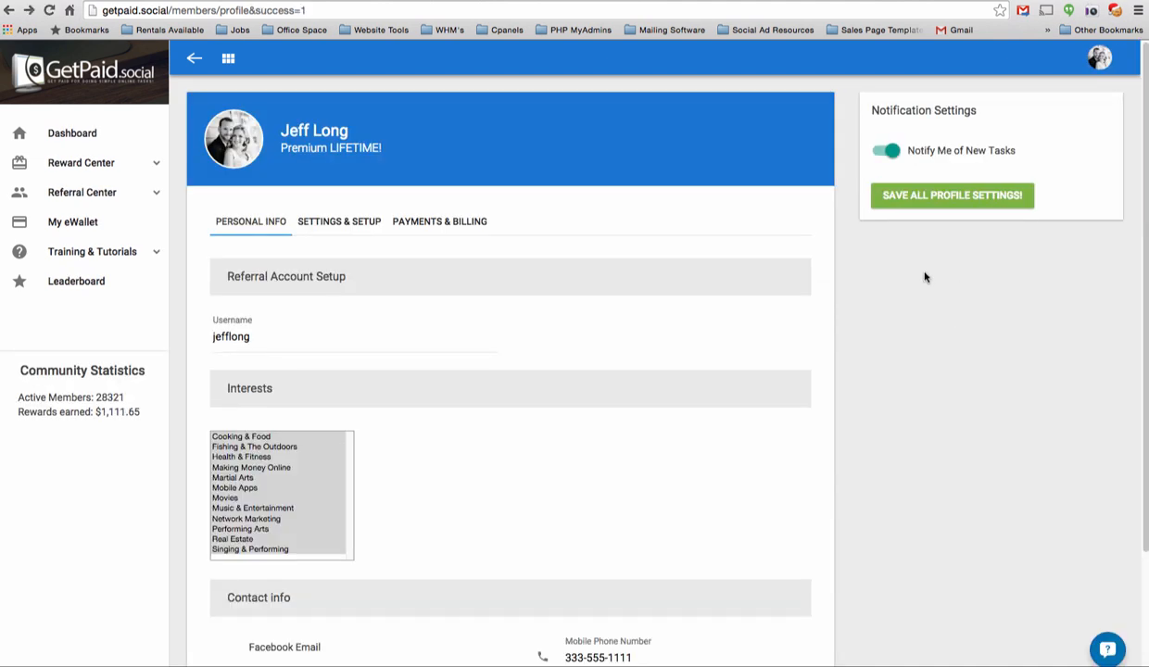
- Launch Facebook authorization for the saved application from the Settings & Setup section
left_click(339, 220)
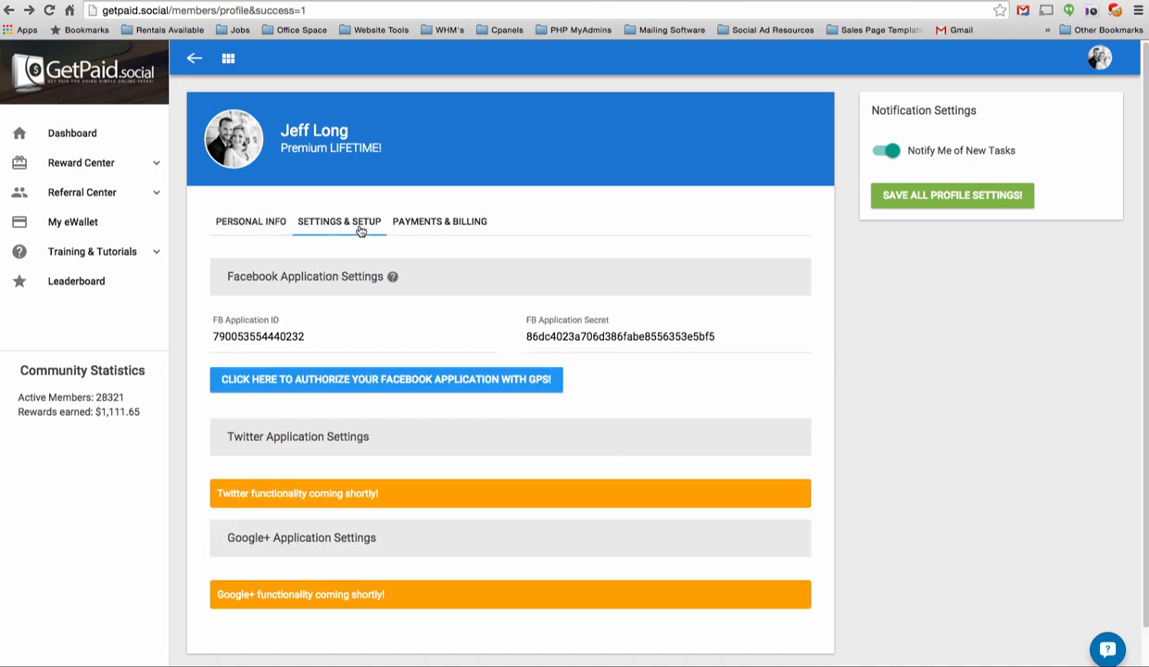
mouse_move(432, 411)
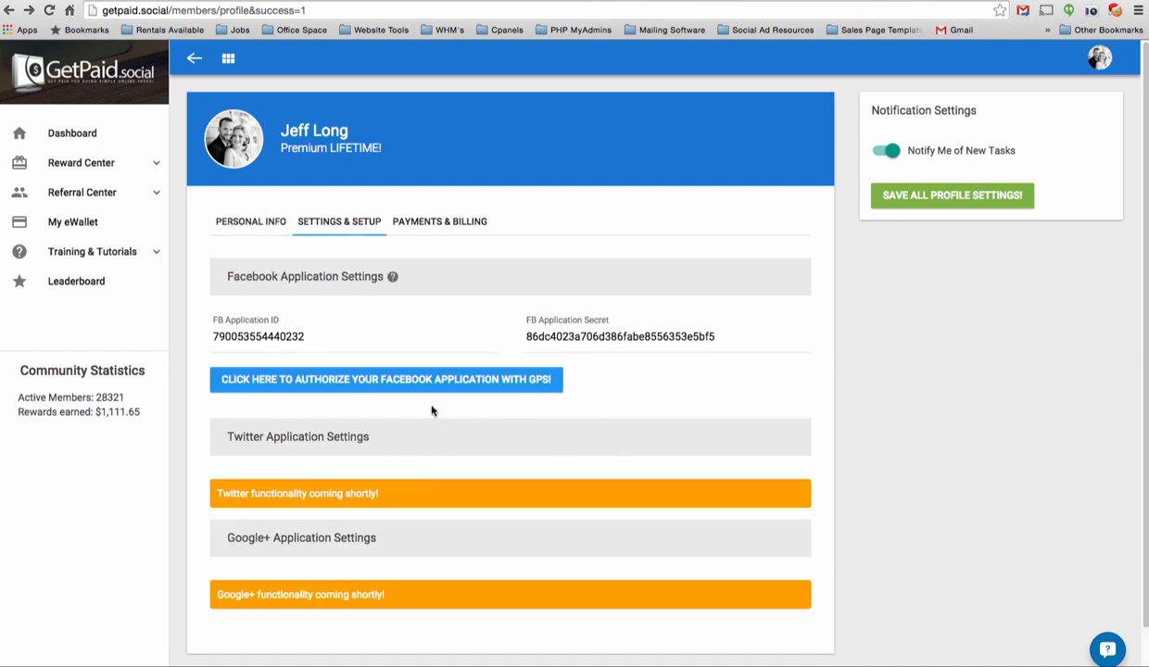
mouse_move(413, 385)
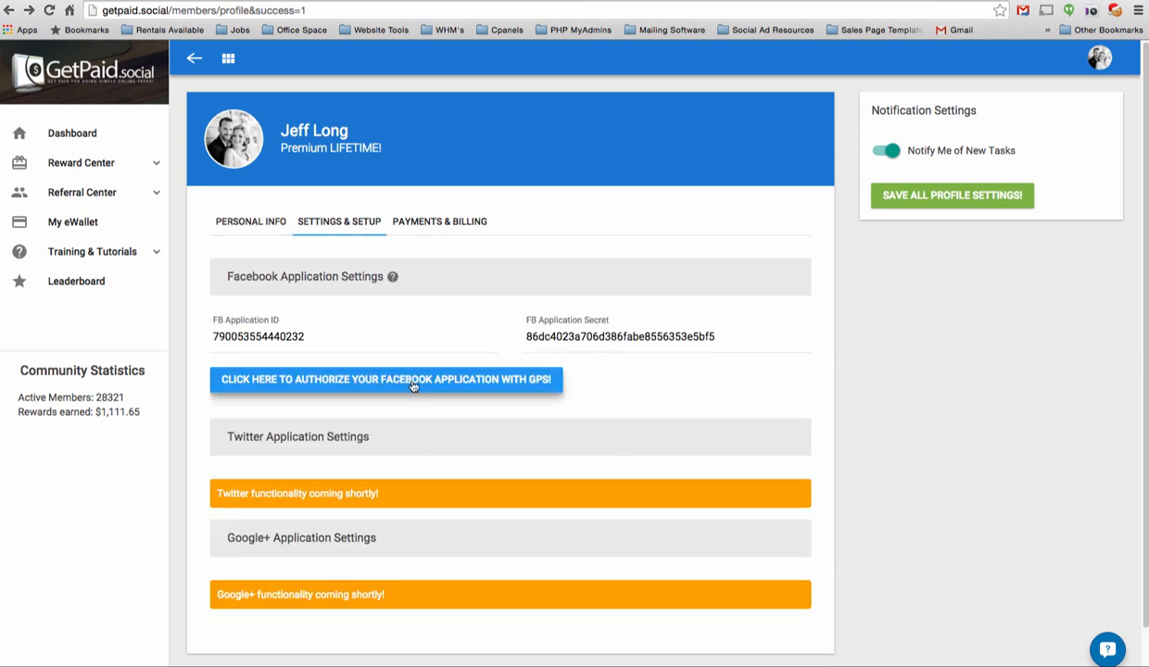
left_click(385, 378)
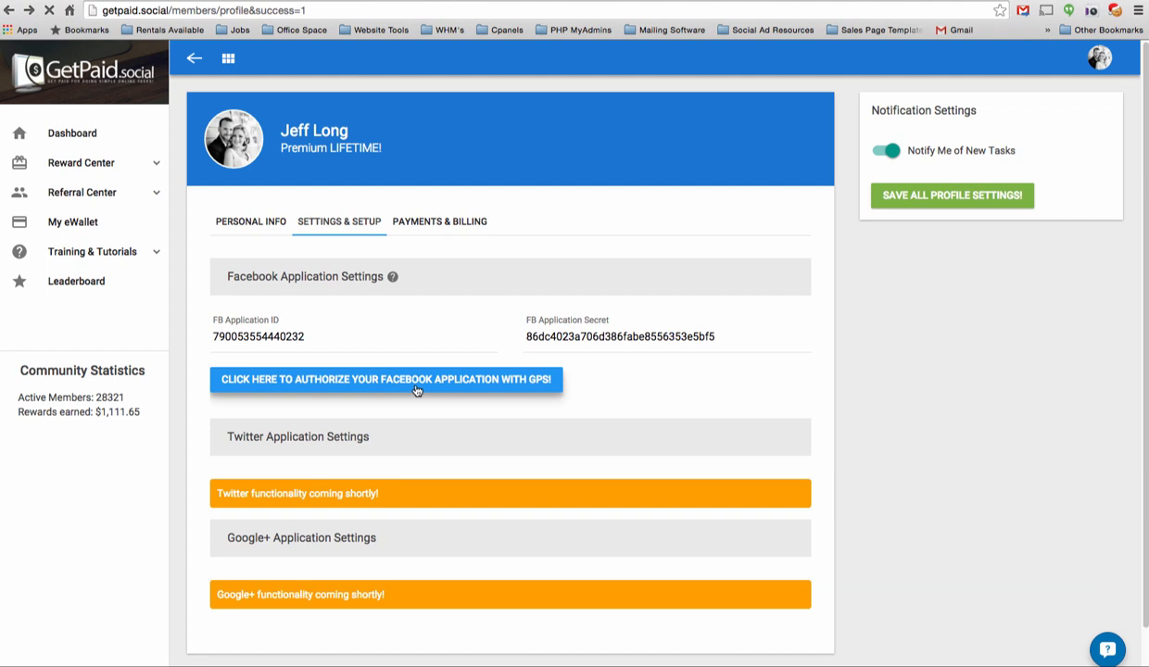
mouse_move(905, 393)
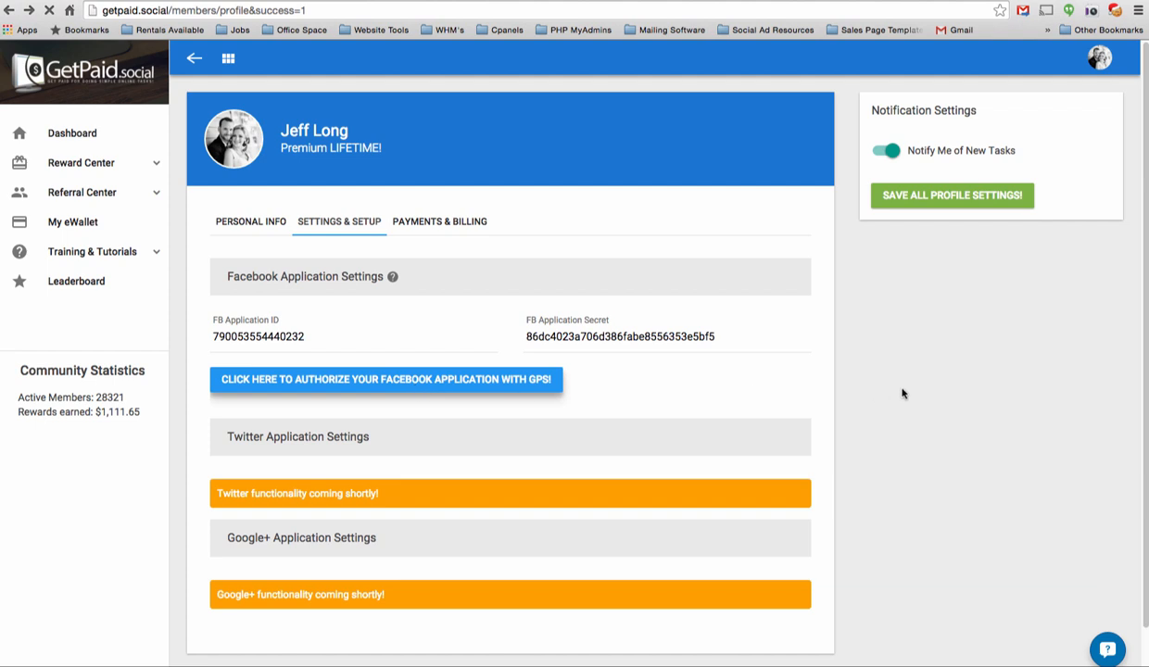
left_click(385, 378)
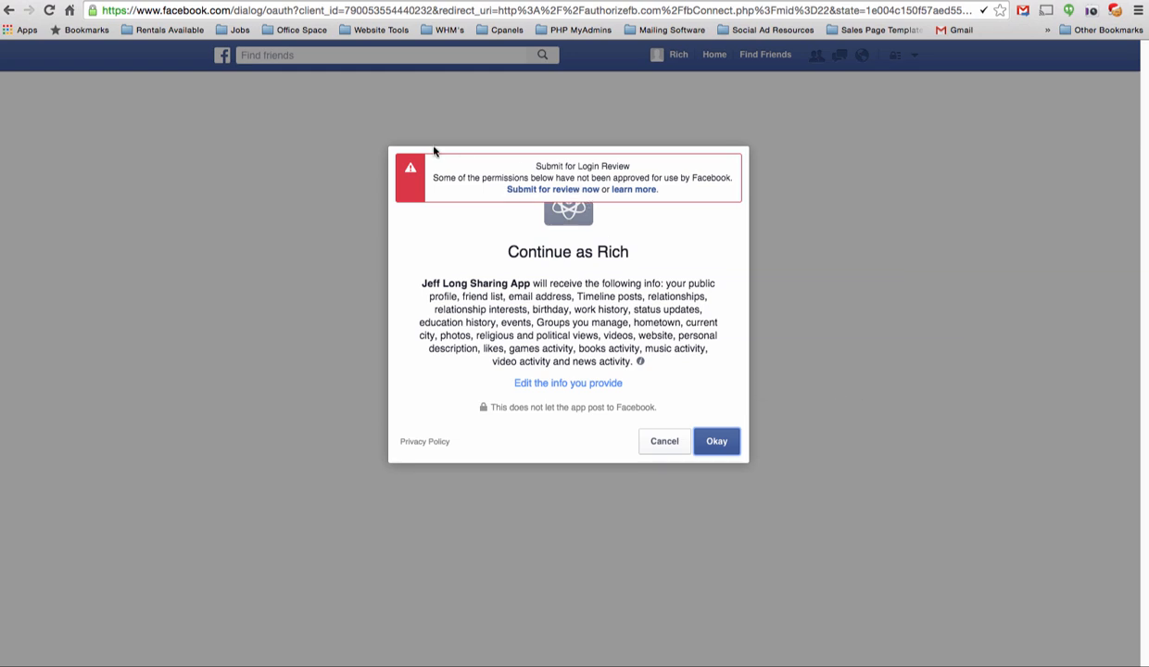
mouse_move(382, 157)
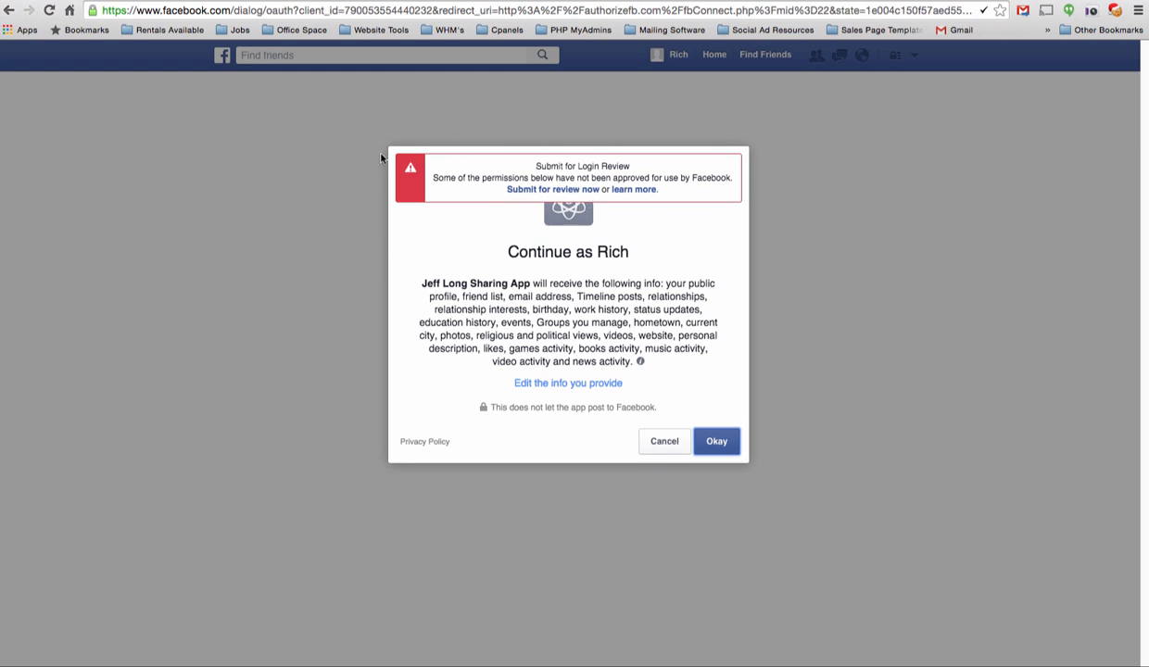
mouse_move(740, 117)
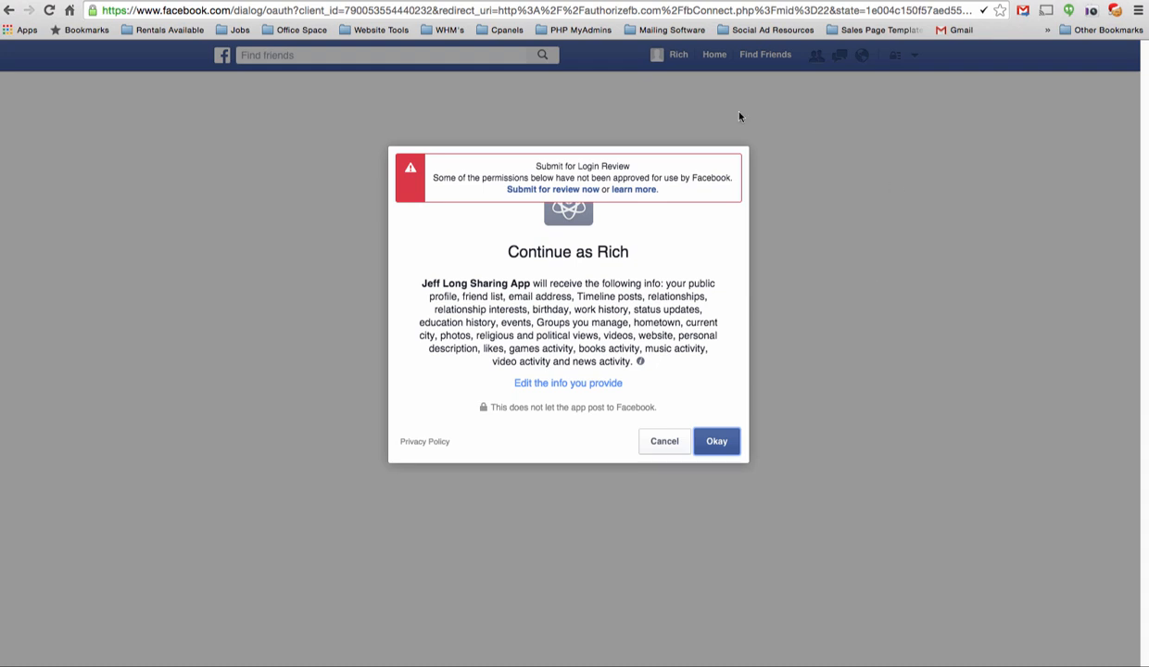
mouse_move(871, 241)
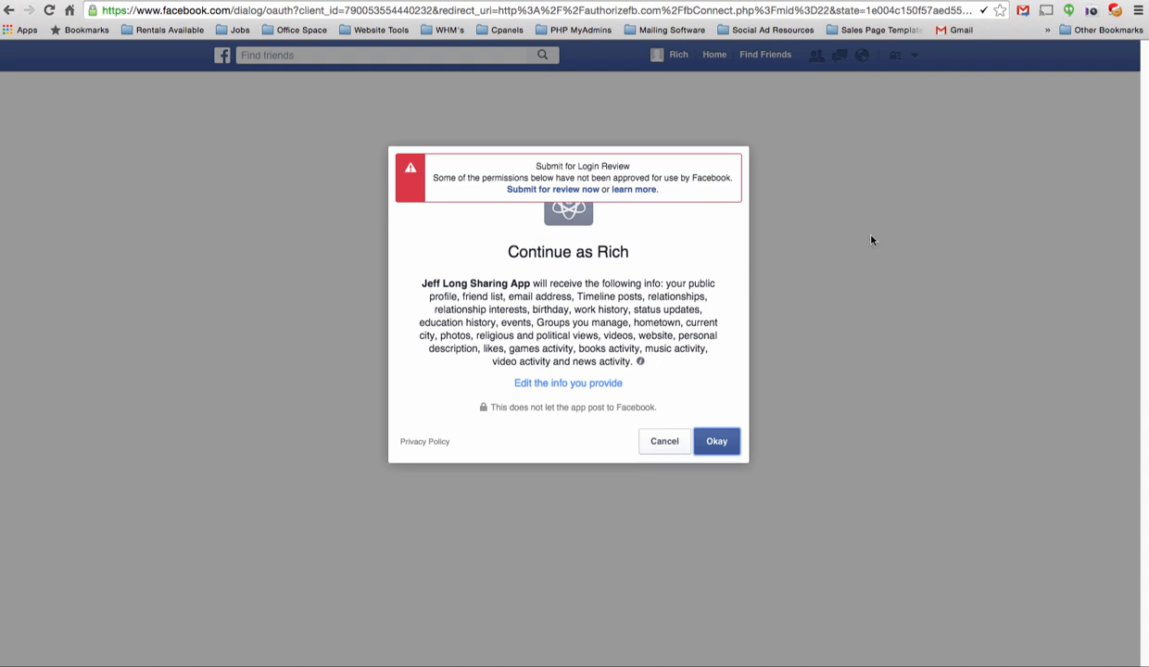
mouse_move(806, 208)
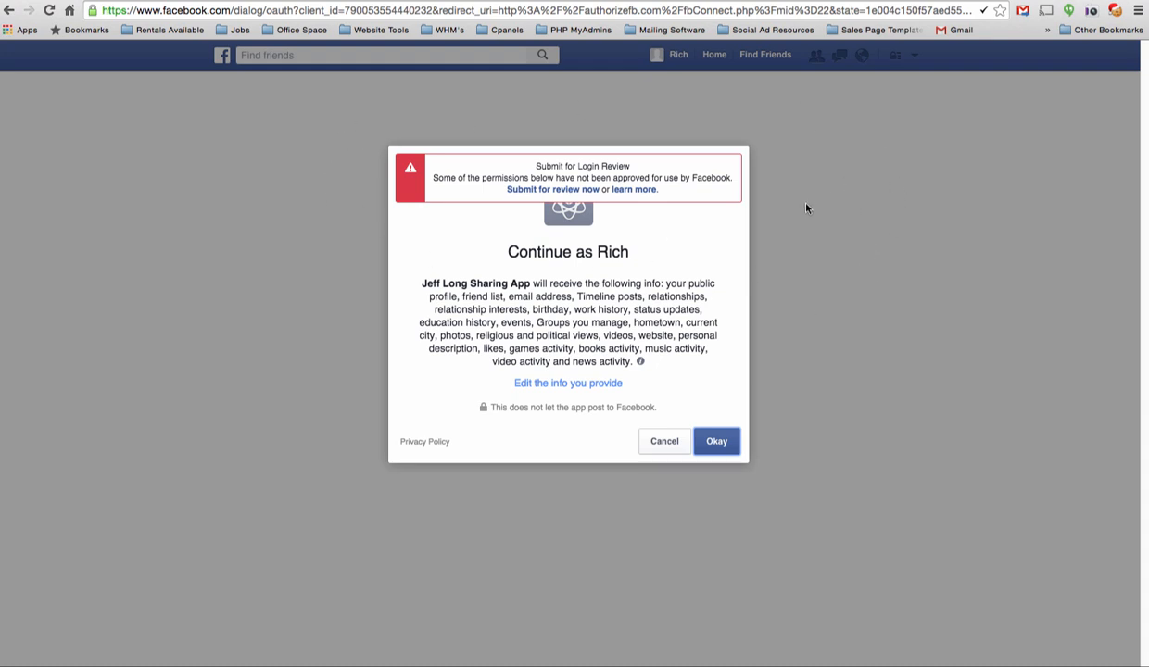
mouse_move(670, 313)
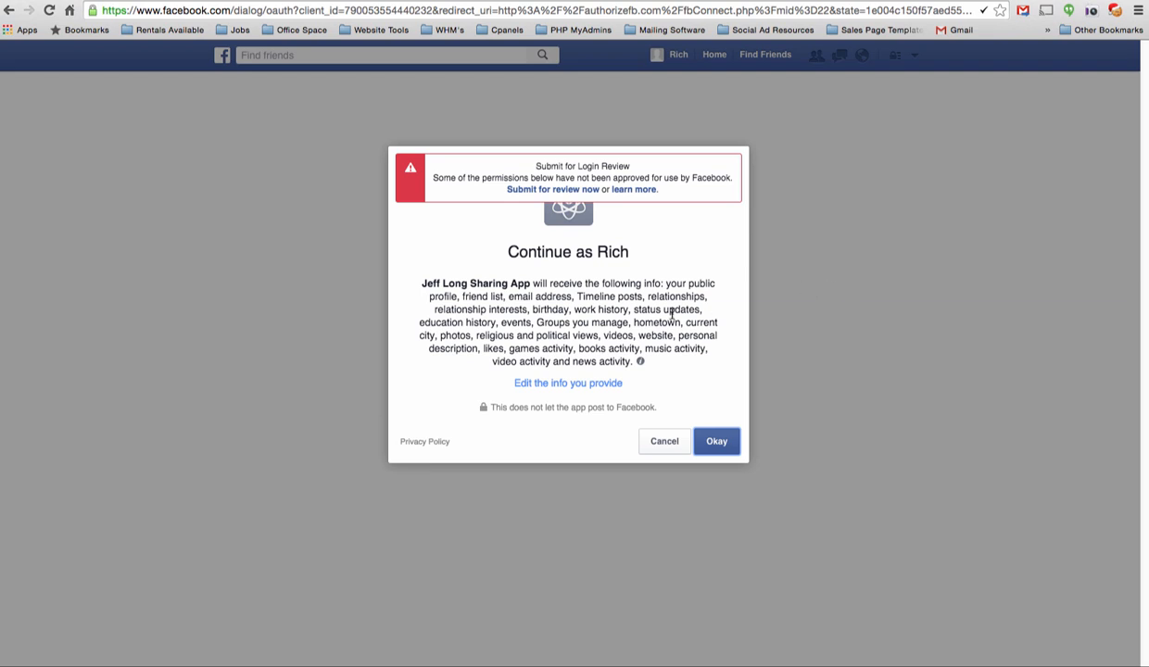
mouse_move(785, 315)
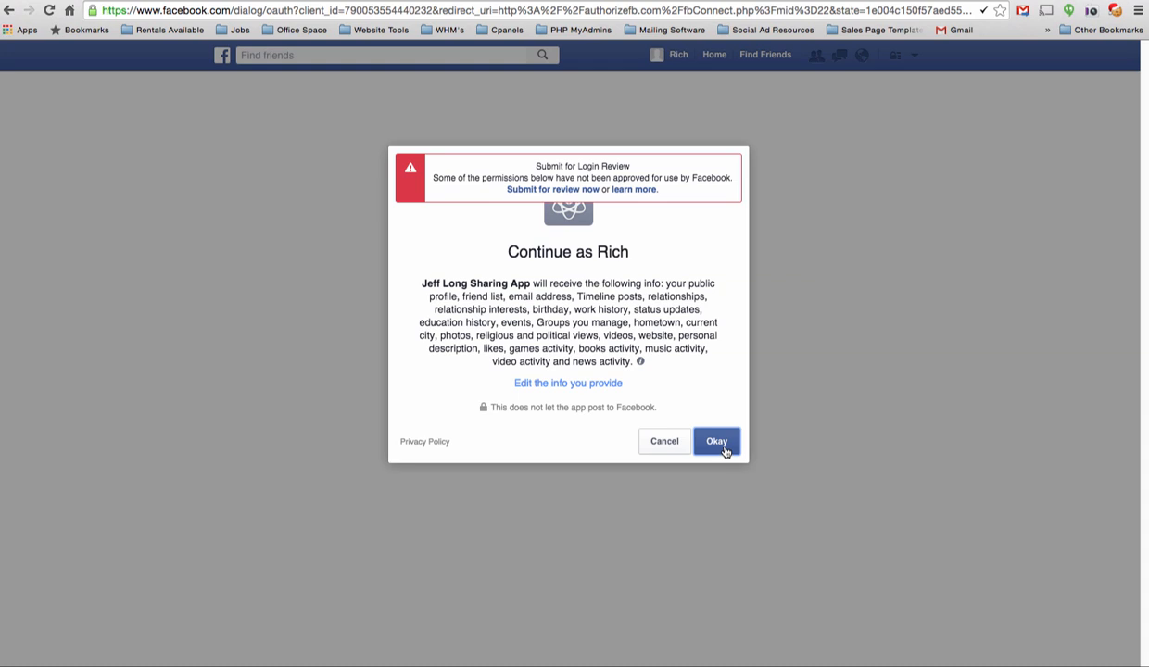
mouse_move(830, 361)
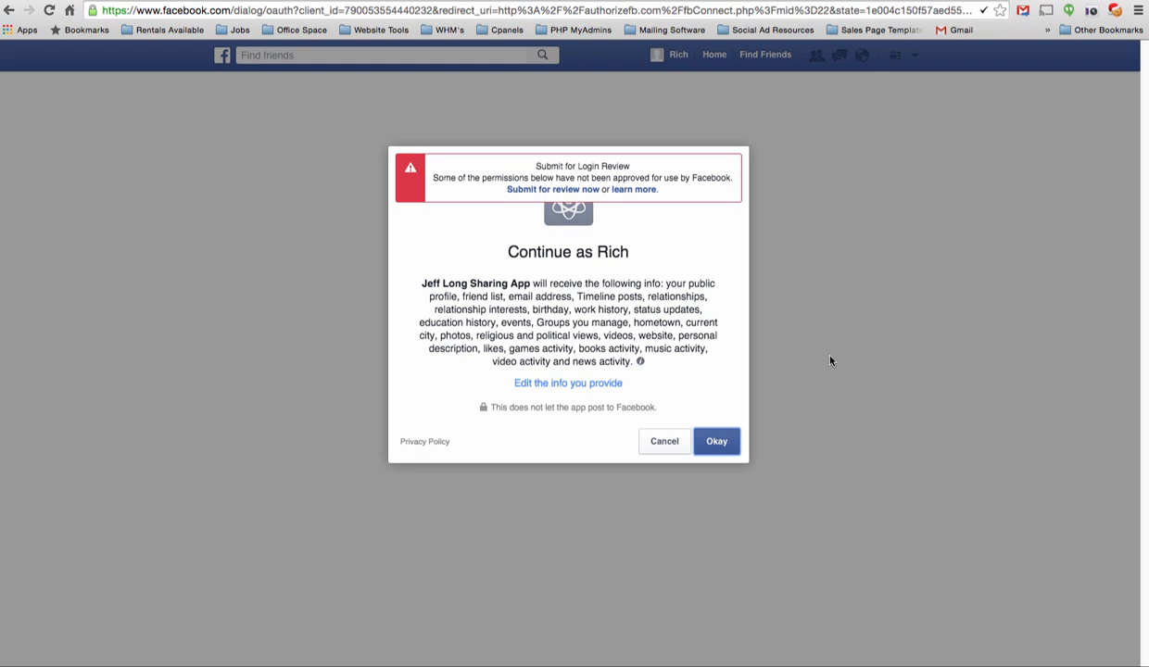
mouse_move(782, 438)
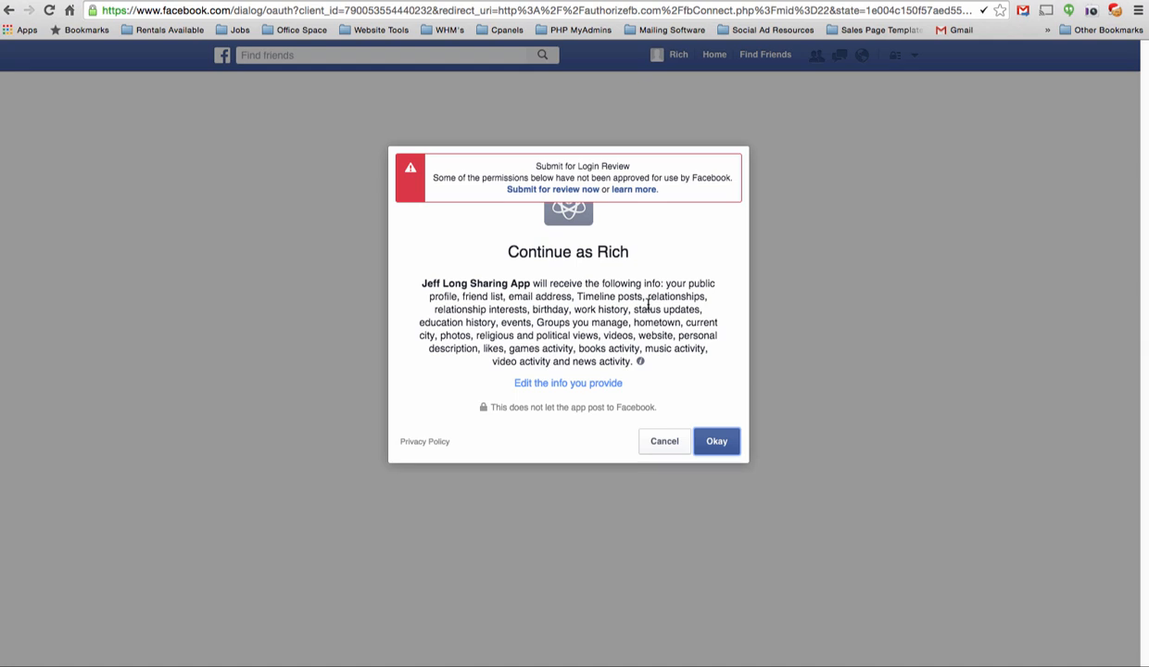
mouse_move(686, 272)
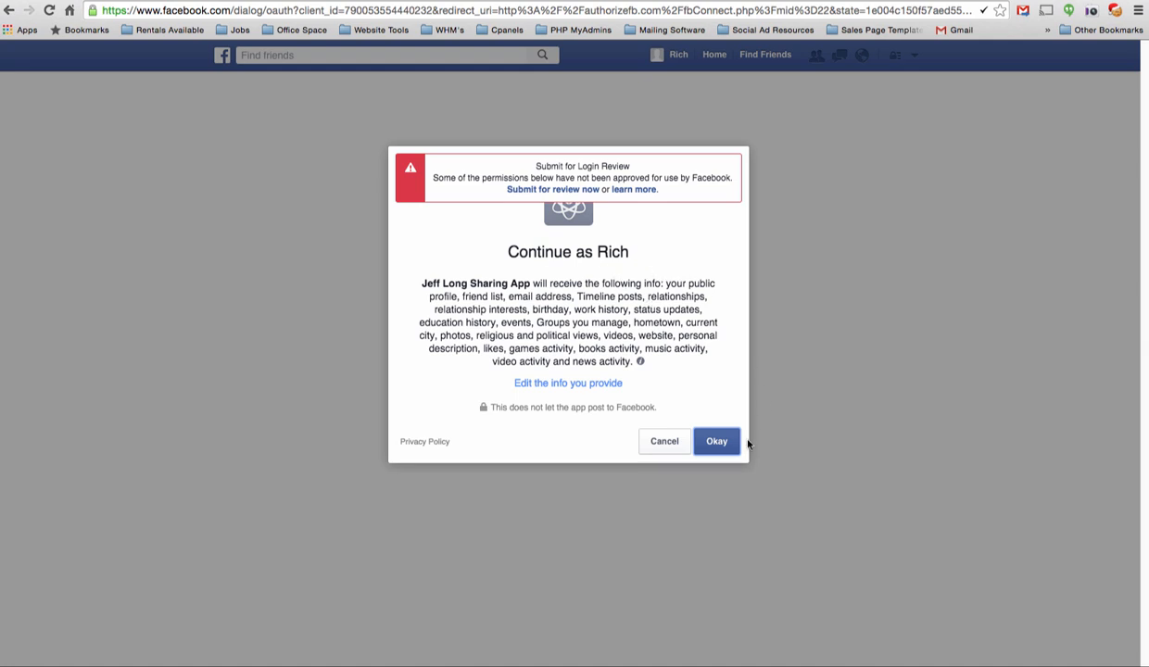
- Accept the Jeff Long Sharing App's request for your profile information
left_click(715, 441)
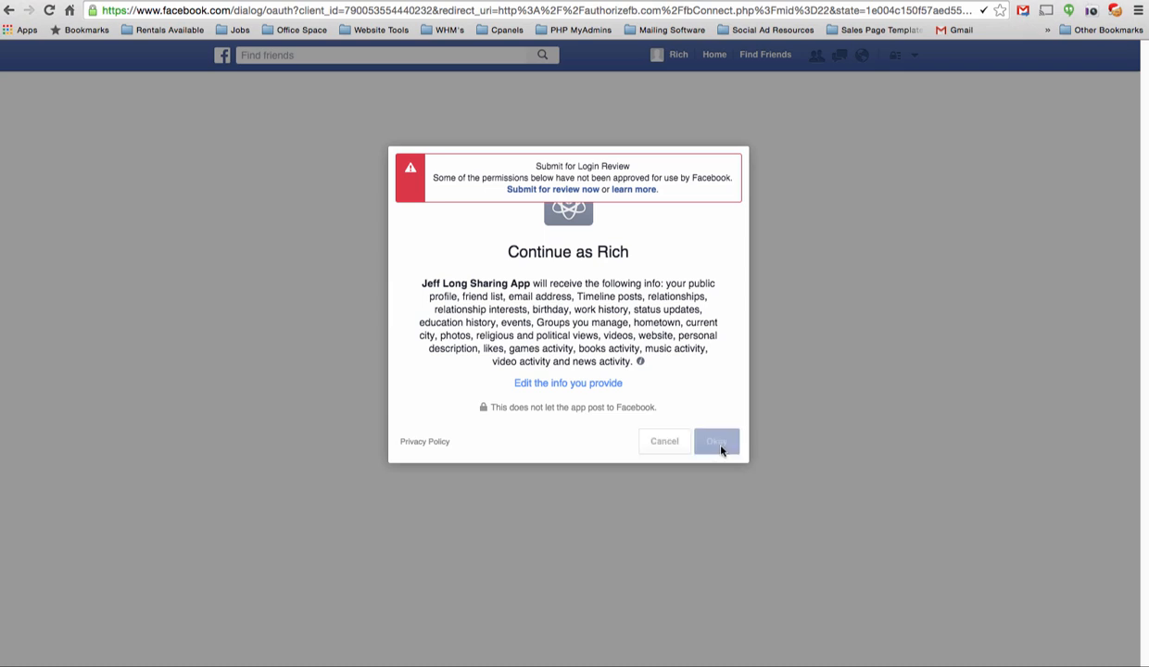
- Set the app's posting audience to Public and confirm the posting permission
left_click(715, 441)
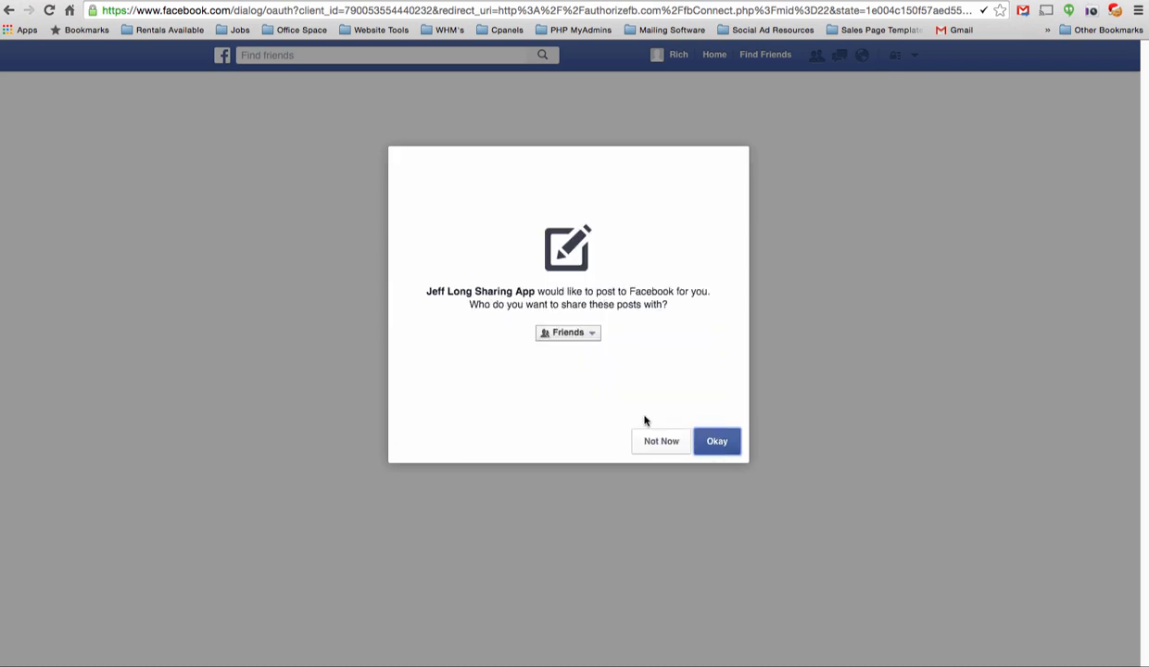
left_click(567, 332)
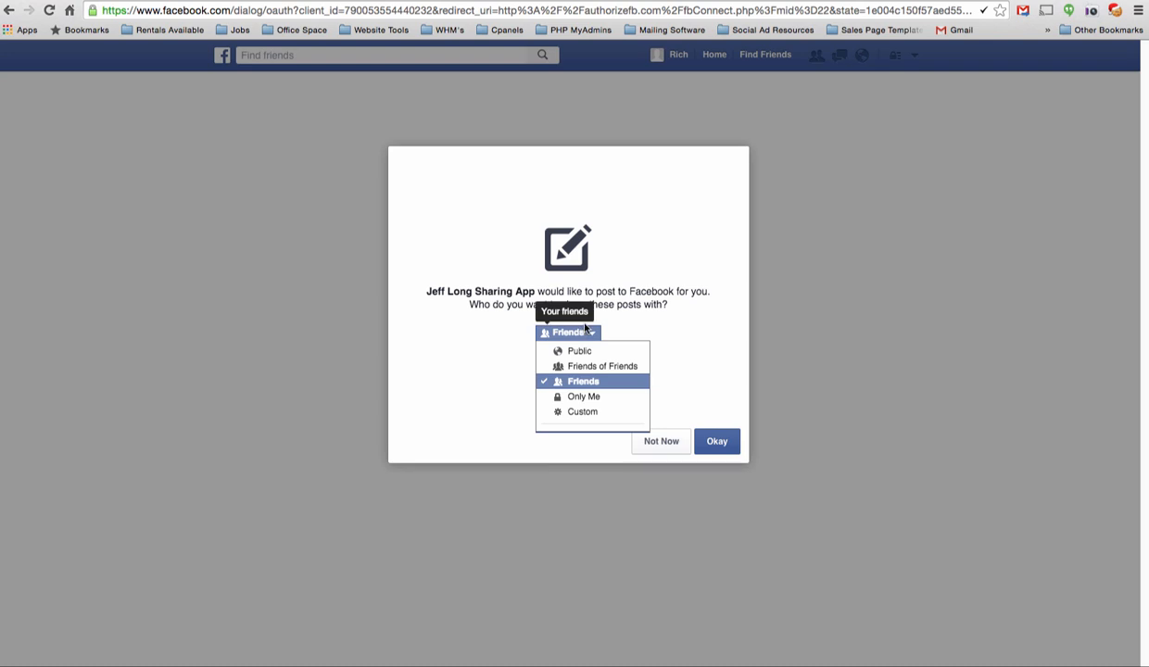
left_click(582, 382)
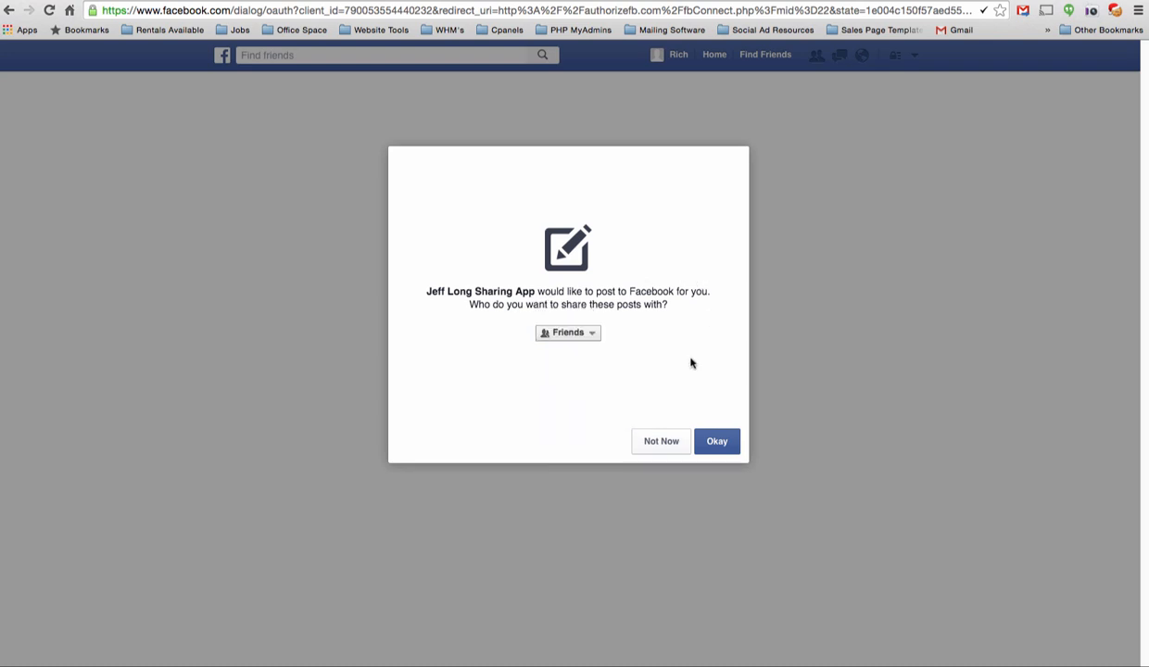
left_click(567, 331)
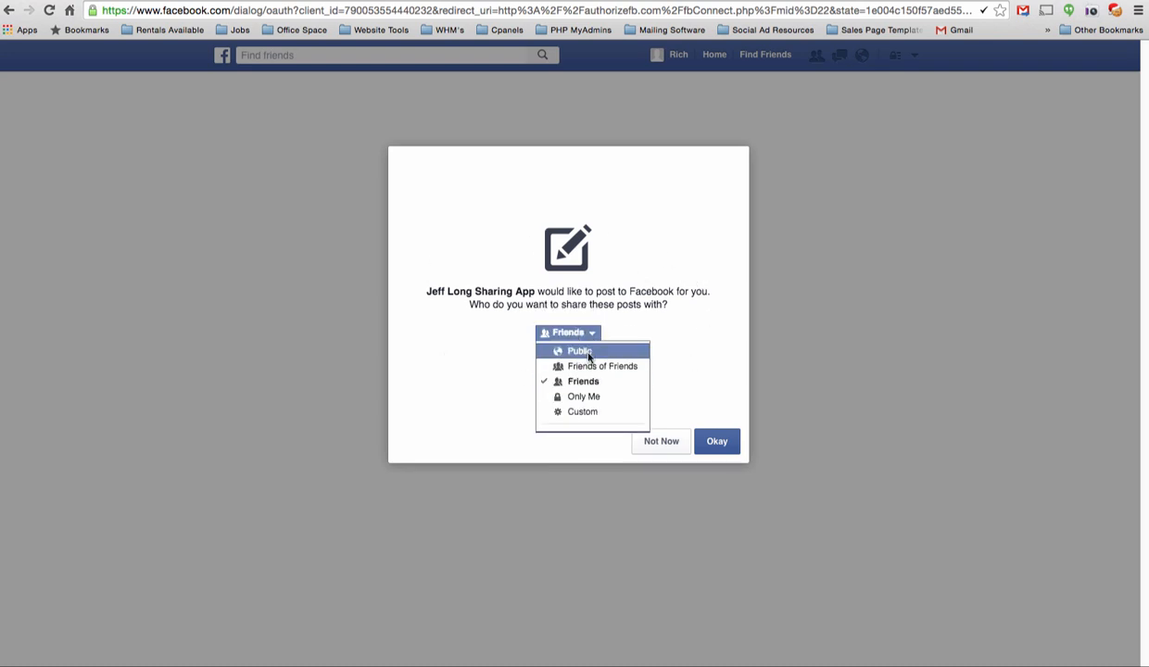
left_click(578, 350)
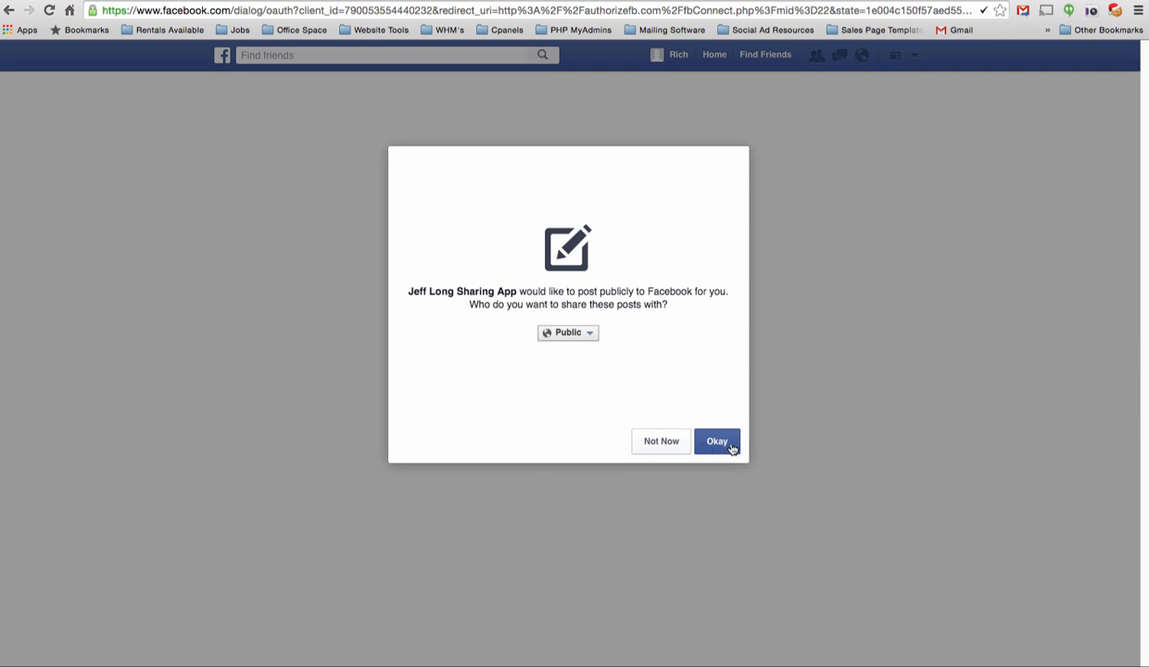
left_click(716, 441)
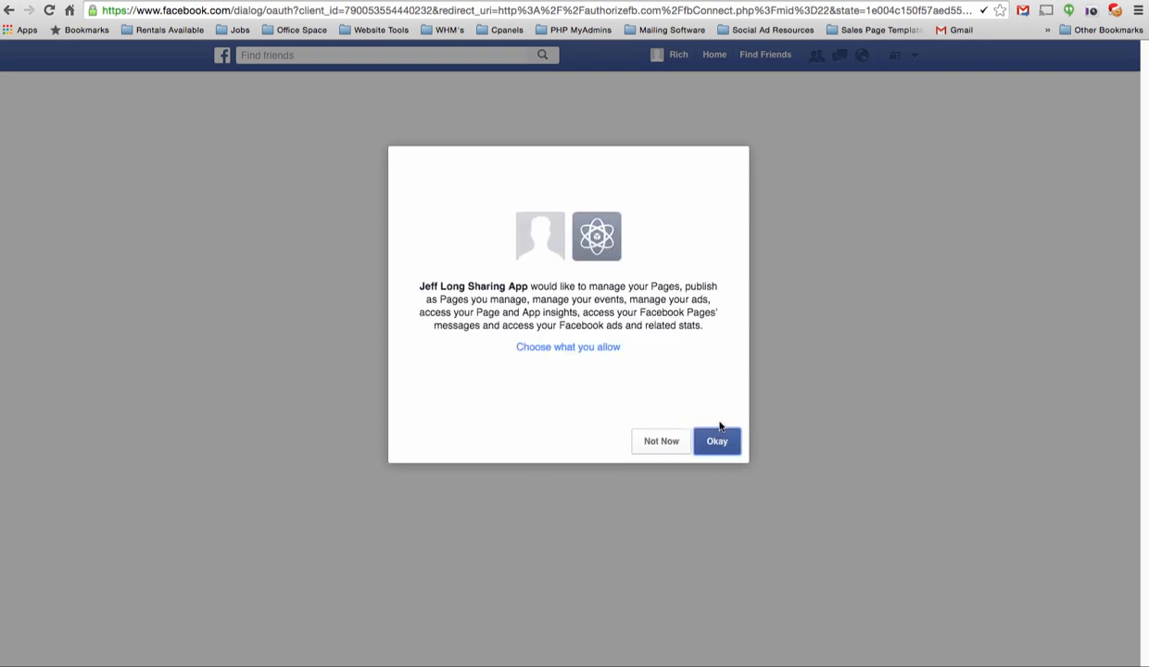
mouse_move(719, 472)
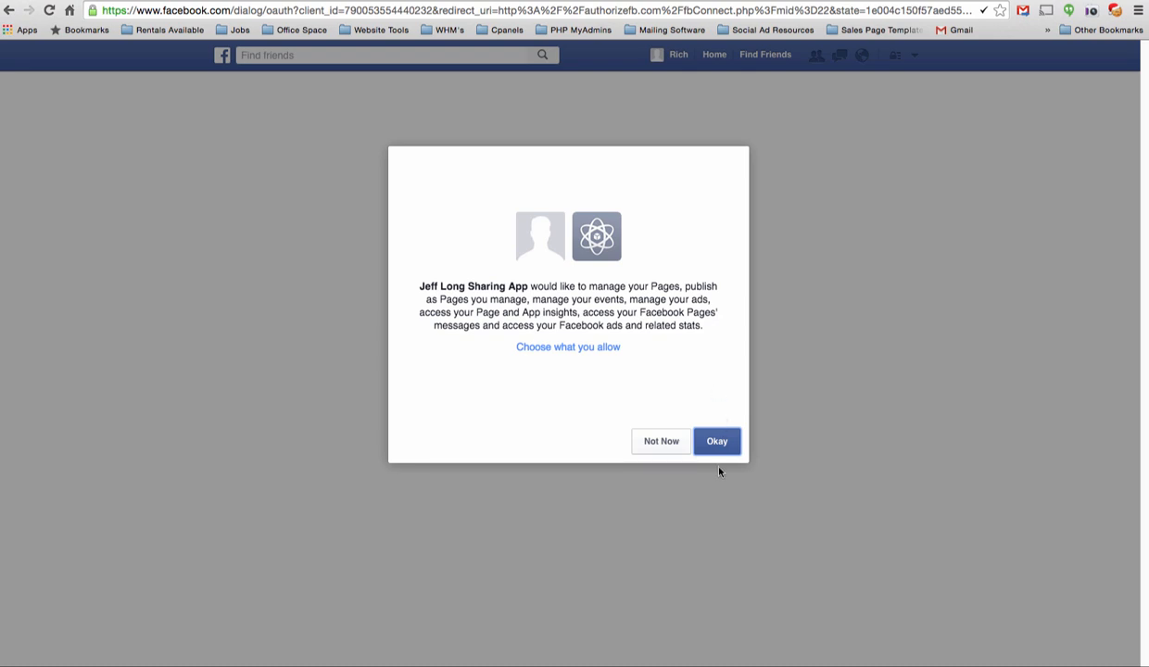
- Accept the Pages-management permission, returning to the GetPaid.social profile with a success flag
left_click(716, 441)
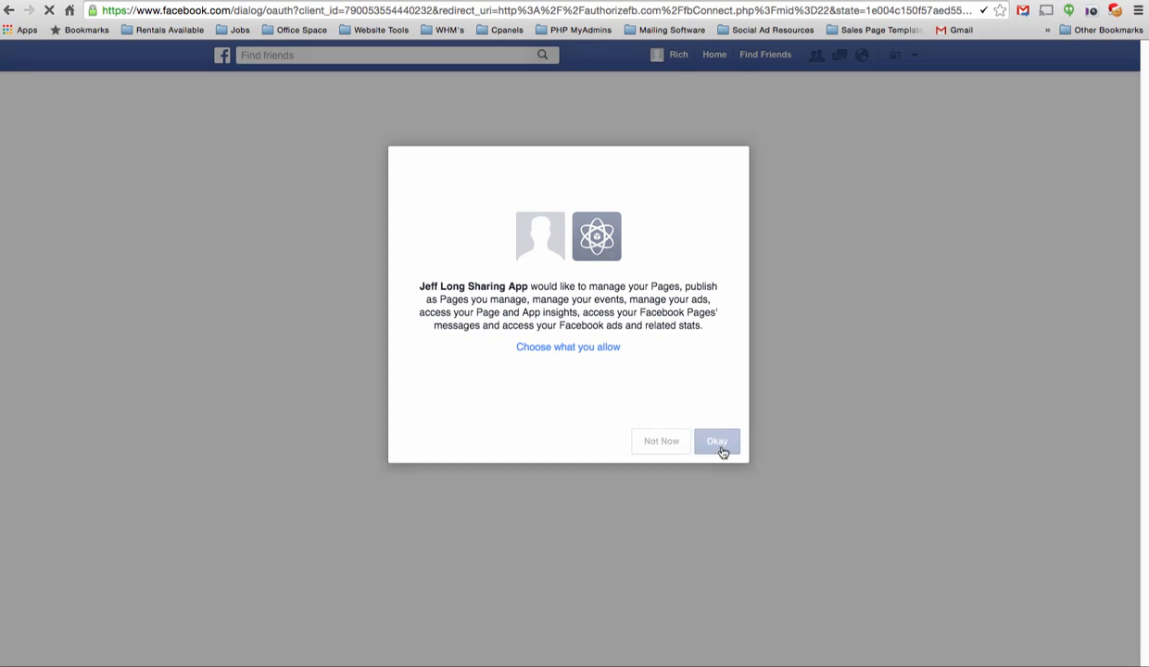
left_click(715, 441)
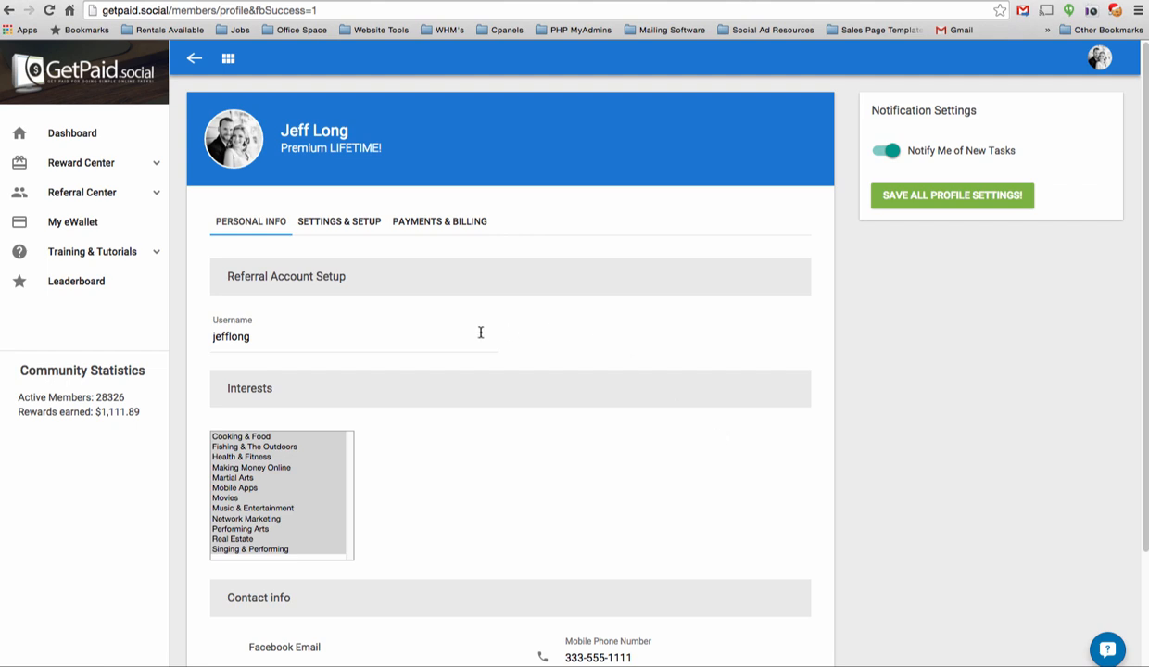
- View the Settings & Setup confirmation that the Facebook application was set up successfully
left_click(339, 221)
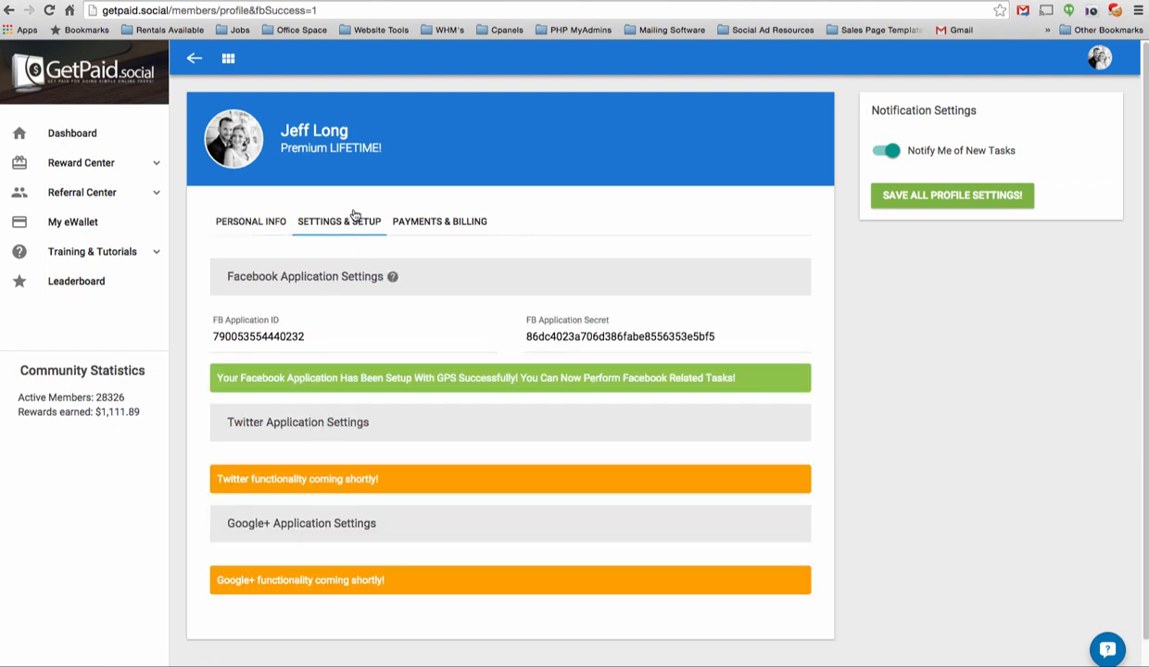